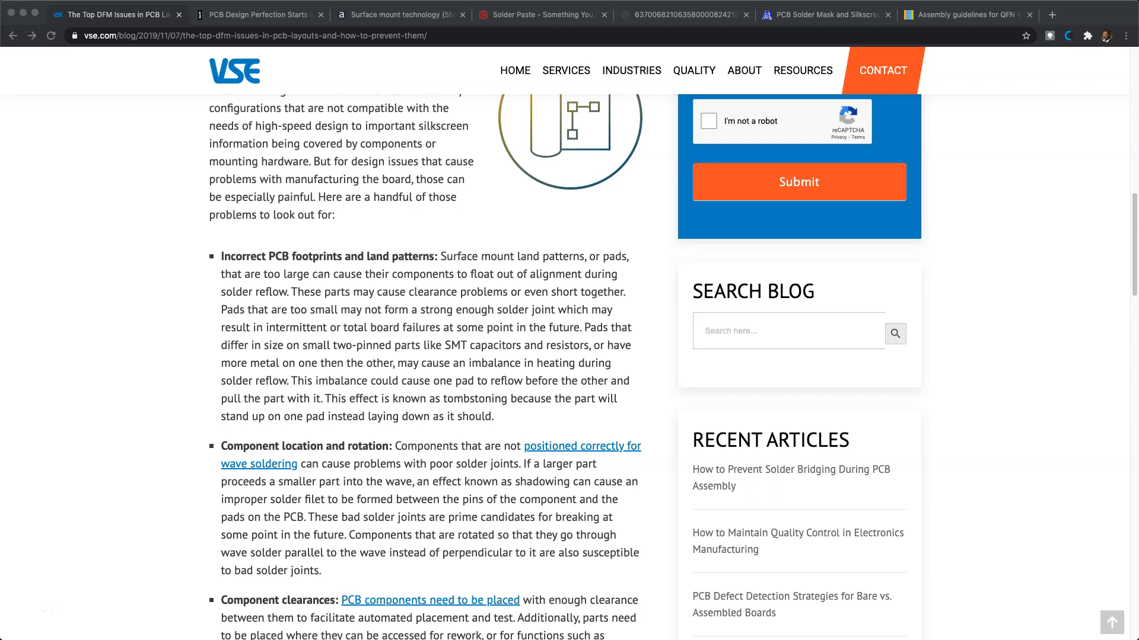
- Glance at the QFN land pattern slide, then skim the DFM issues article
click(257, 13)
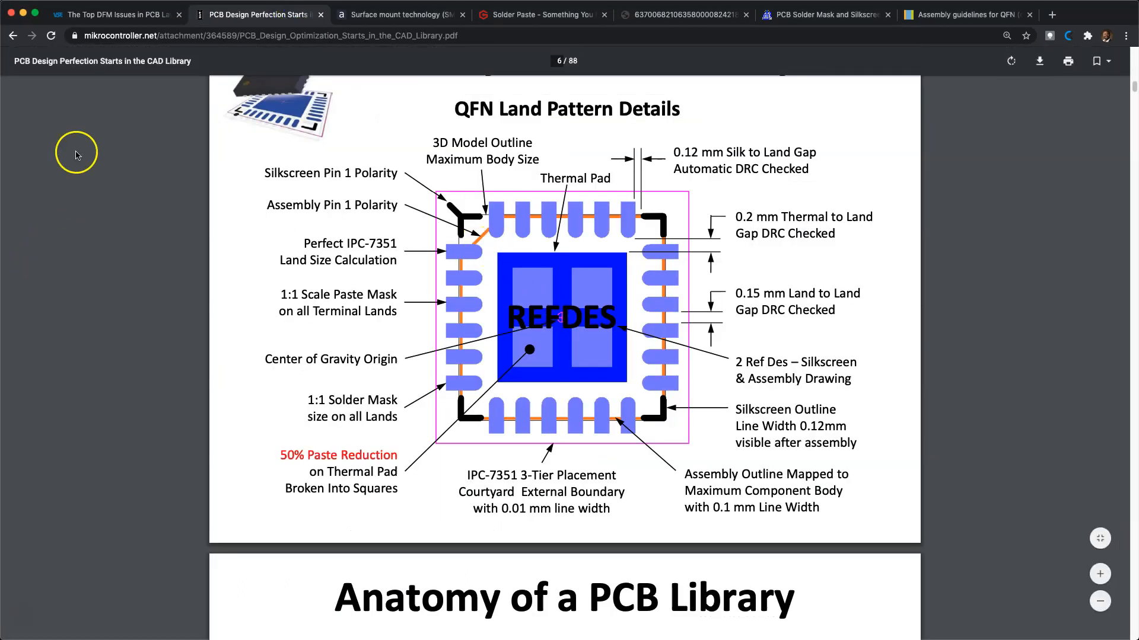
mouse_move(119, 18)
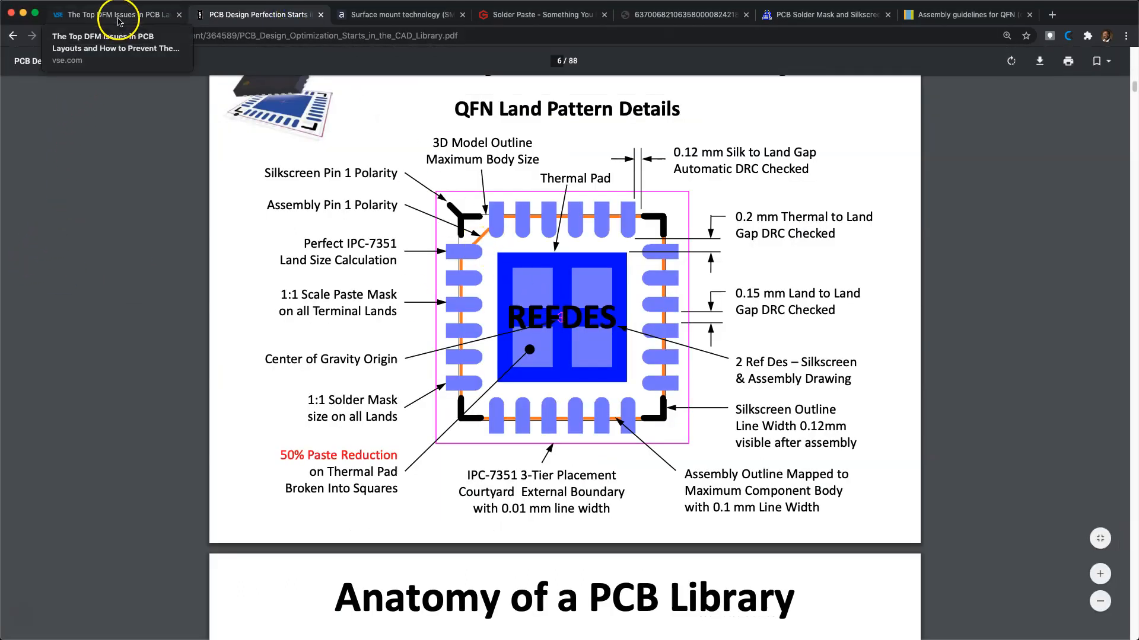
click(107, 14)
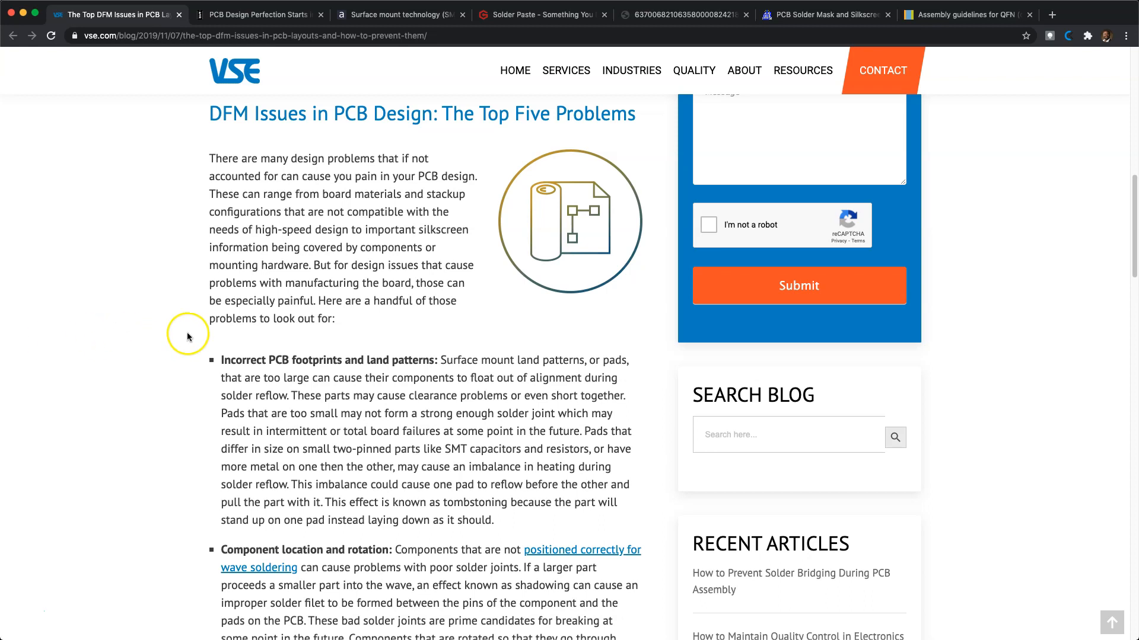
mouse_move(143, 395)
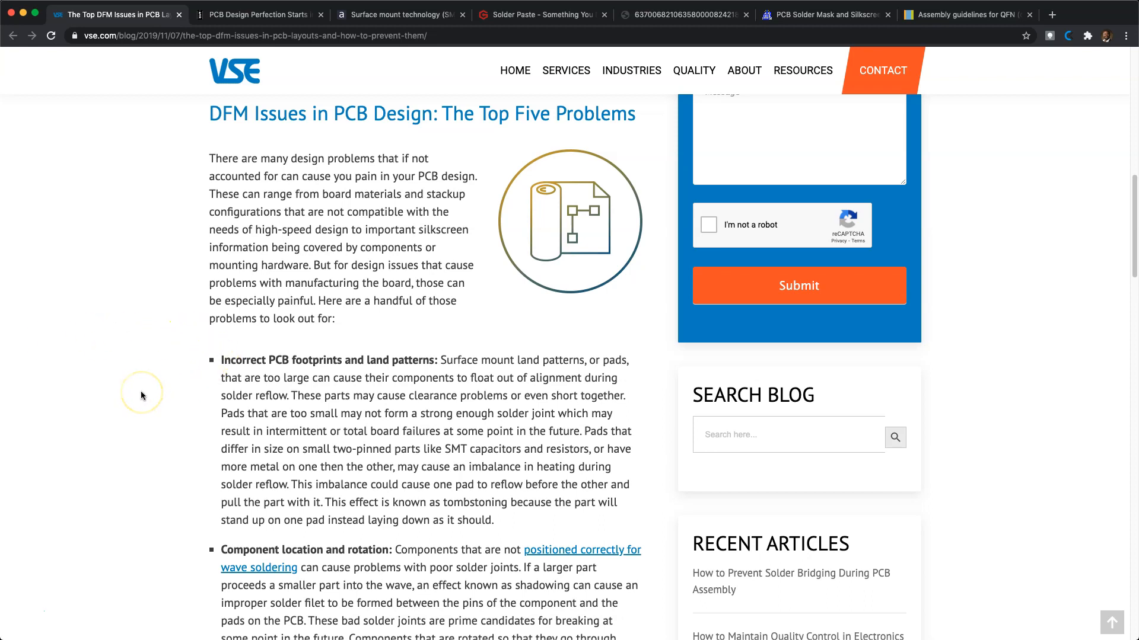
scroll(down, 3)
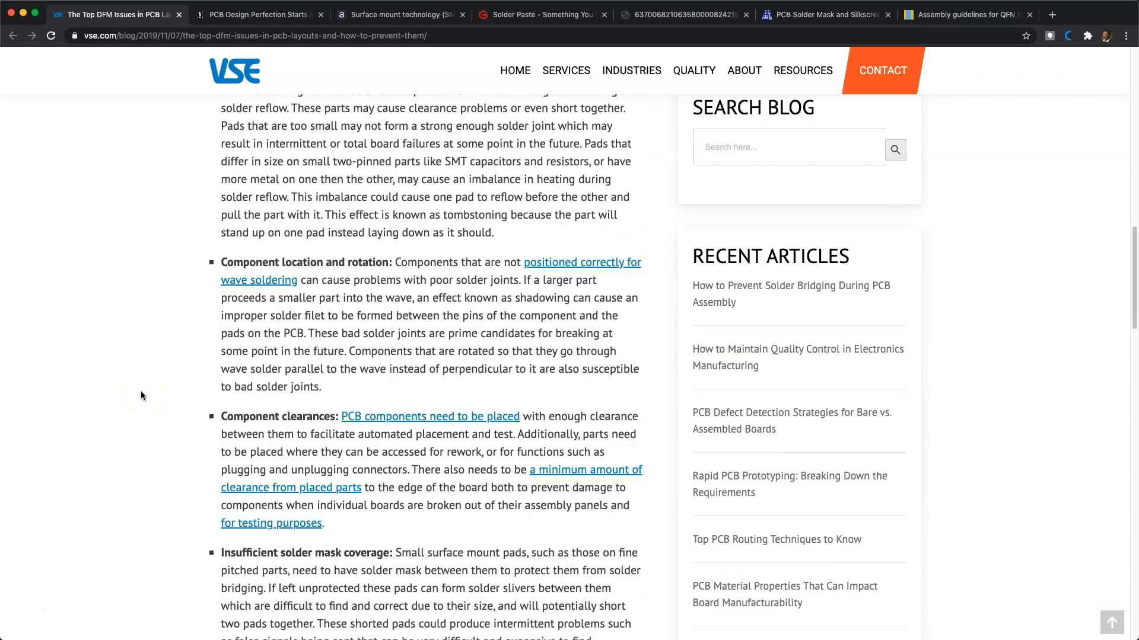
scroll(down, 3)
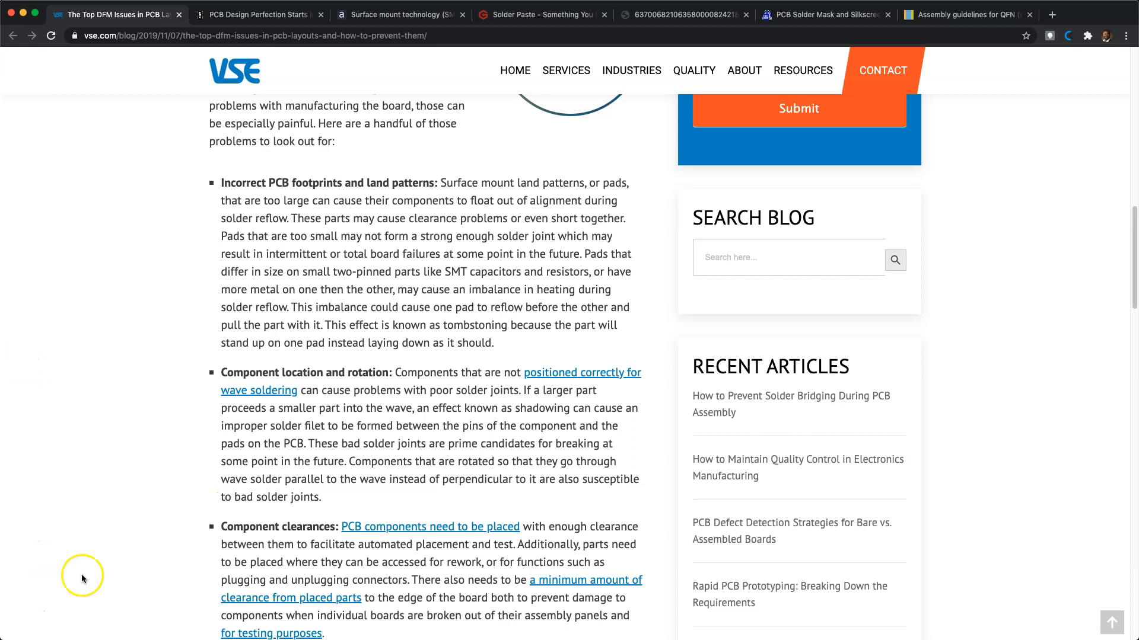
scroll(up, 3)
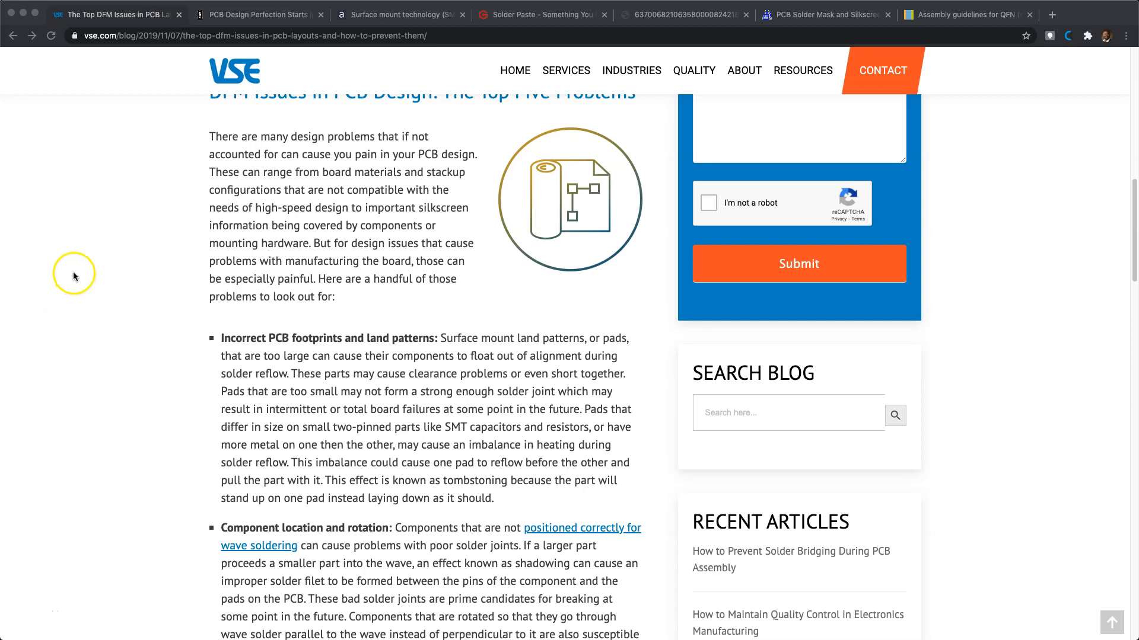
scroll(up, 3)
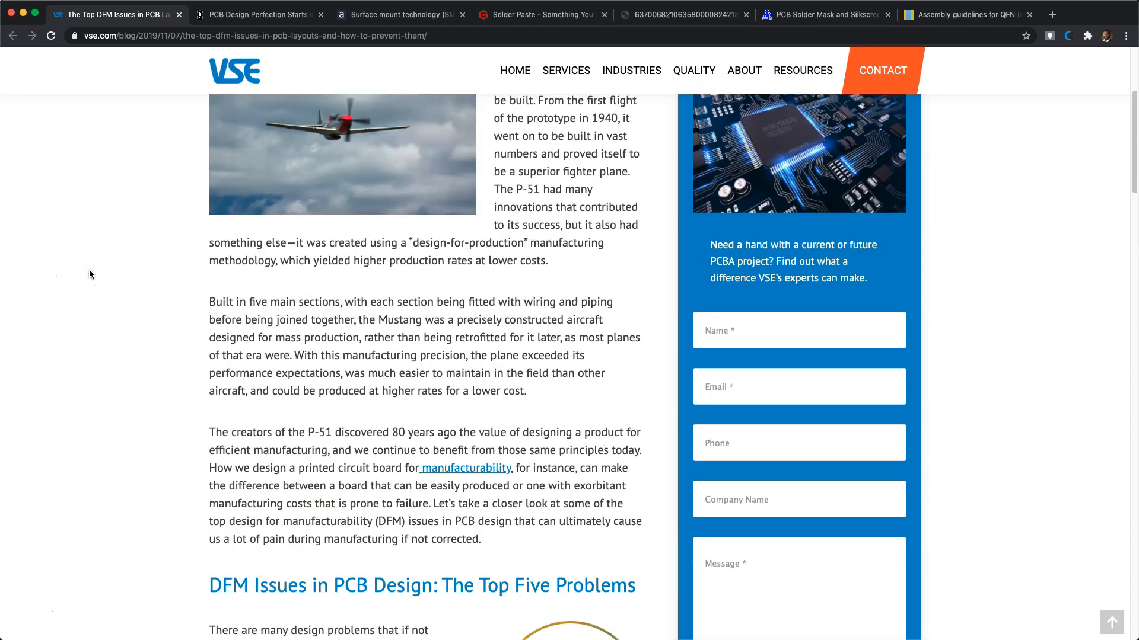
scroll(up, 3)
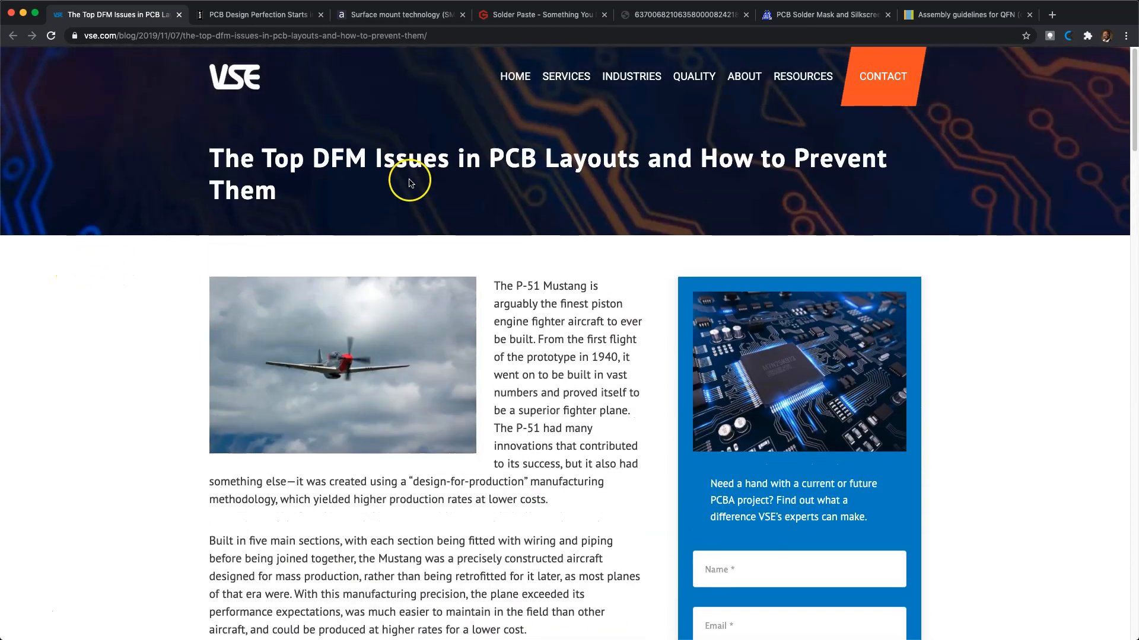
mouse_move(137, 282)
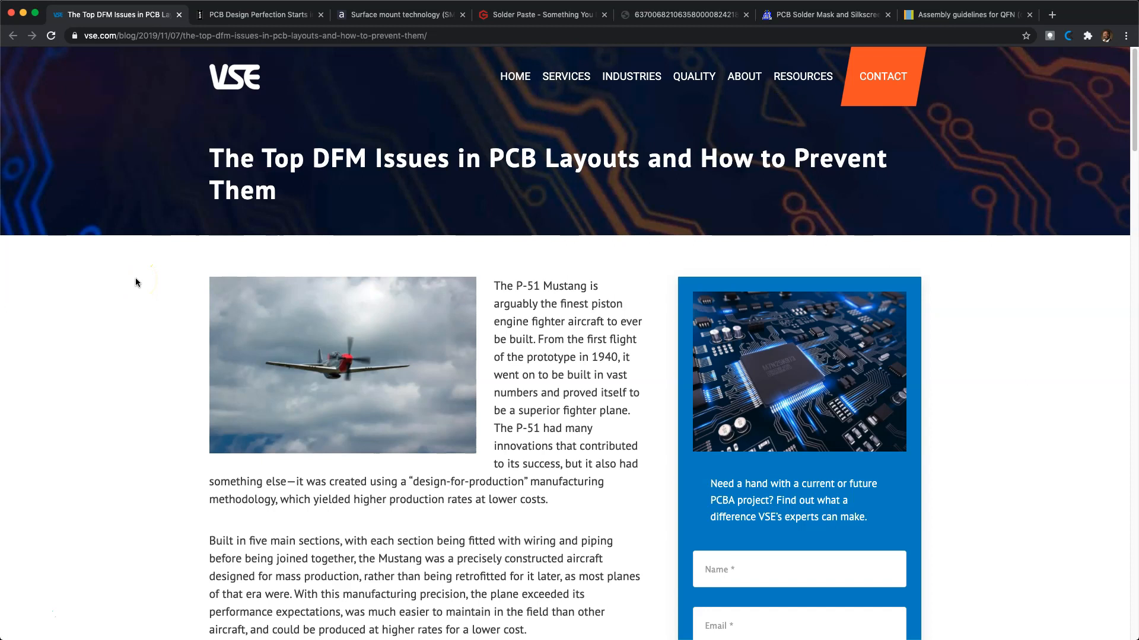
- Scroll further through the DFM article, then bring up the Alamy SMT chip photo
scroll(down, 3)
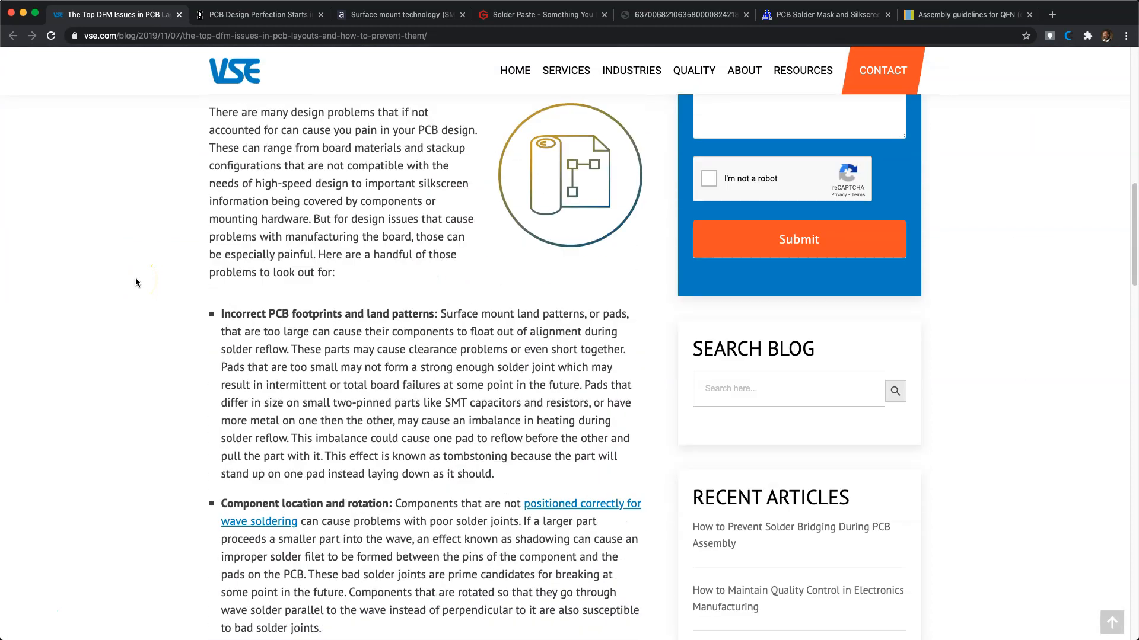
scroll(down, 3)
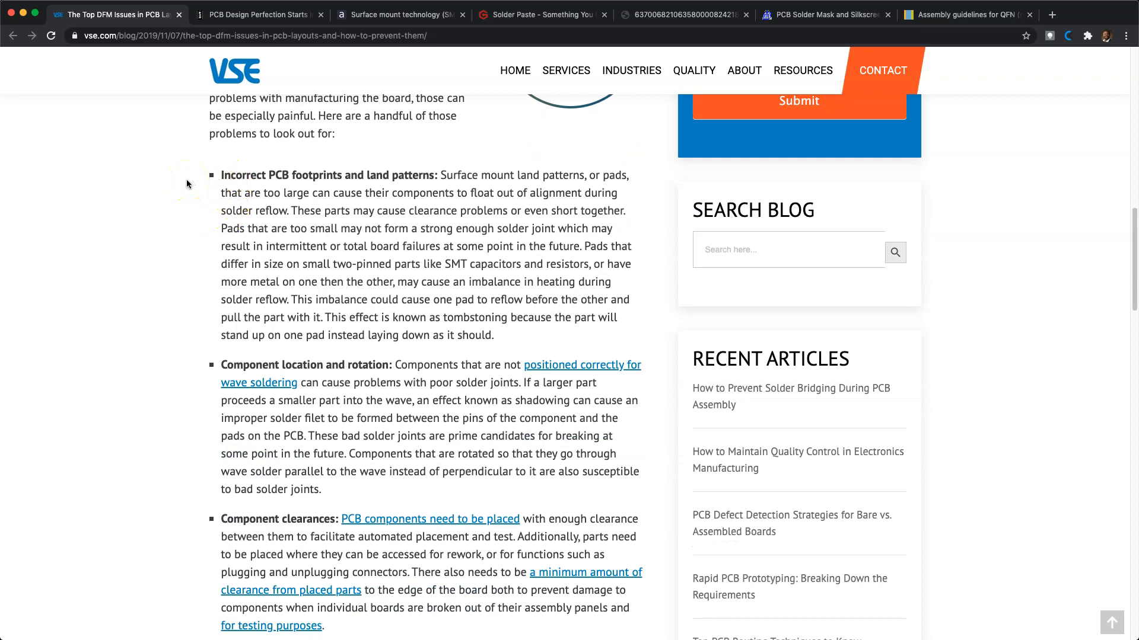
mouse_move(188, 184)
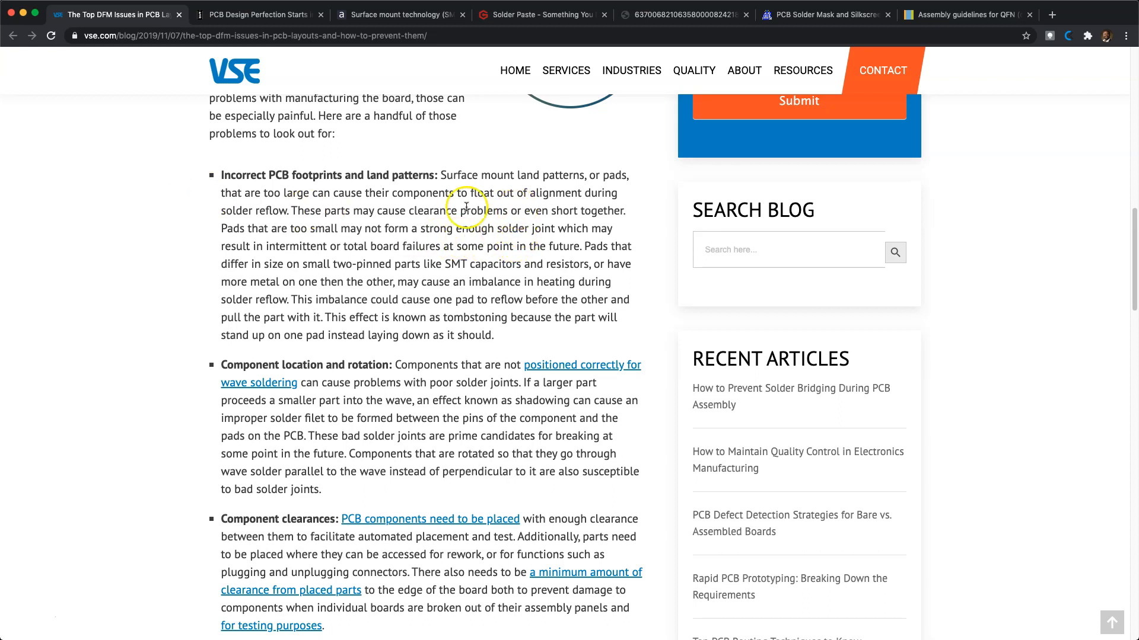
mouse_move(143, 348)
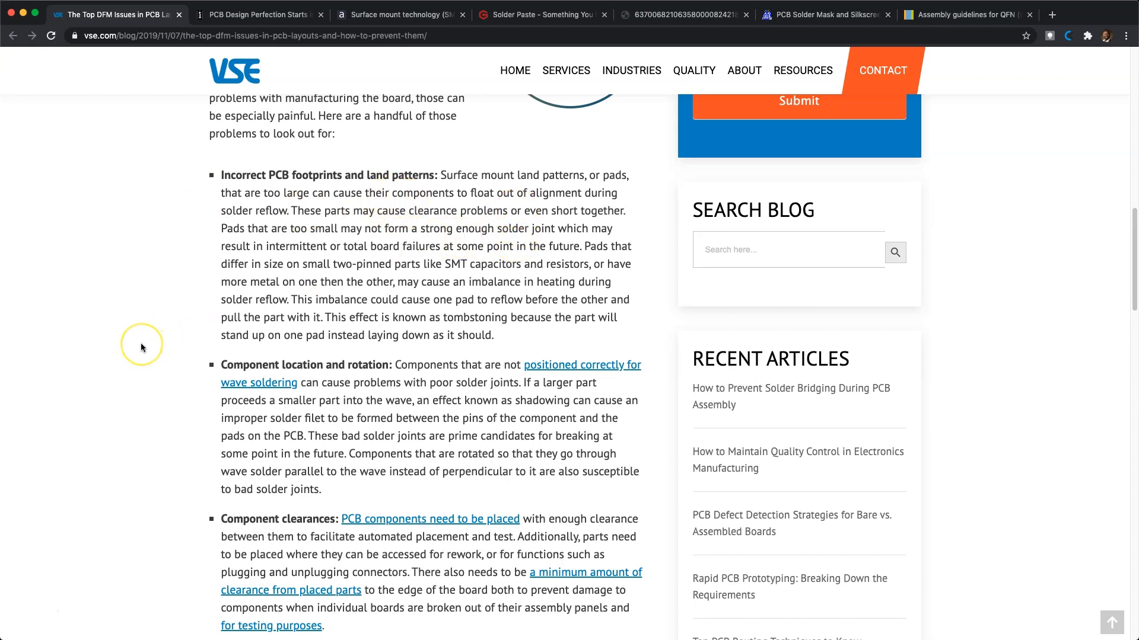
mouse_move(274, 279)
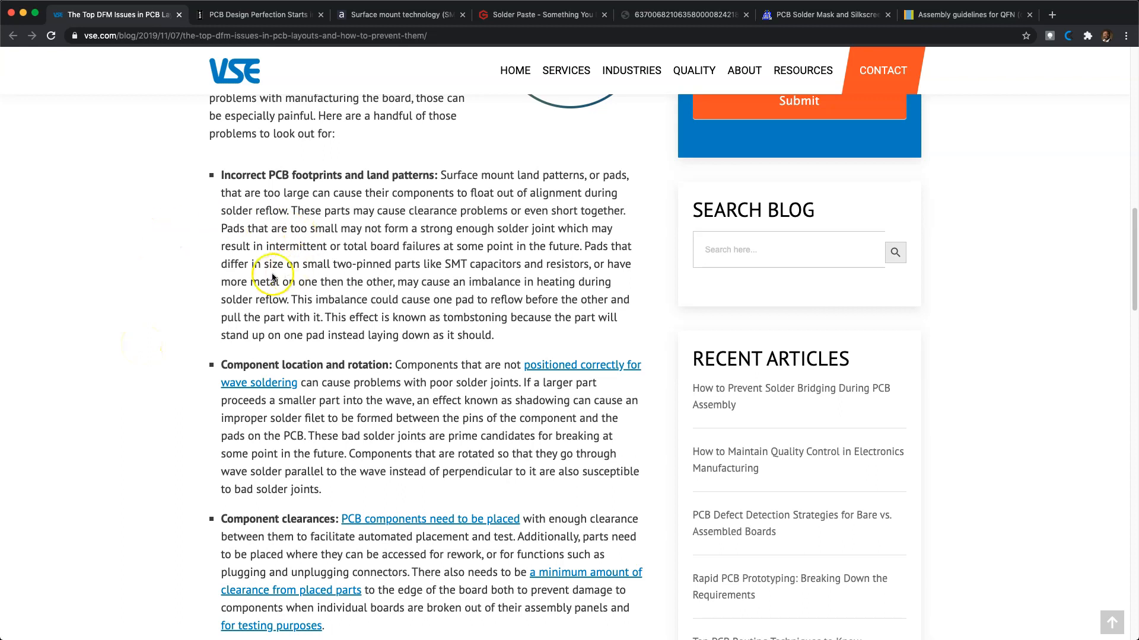
mouse_move(222, 194)
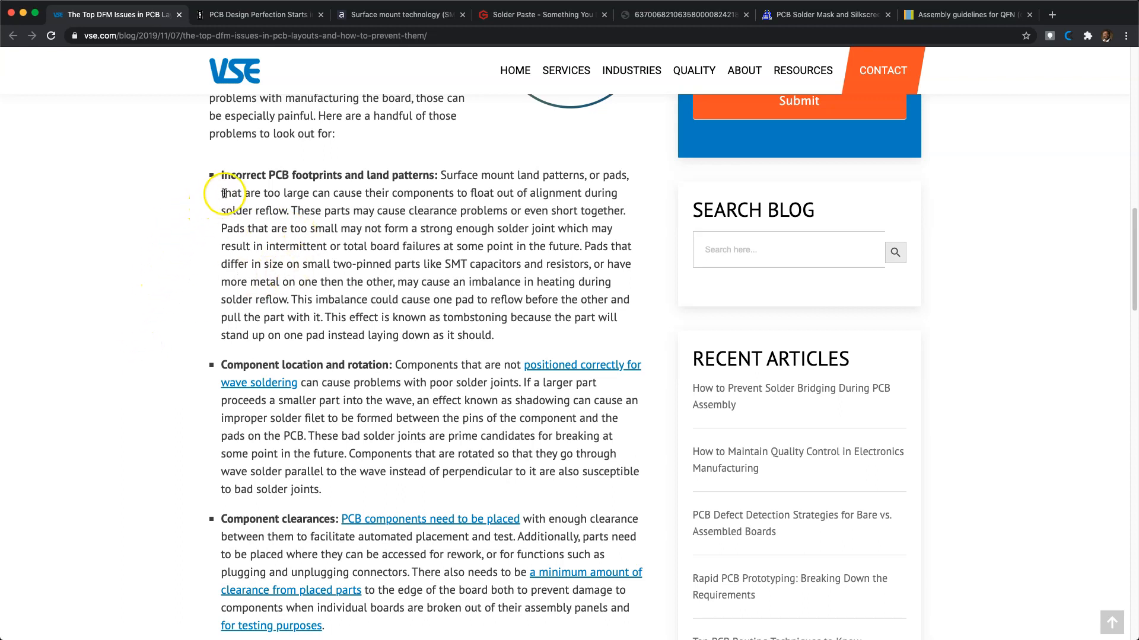
mouse_move(88, 330)
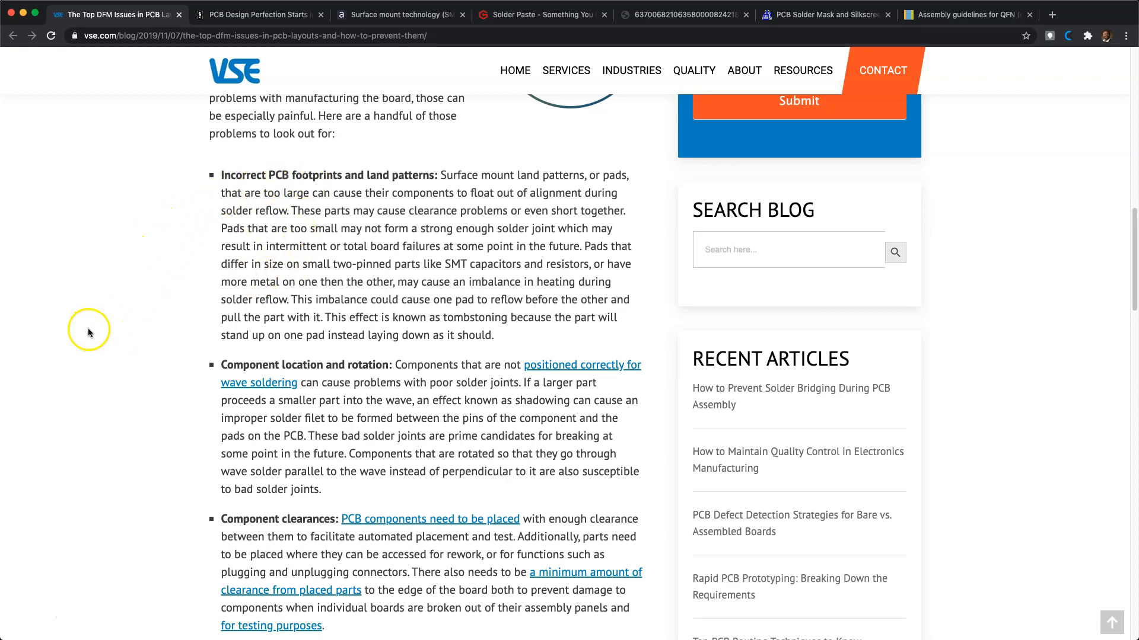
scroll(down, 3)
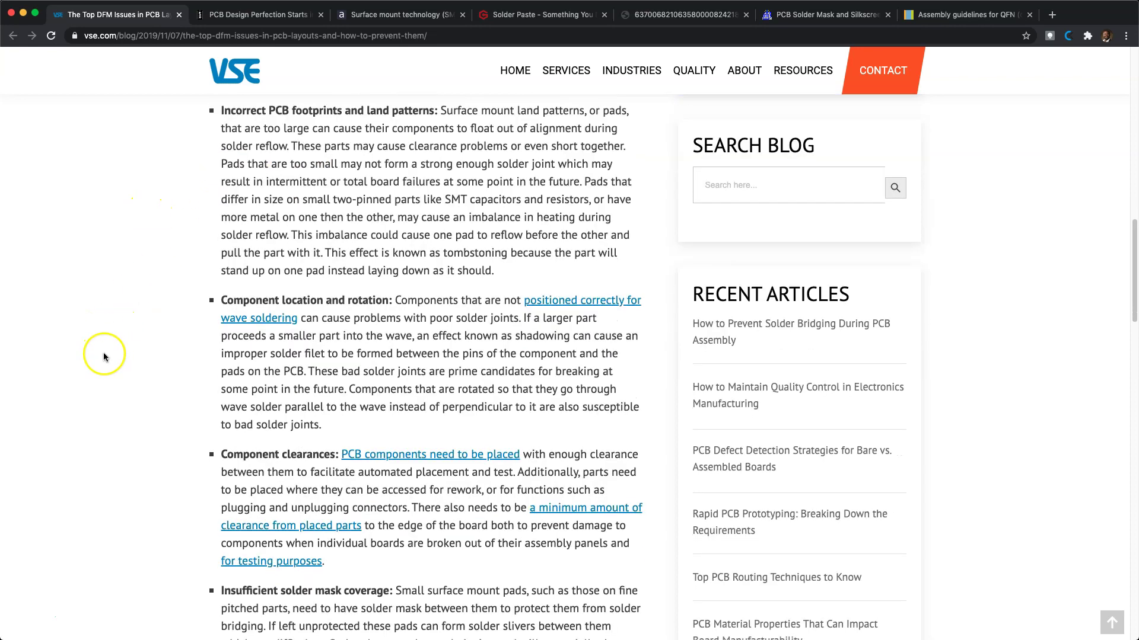
scroll(down, 3)
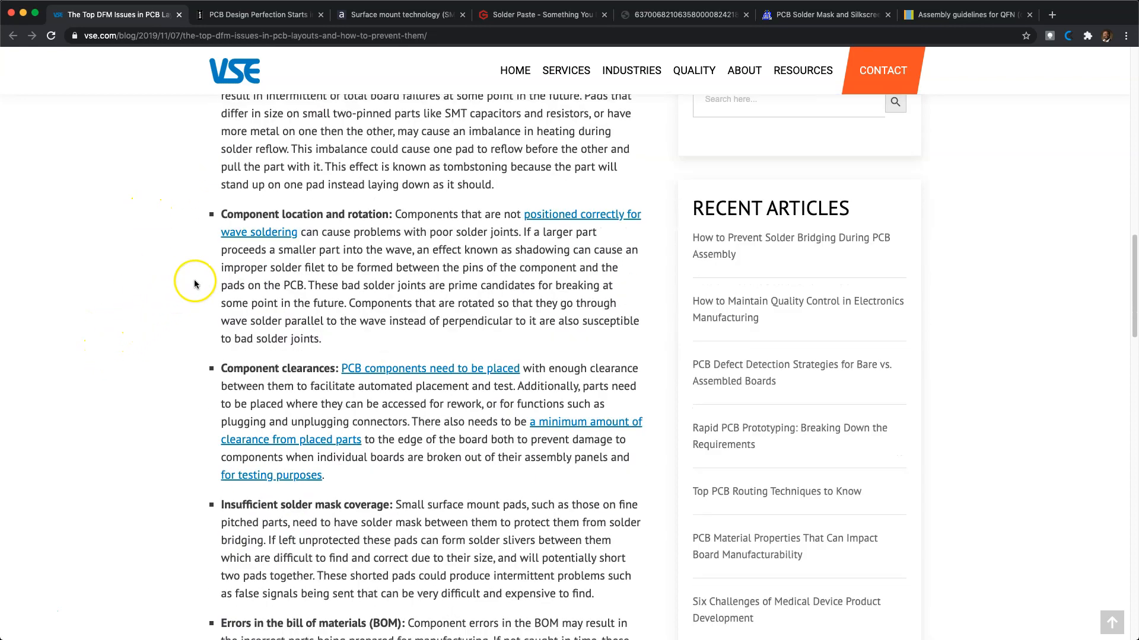
mouse_move(164, 365)
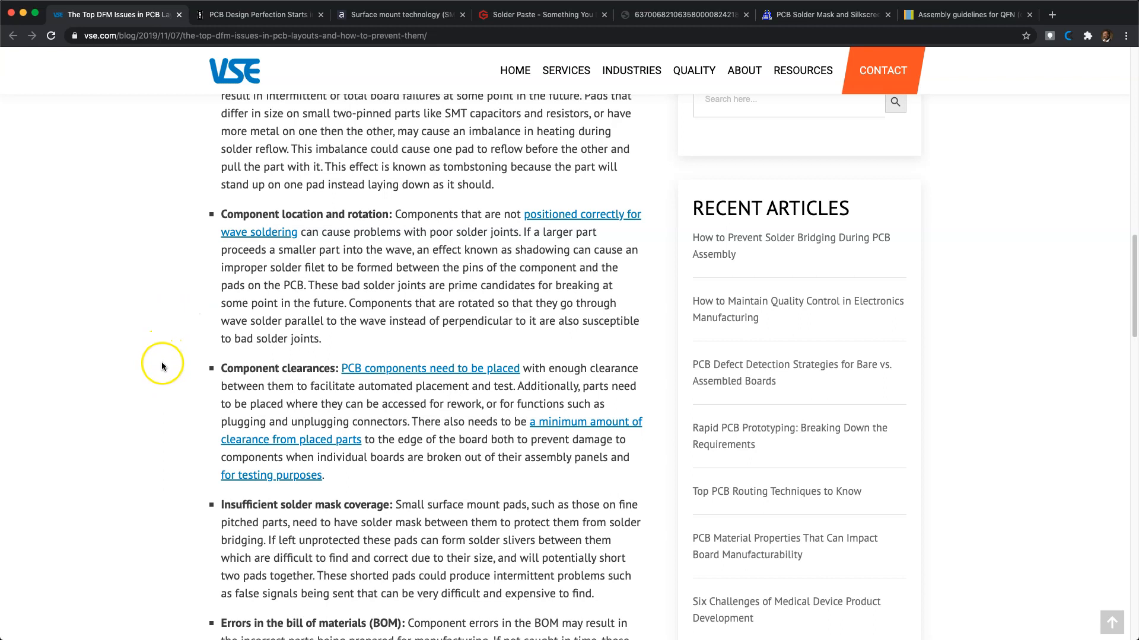
mouse_move(148, 409)
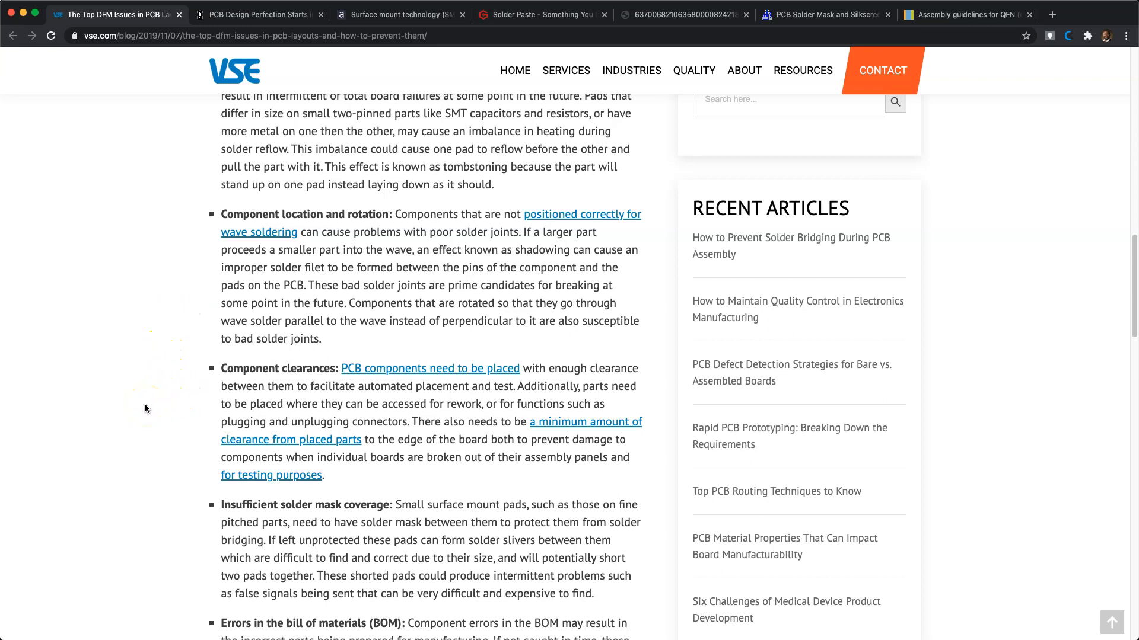
scroll(down, 3)
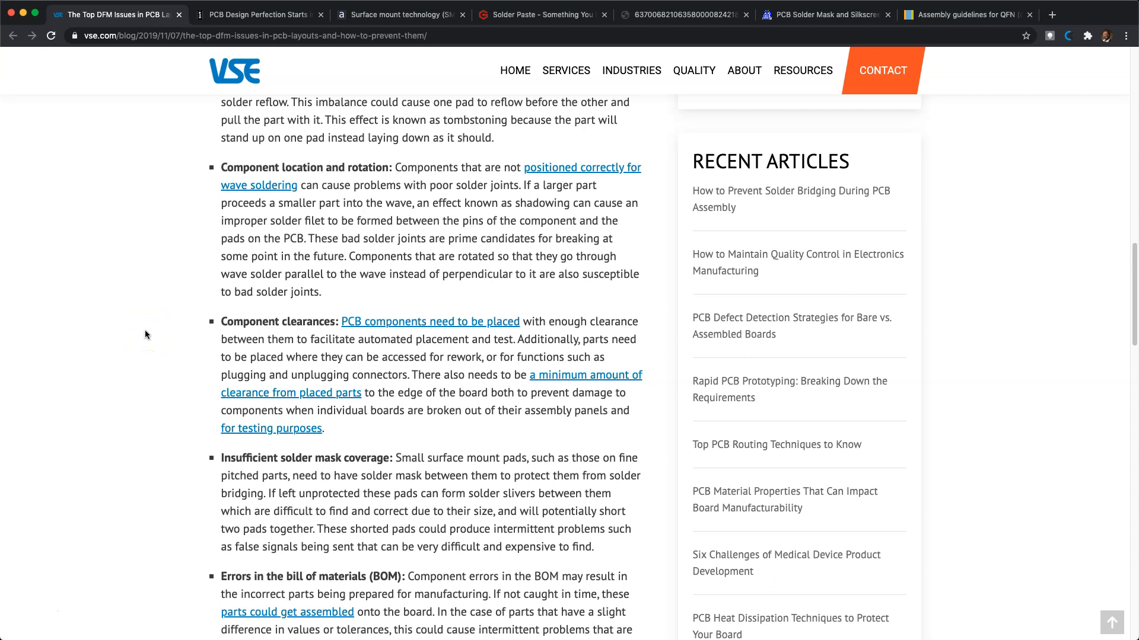
scroll(down, 3)
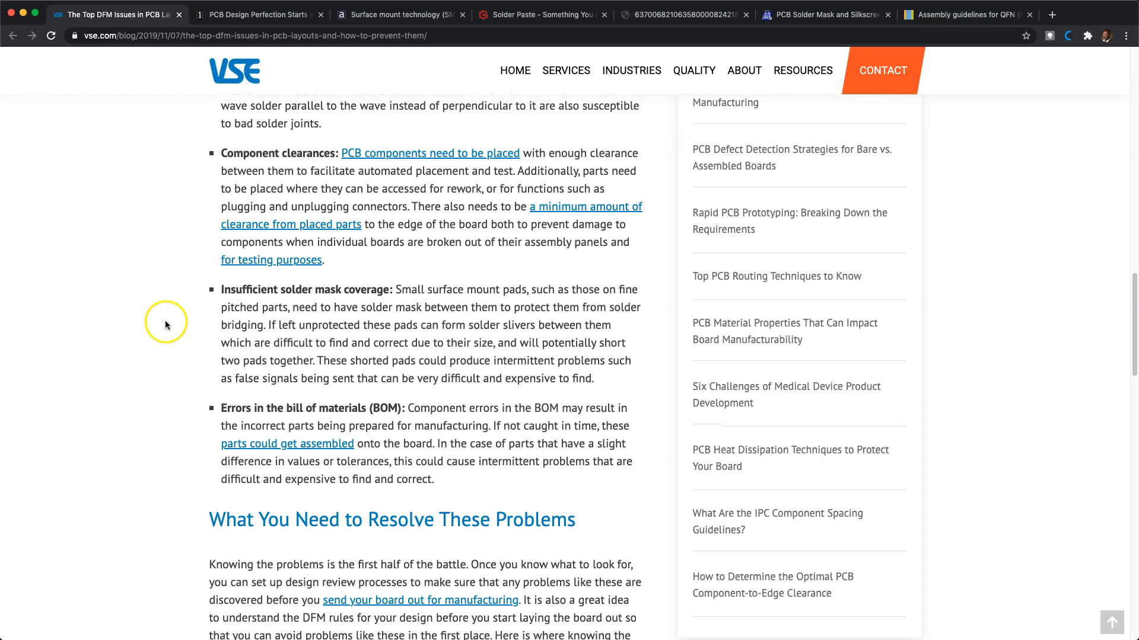
mouse_move(179, 319)
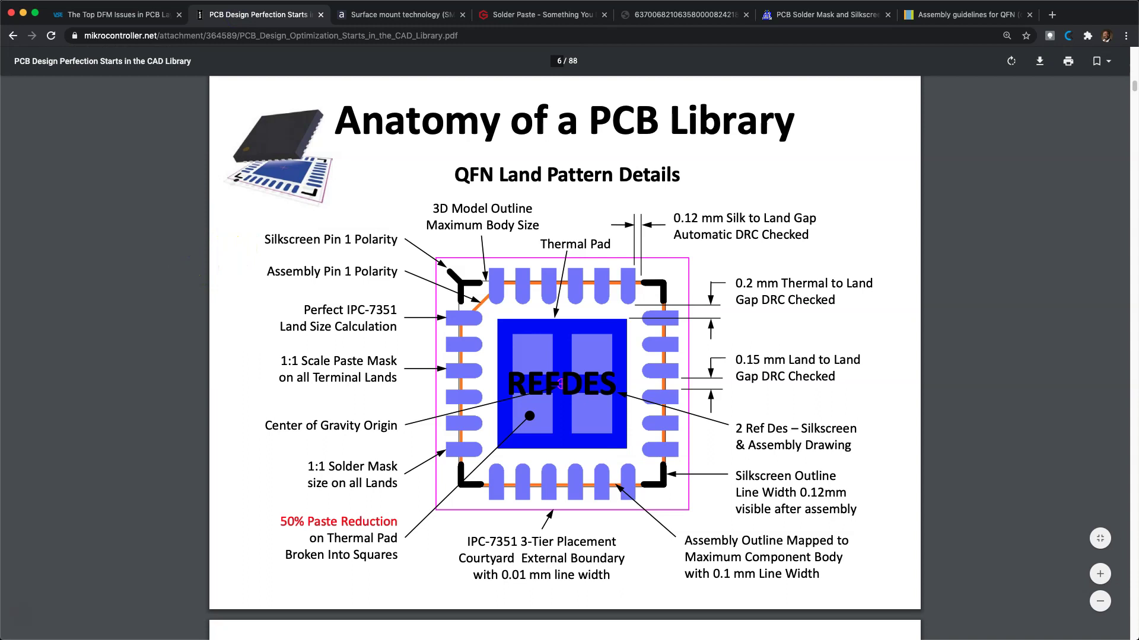
mouse_move(1117, 125)
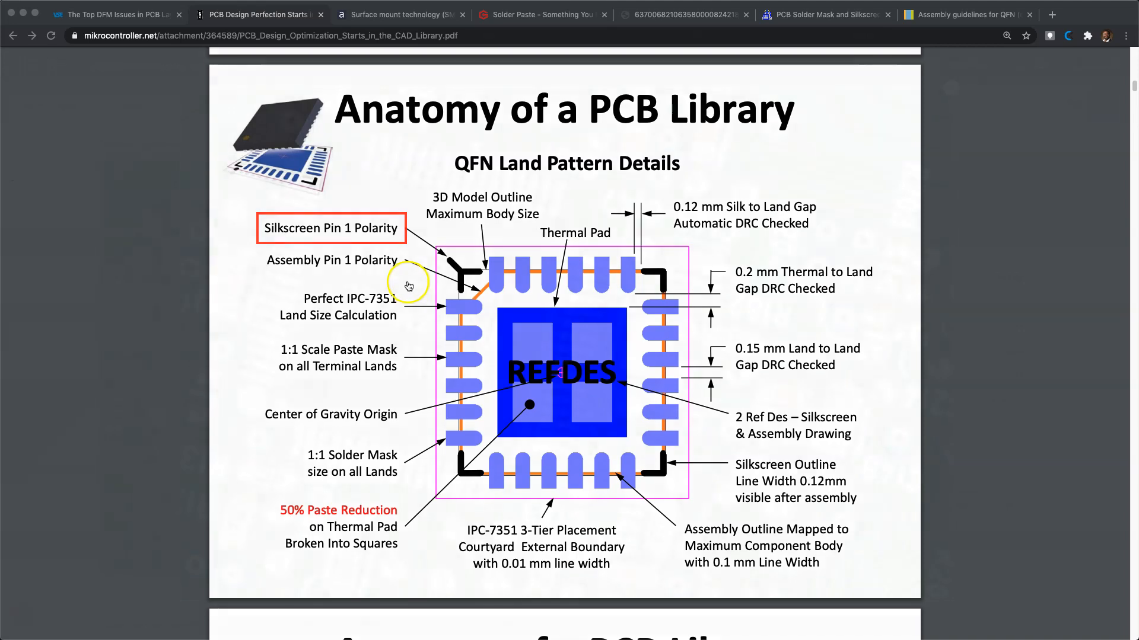
click(398, 15)
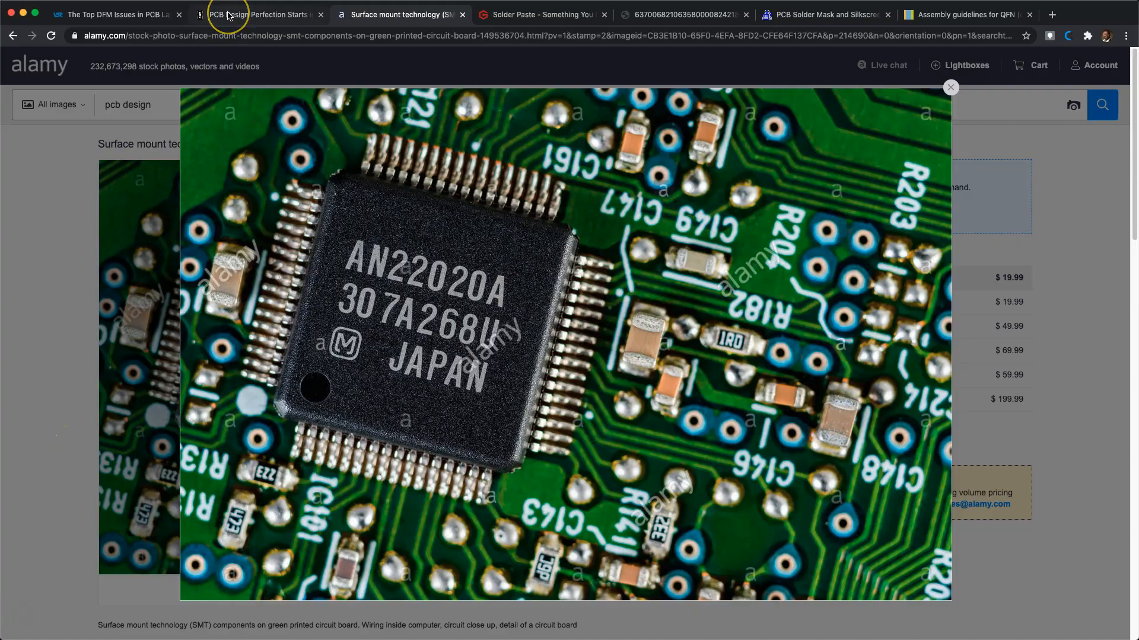
- Return to the PCB library PDF and scroll to the QFN Land Pattern Details slide
click(258, 14)
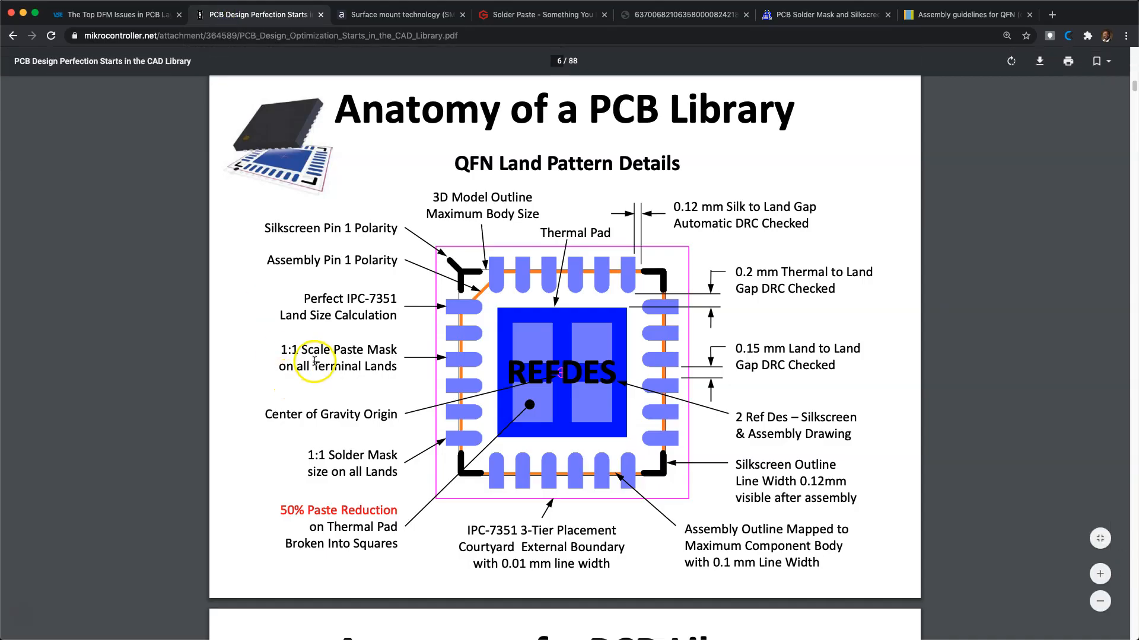
mouse_move(363, 265)
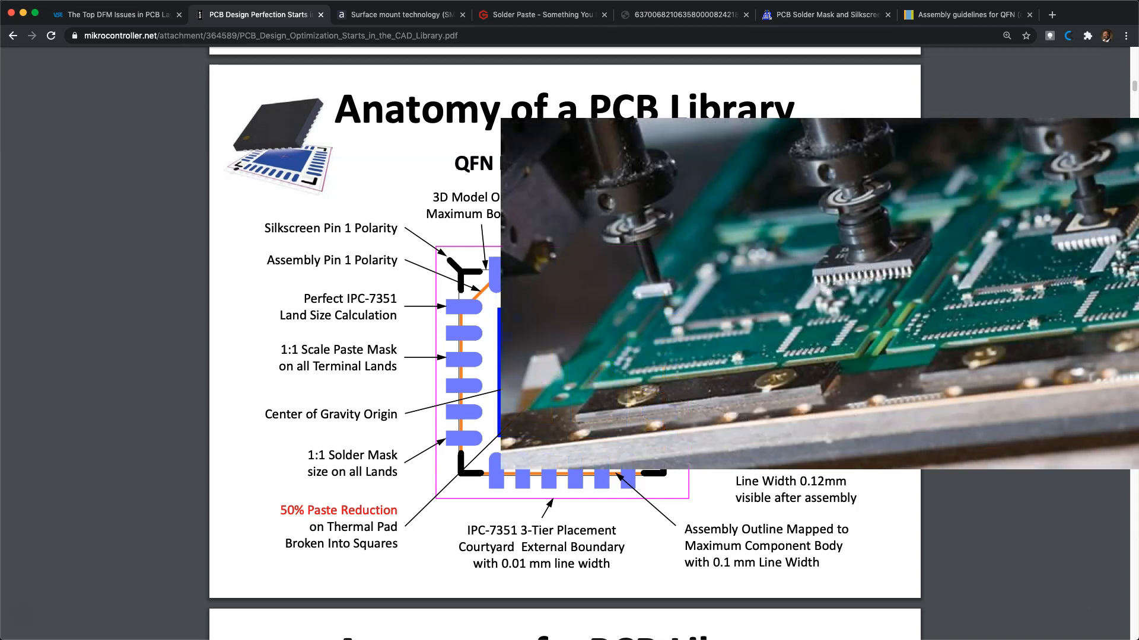
scroll(down, 3)
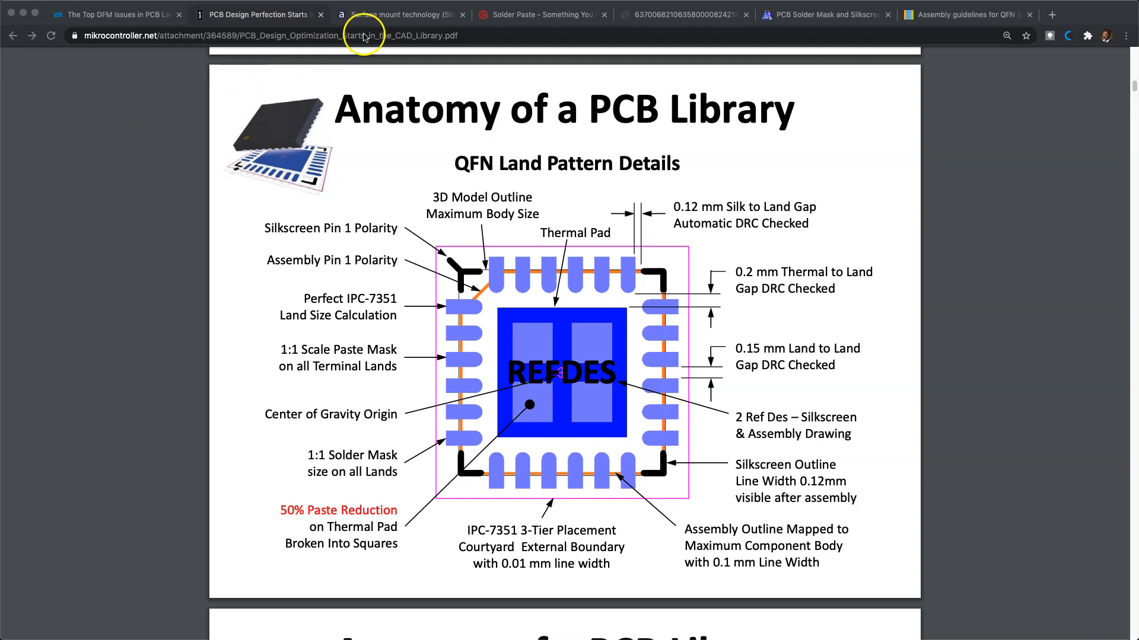
click(404, 15)
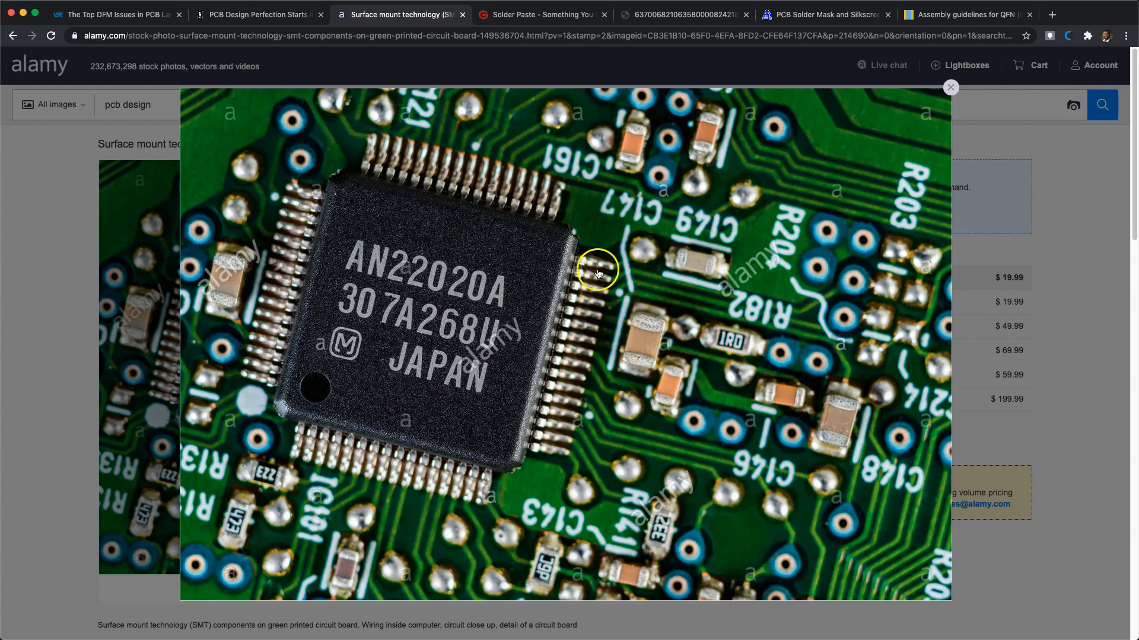
mouse_move(550, 461)
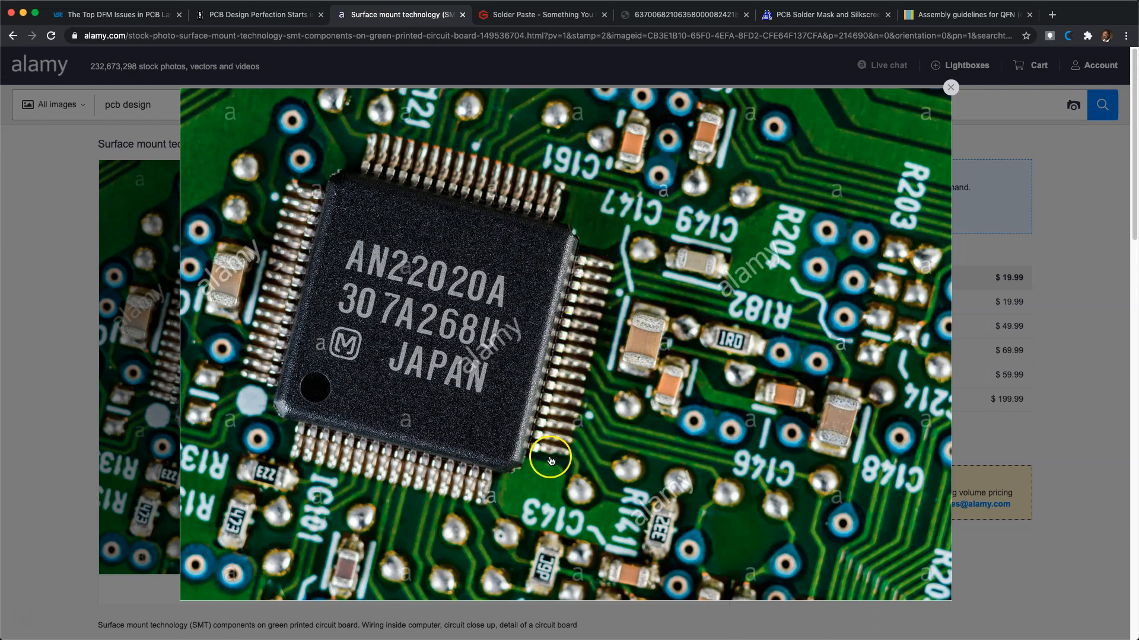
mouse_move(593, 264)
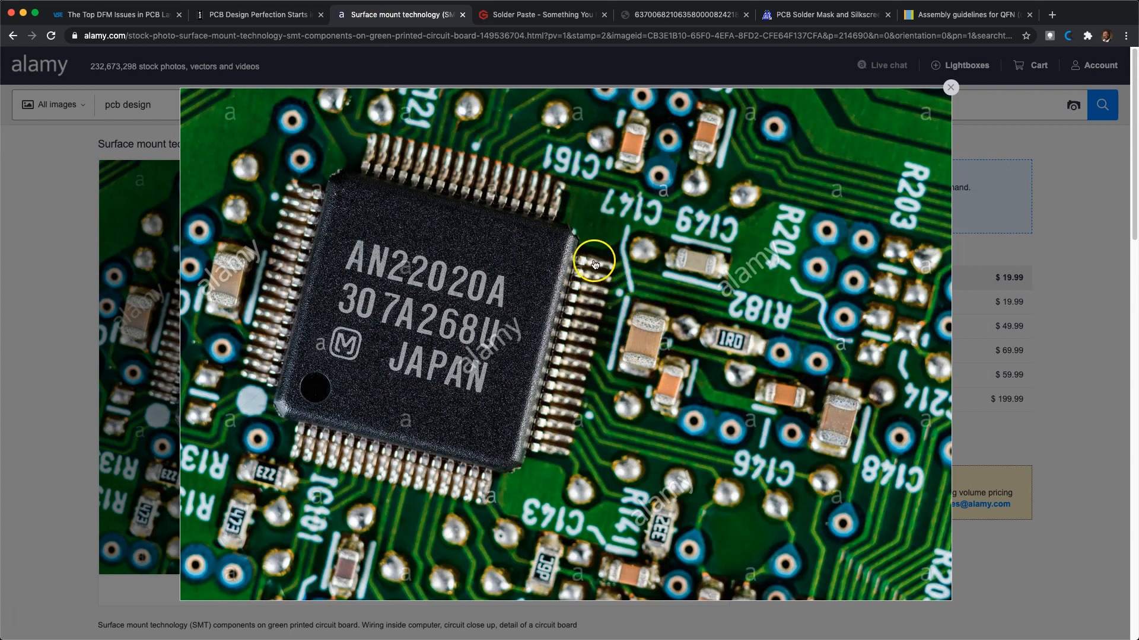
mouse_move(774, 425)
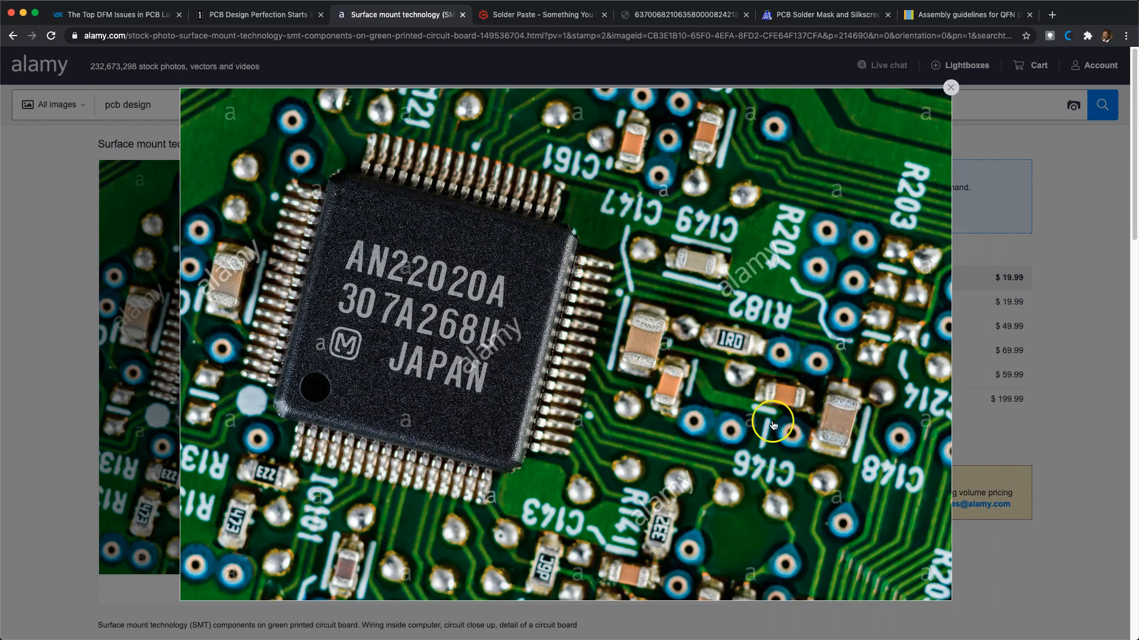
mouse_move(727, 343)
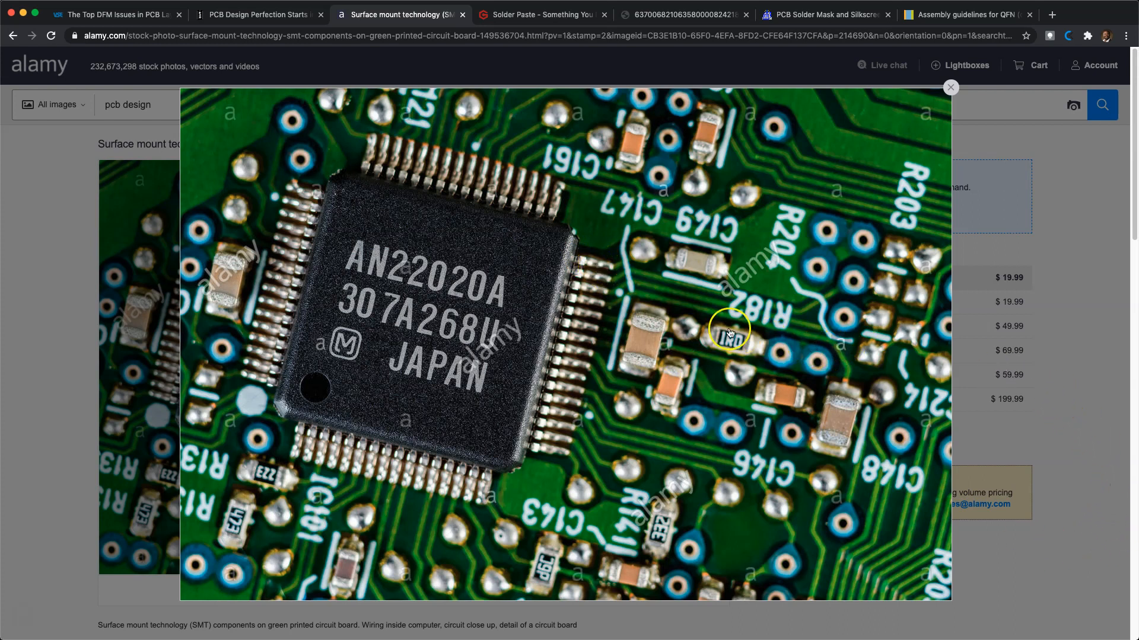
mouse_move(1132, 465)
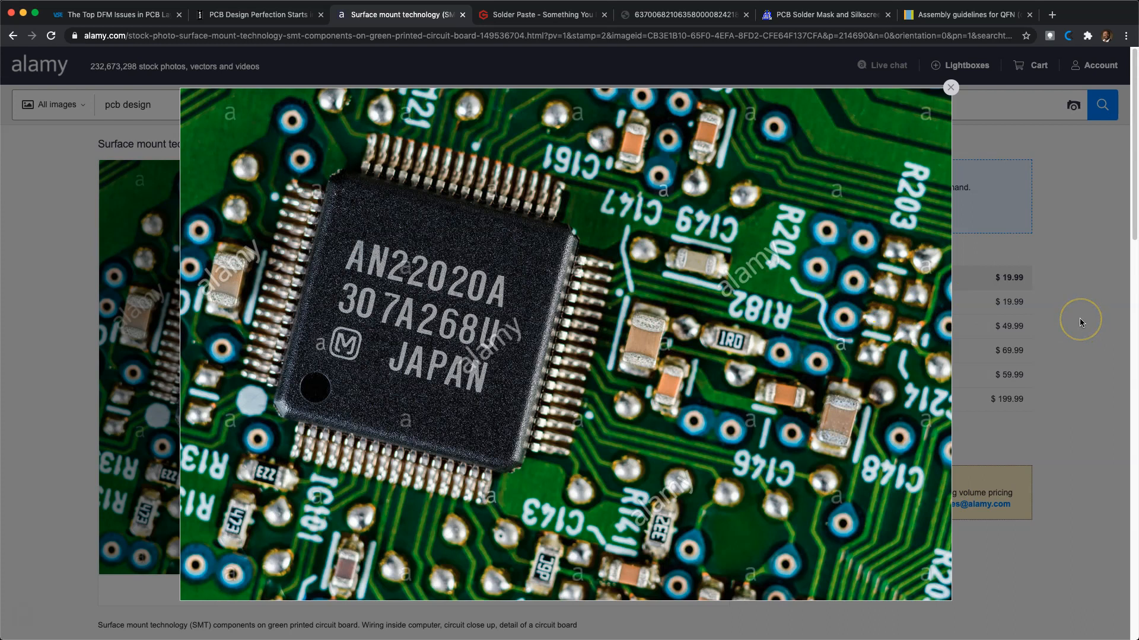
mouse_move(1076, 322)
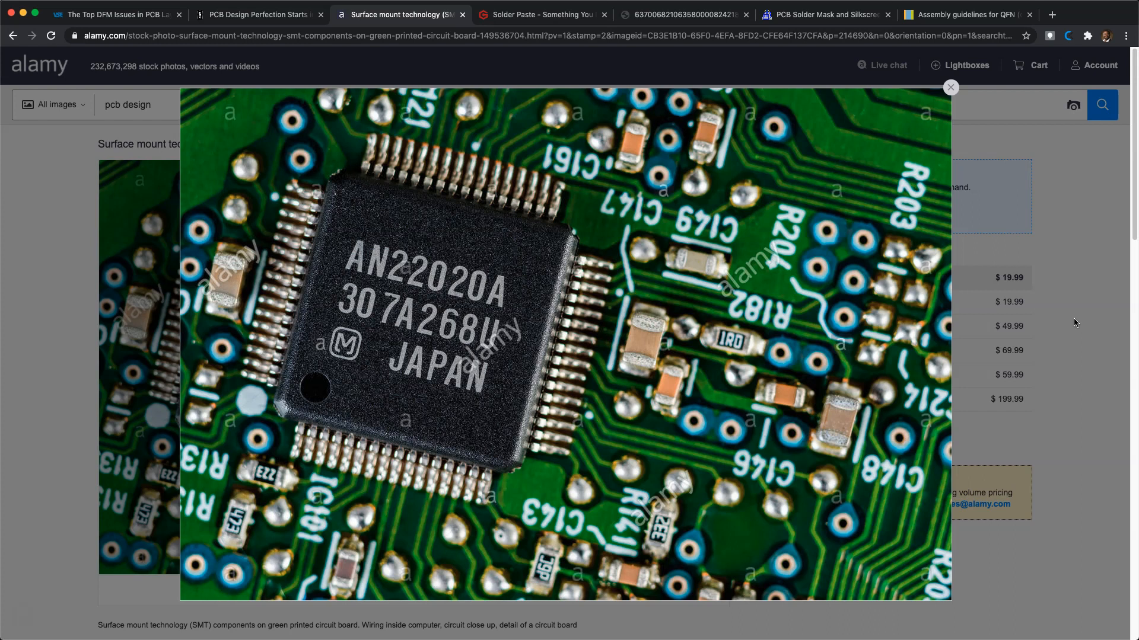
click(256, 15)
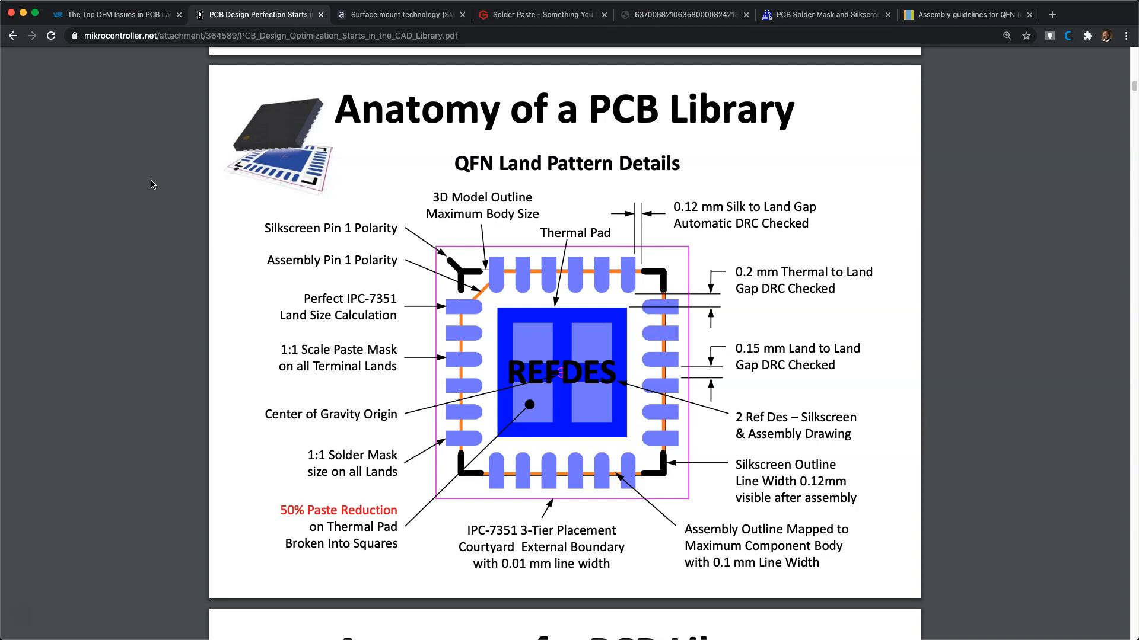
click(405, 14)
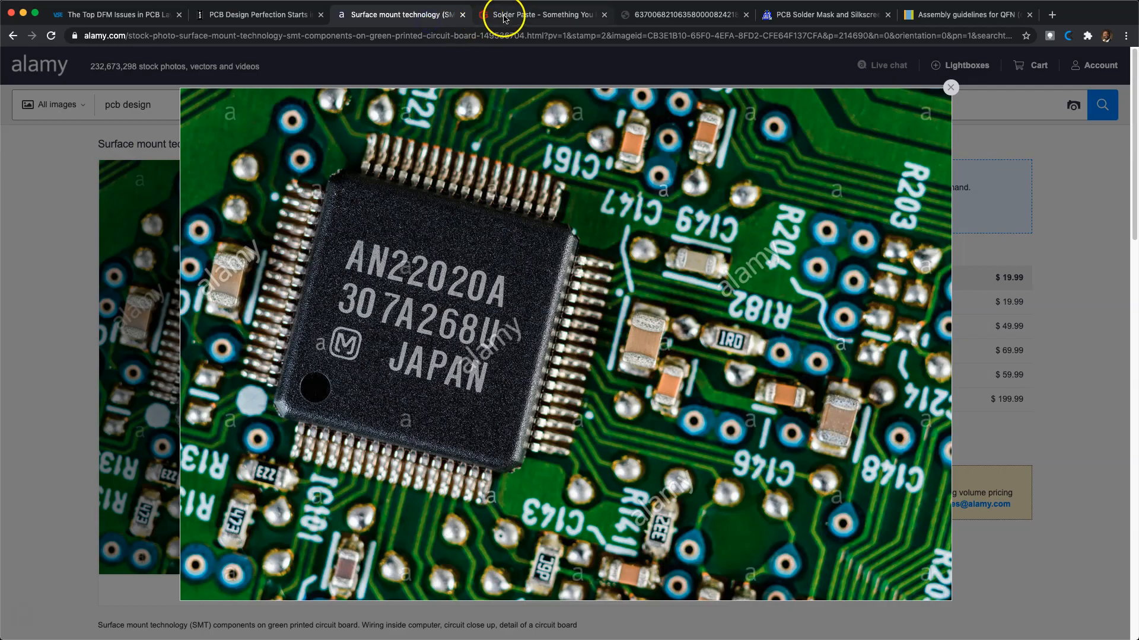
- Skim the PCBGOGO solder paste article, peek at the solder mask article, then return
click(511, 14)
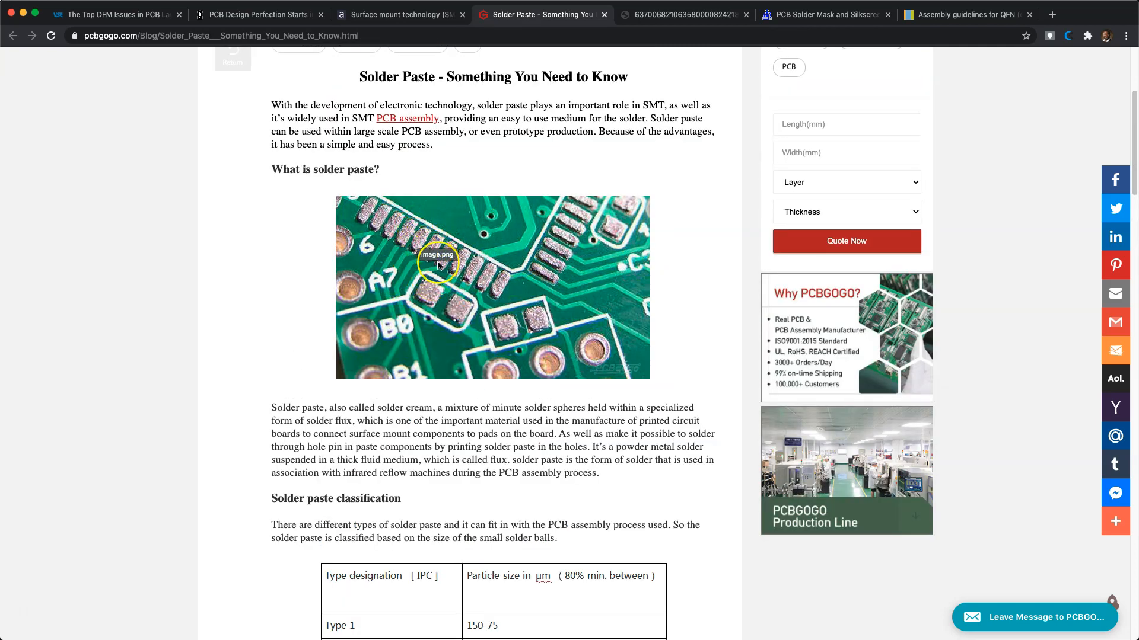
scroll(down, 3)
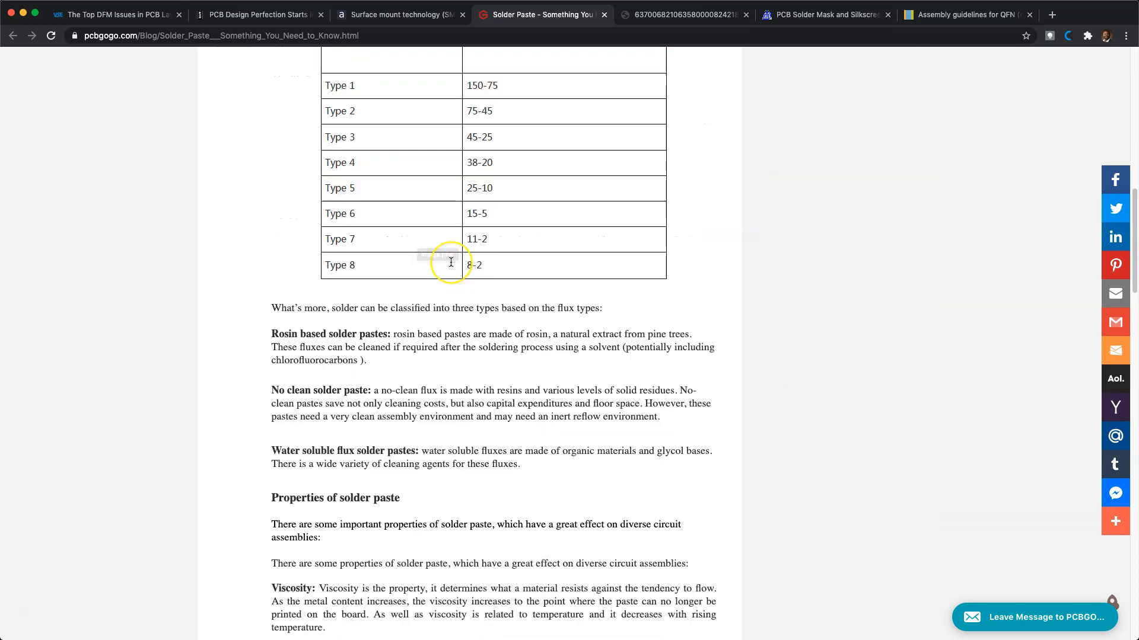
scroll(down, 3)
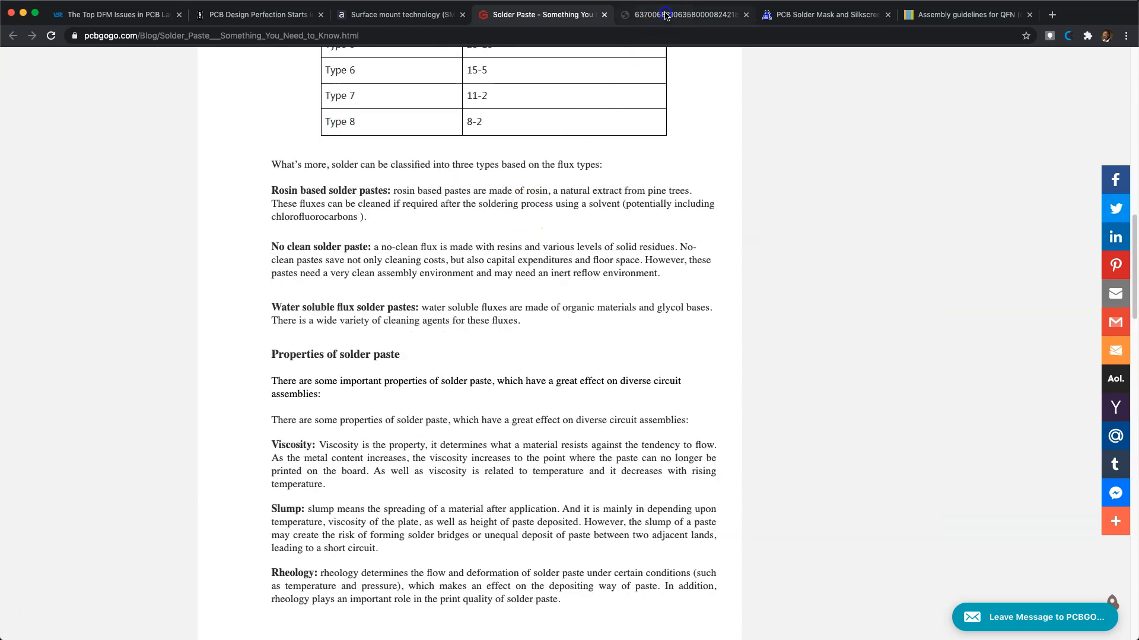
click(823, 15)
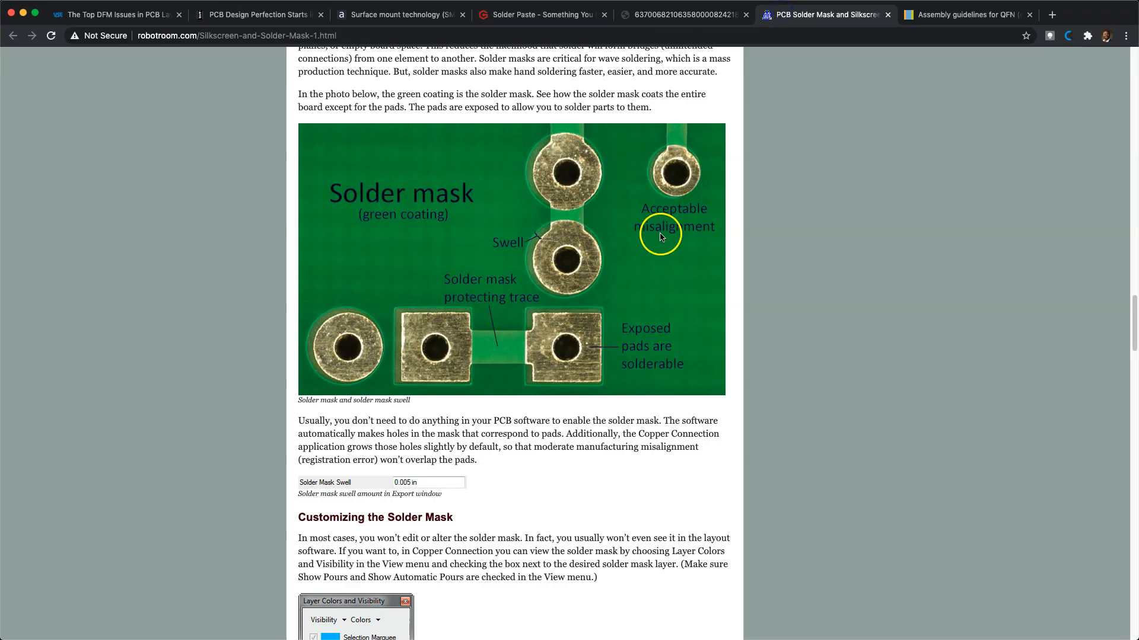
mouse_move(664, 29)
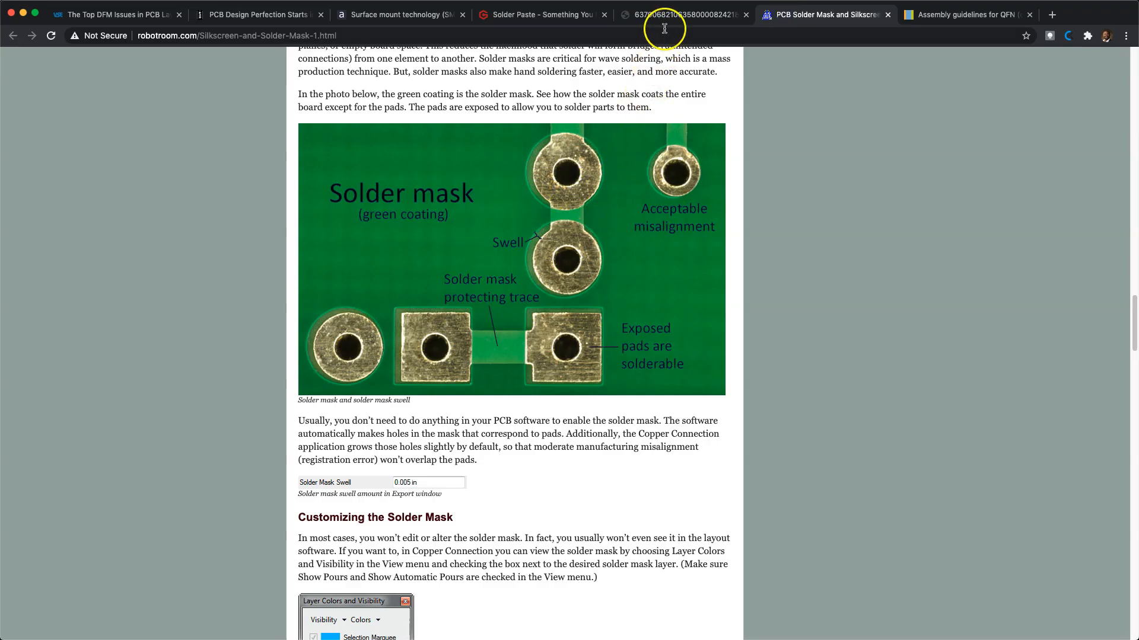
click(541, 14)
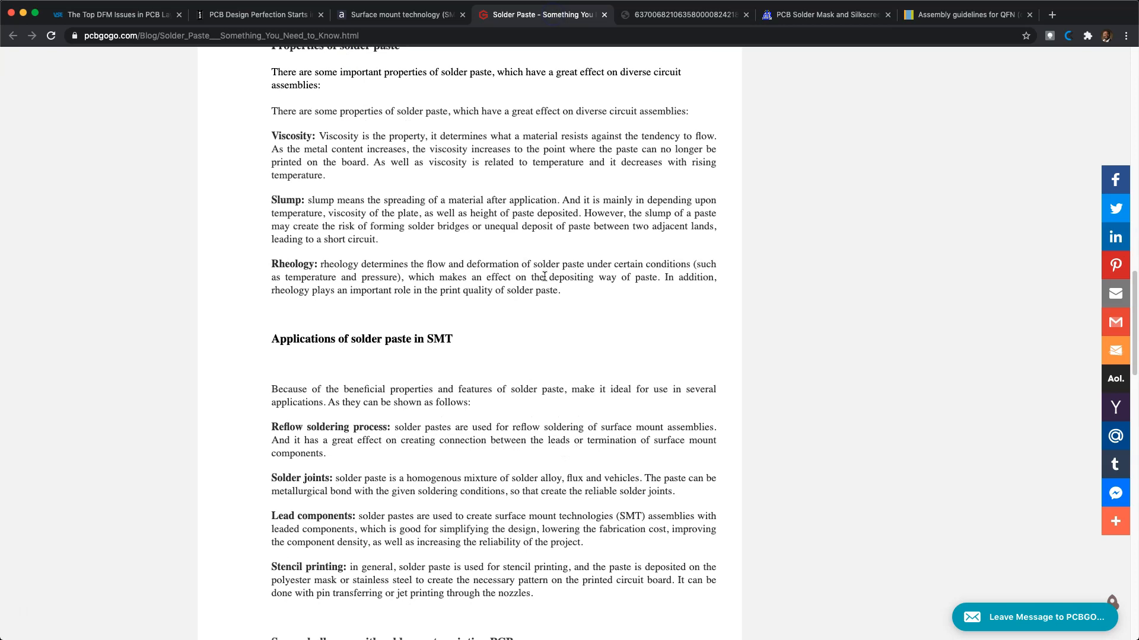
scroll(down, 3)
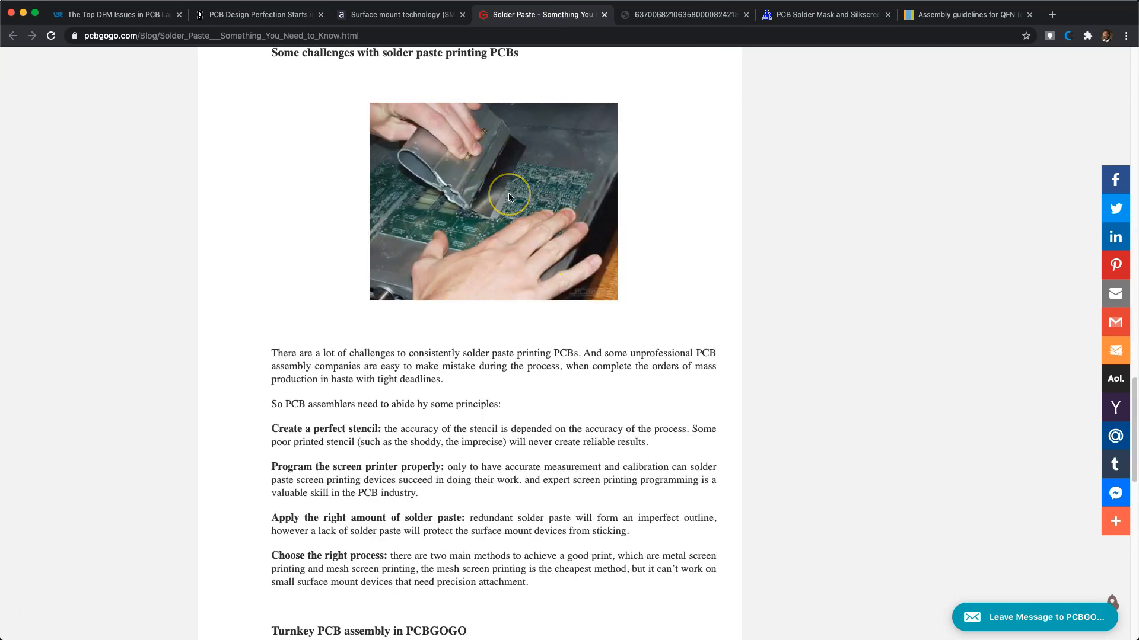
scroll(up, 3)
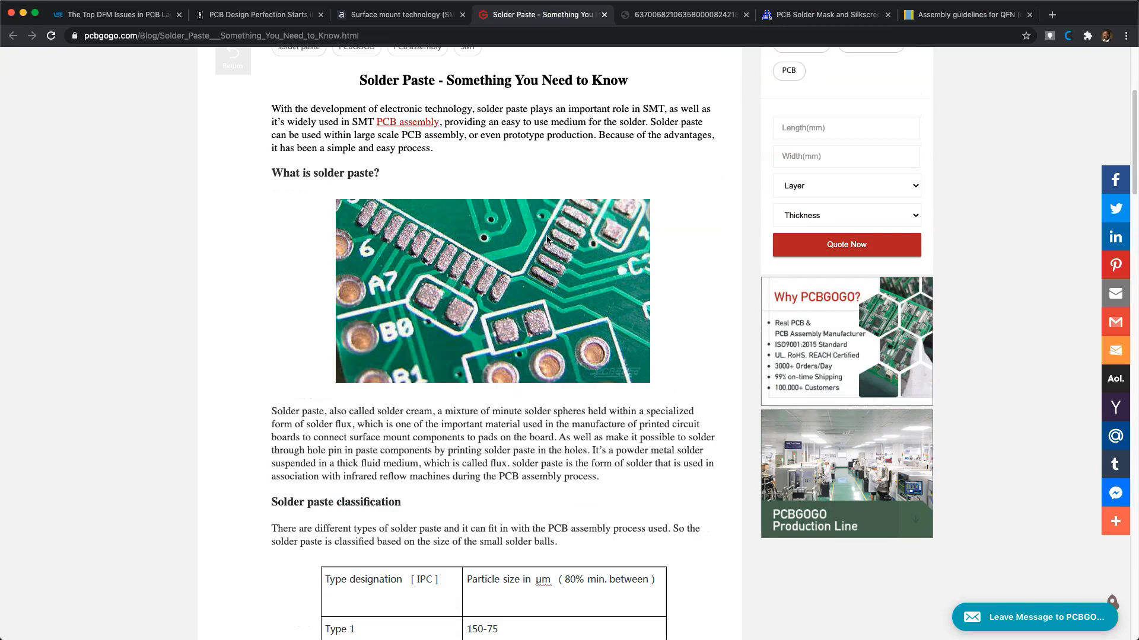
scroll(down, 3)
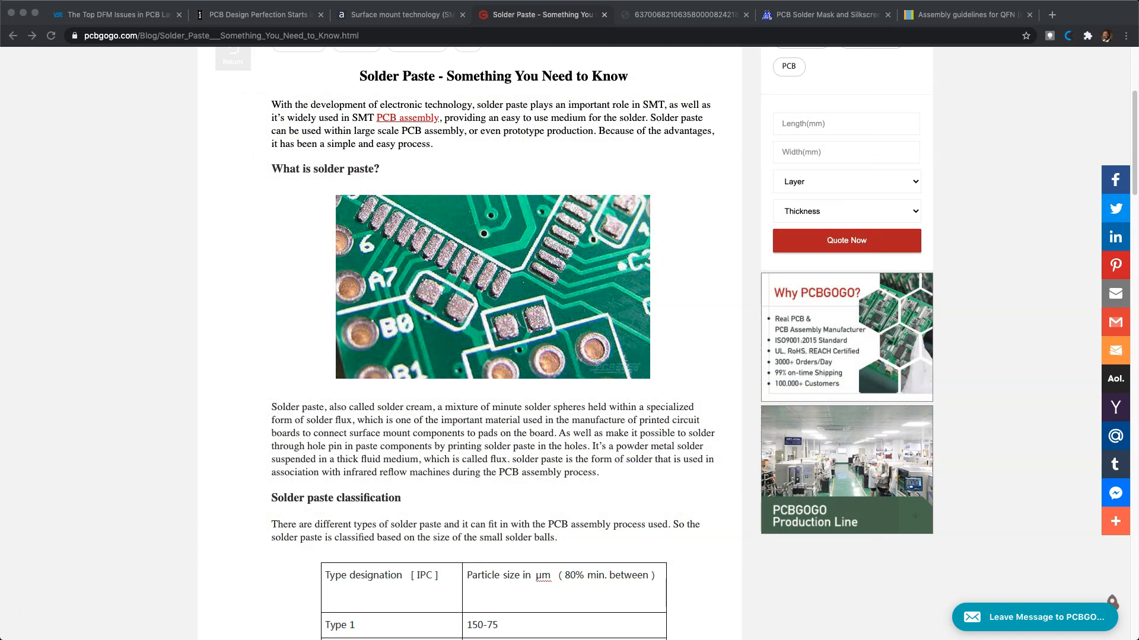
mouse_move(3, 202)
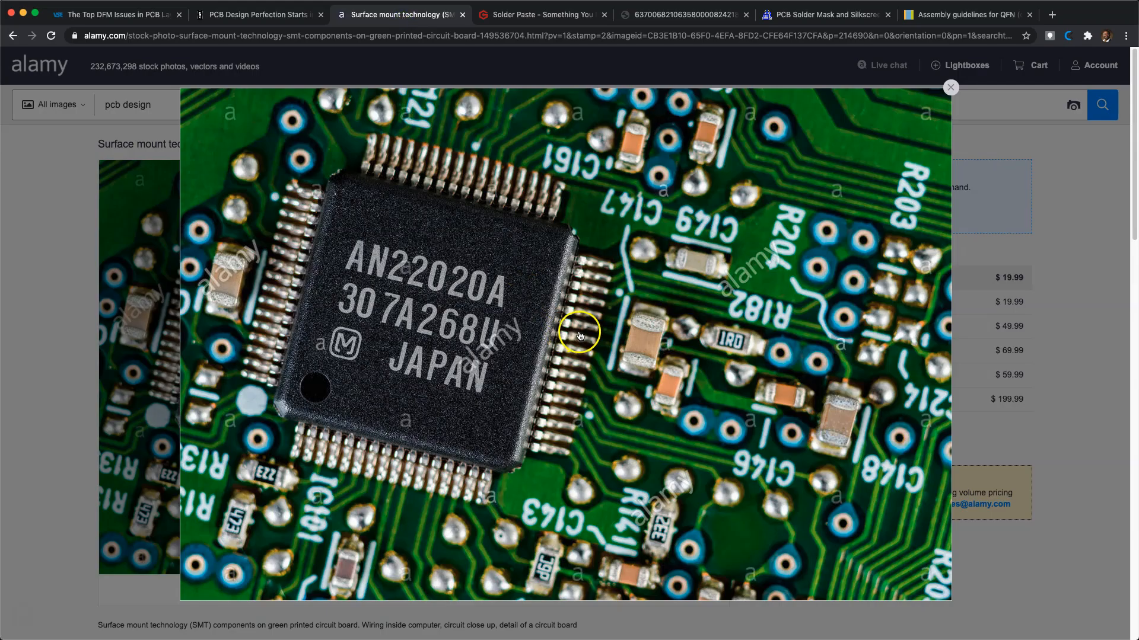
mouse_move(733, 352)
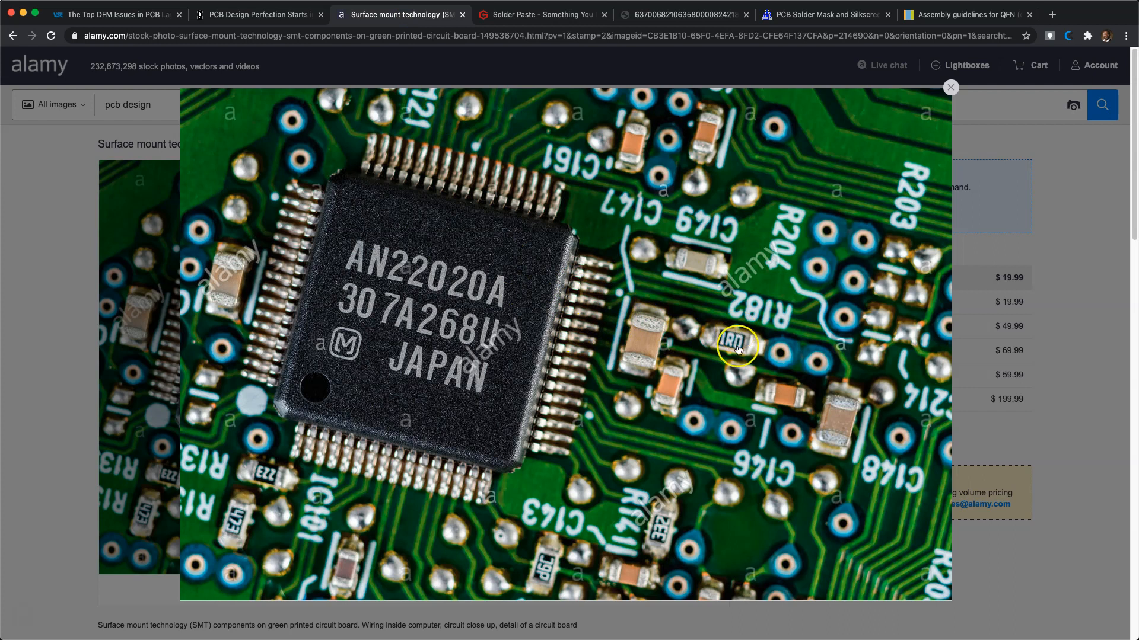
mouse_move(1070, 371)
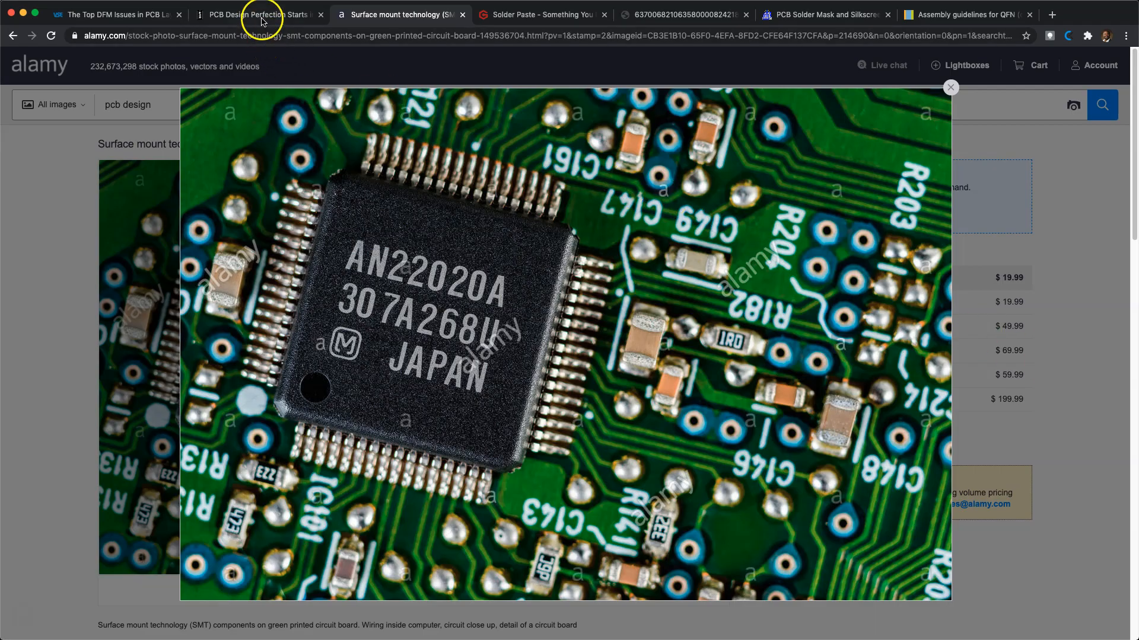
- Switch to the PCB Design Perfection PDF tab showing the QFN land pattern slide
click(262, 15)
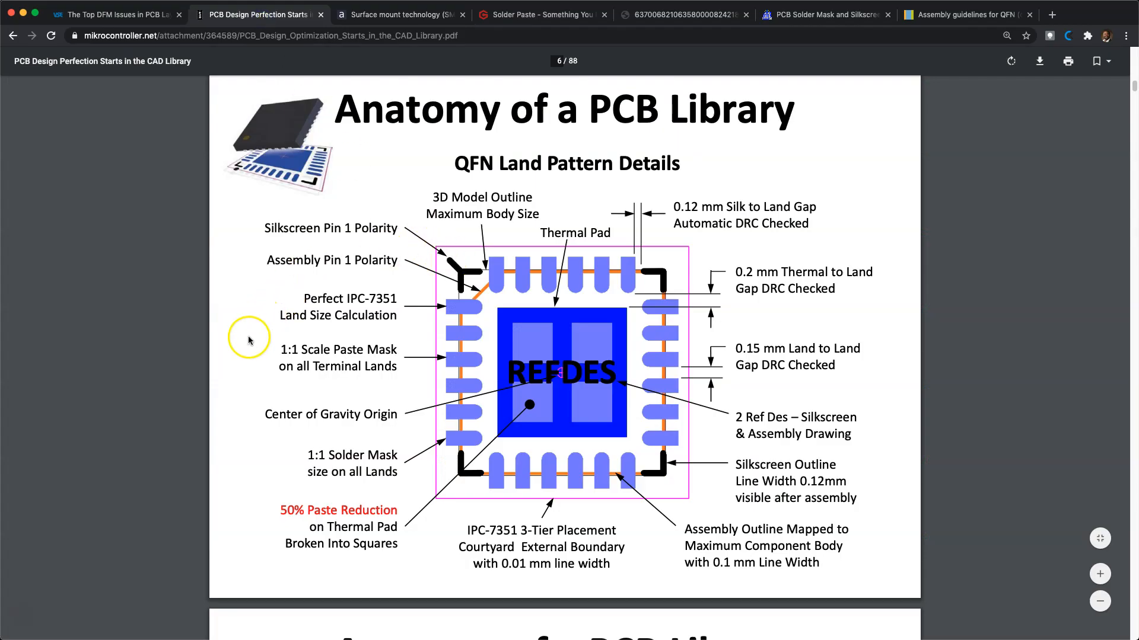
mouse_move(204, 387)
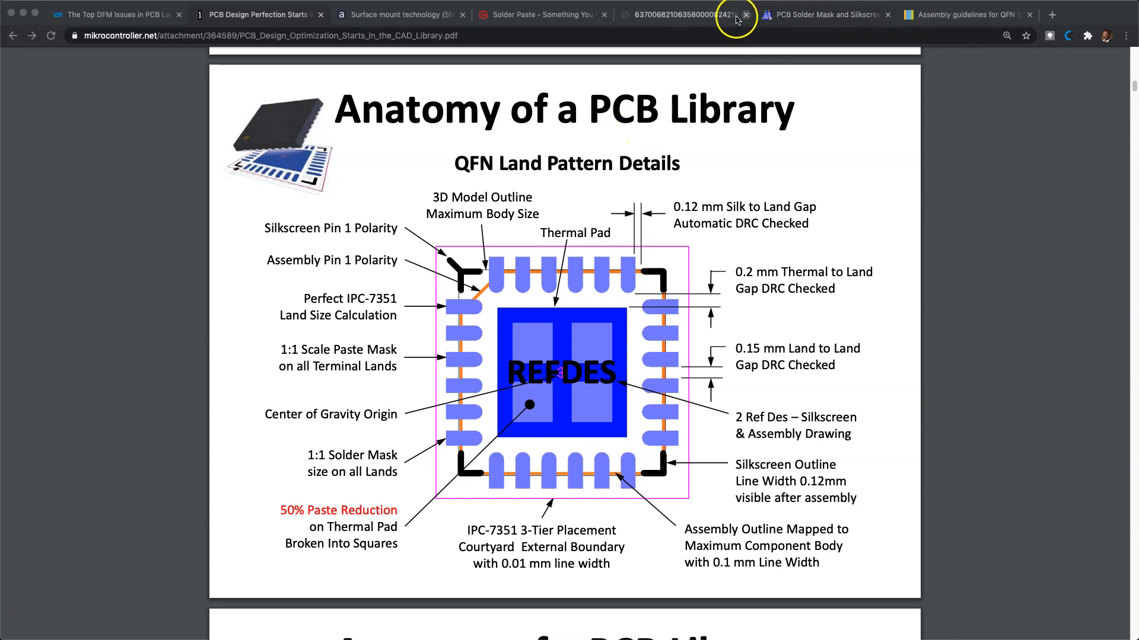
- Switch to the robotroom PCB Solder Mask and Silkscreen tab at its mask swell photo
click(826, 14)
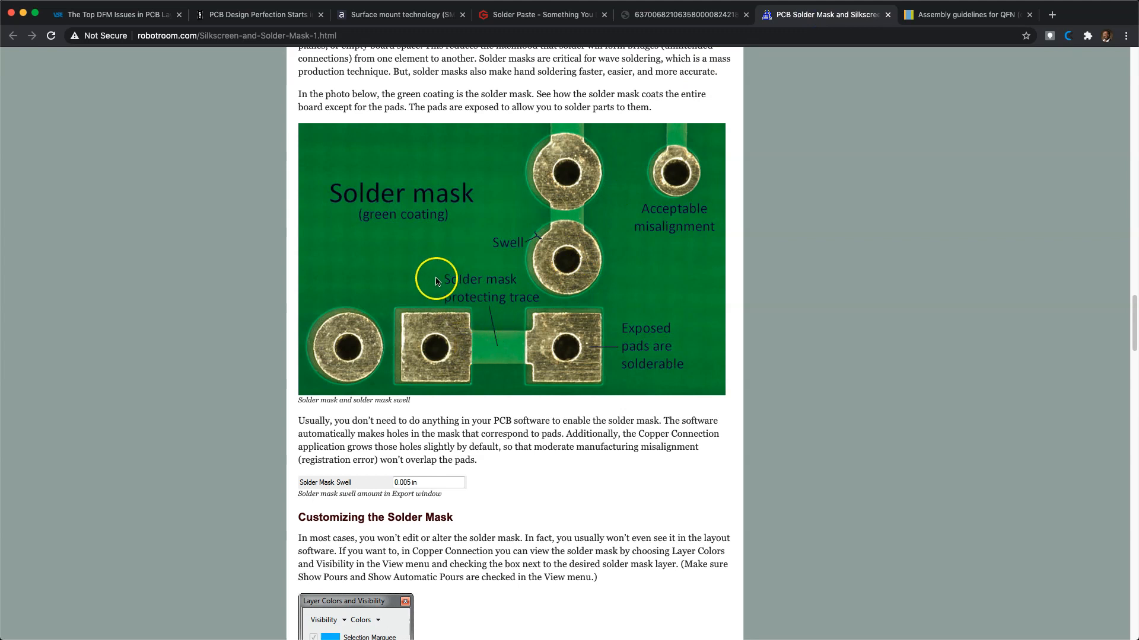
mouse_move(487, 354)
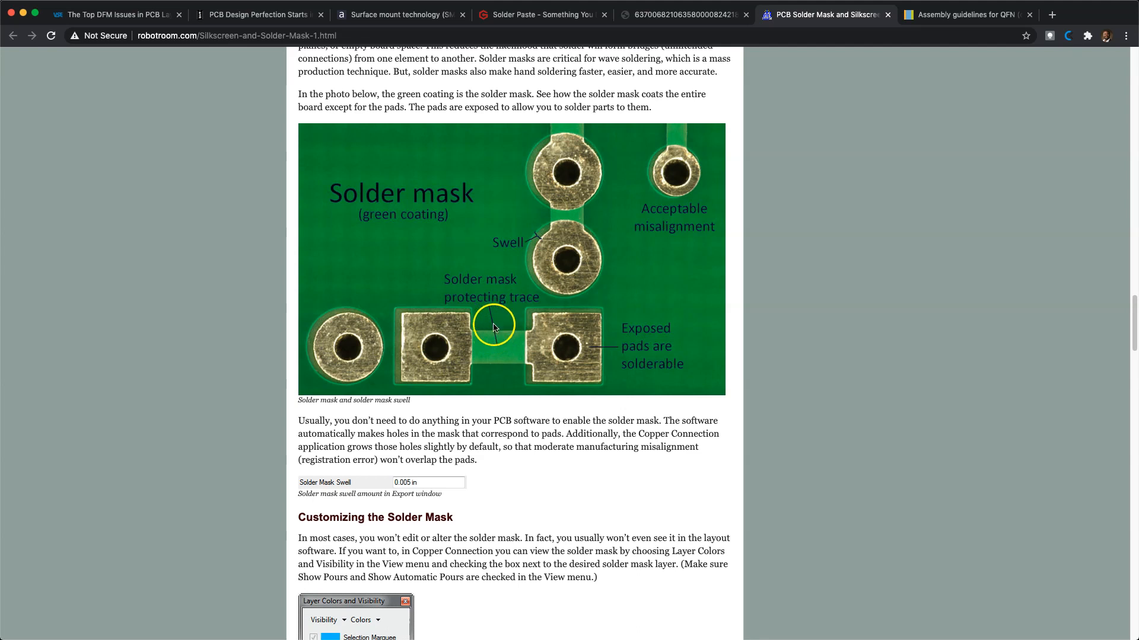
mouse_move(401, 312)
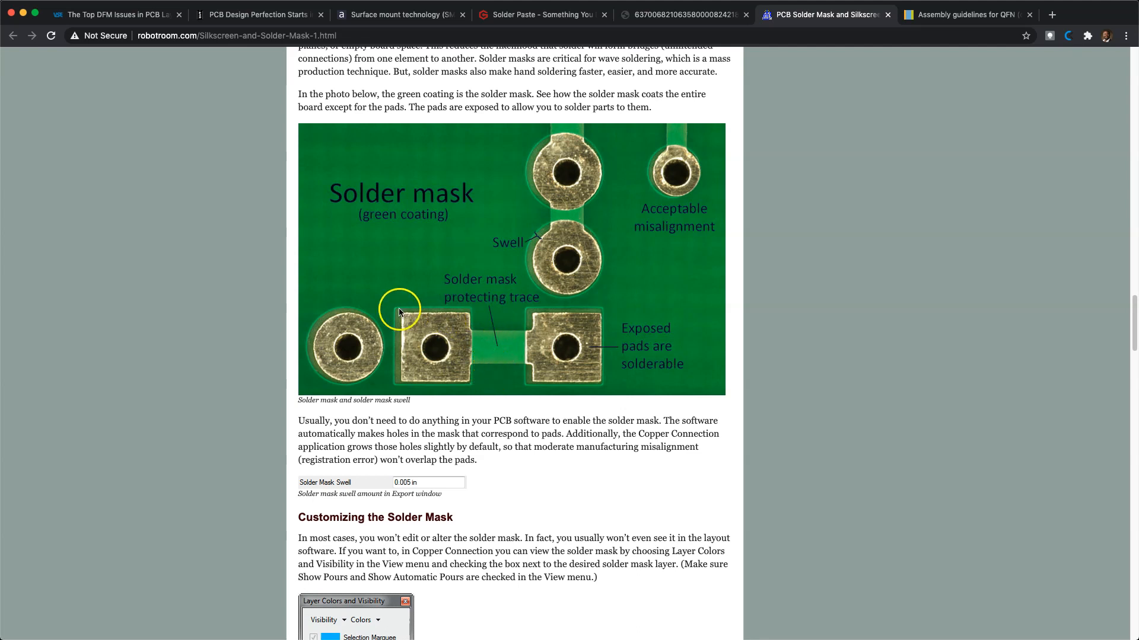
mouse_move(475, 329)
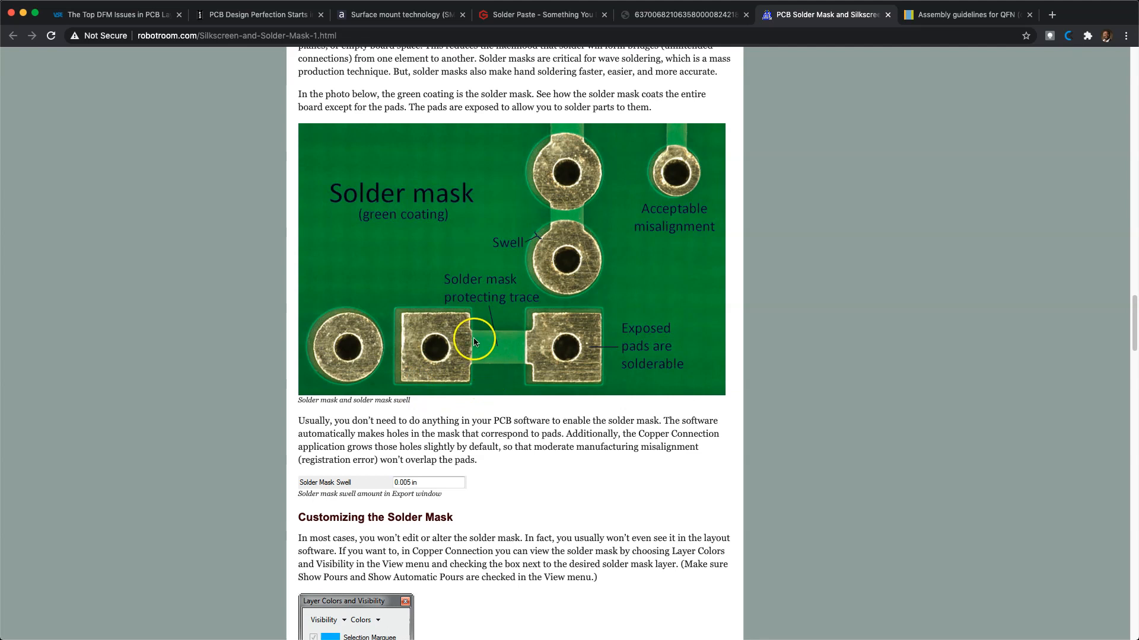
mouse_move(539, 251)
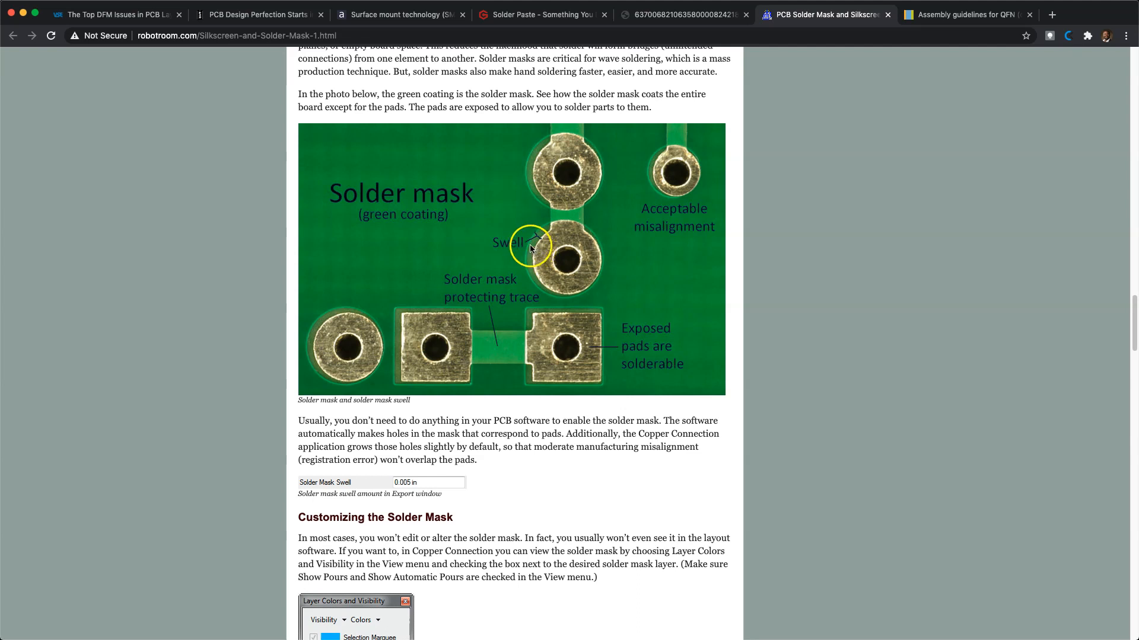
mouse_move(538, 254)
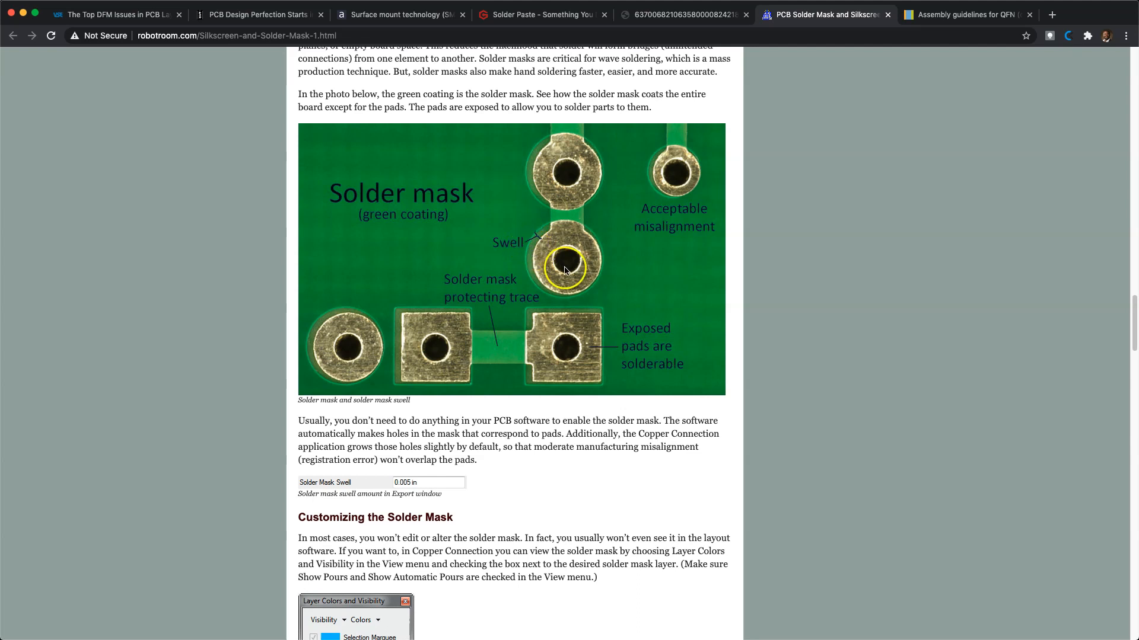
mouse_move(804, 283)
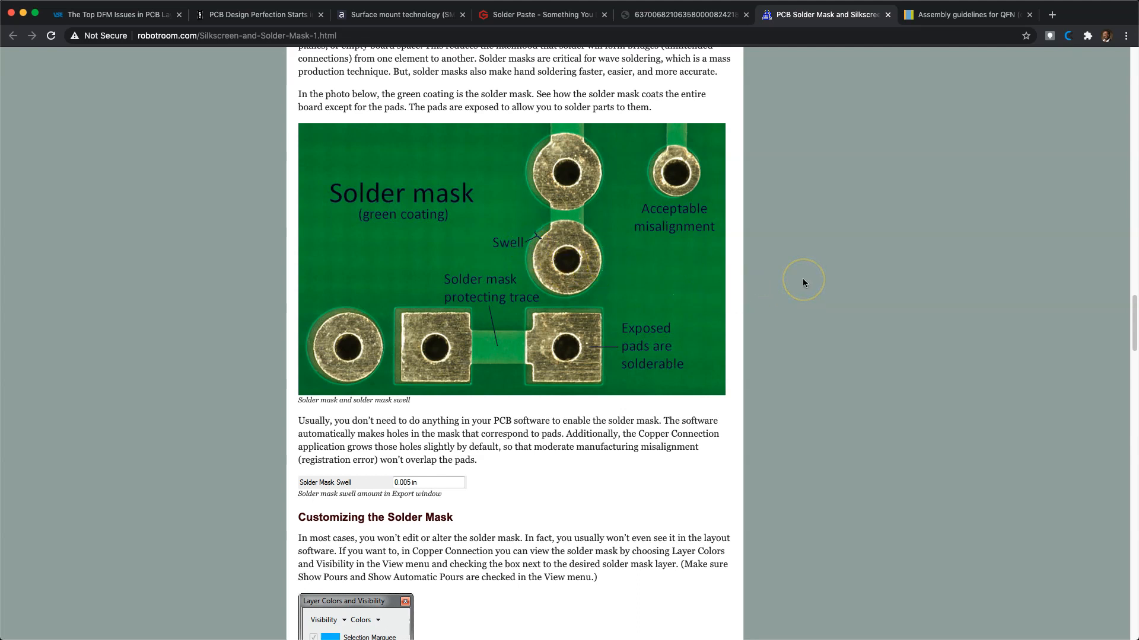
mouse_move(804, 283)
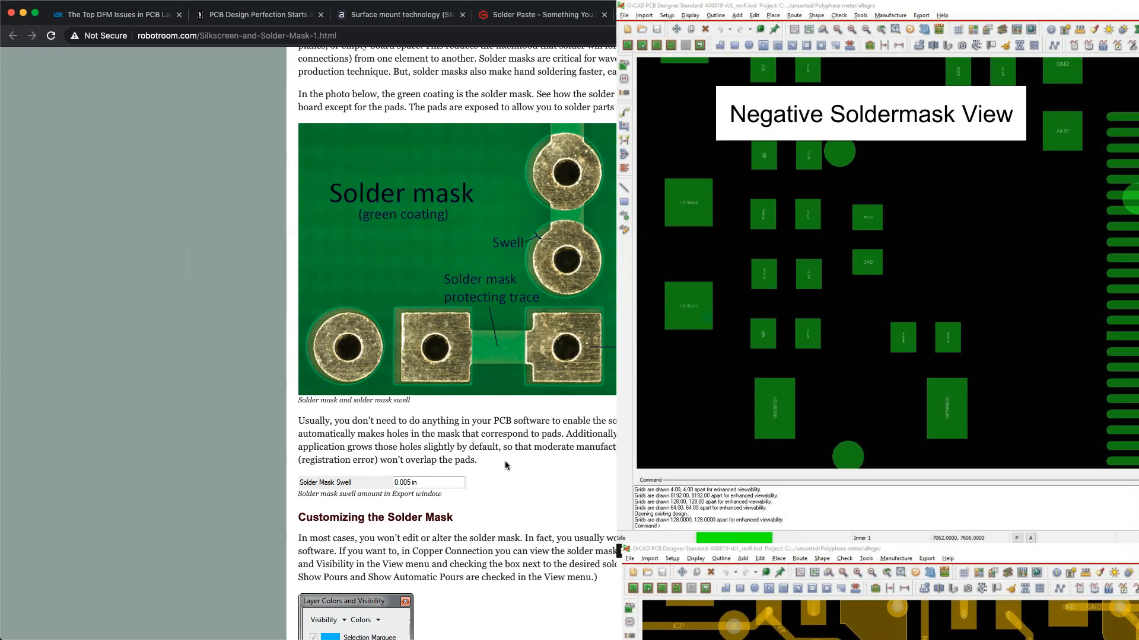
mouse_move(467, 423)
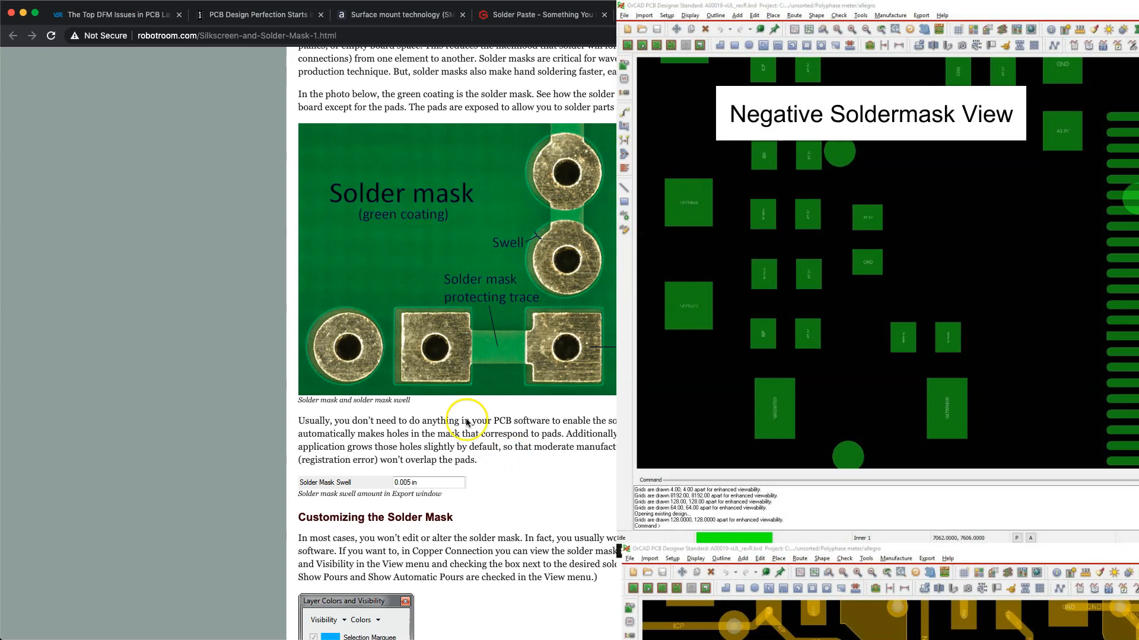
mouse_move(455, 318)
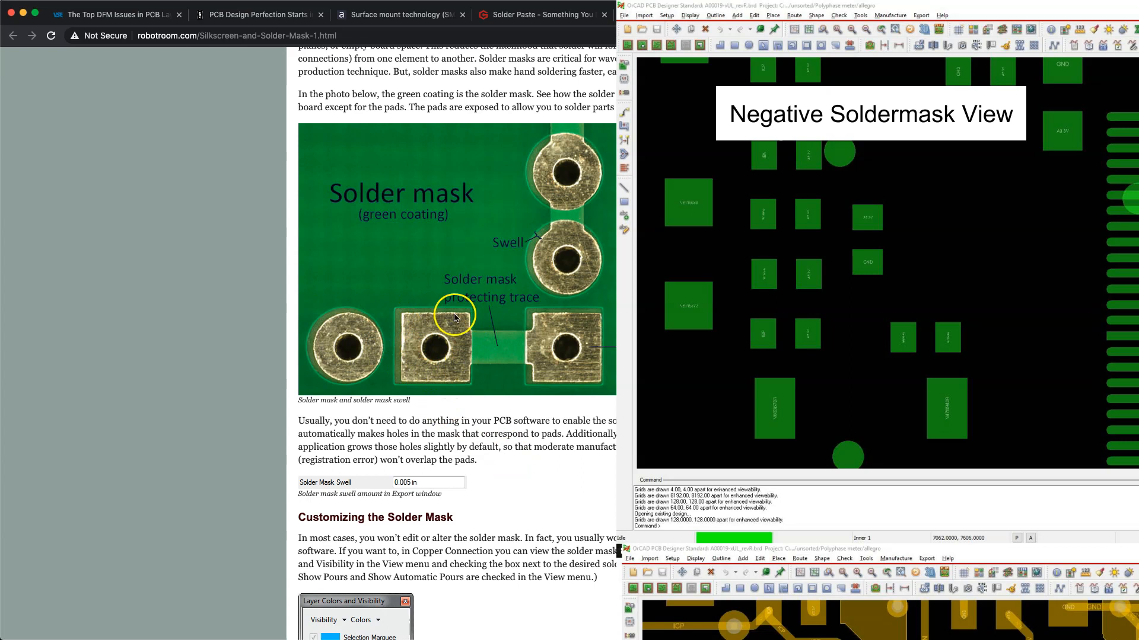
mouse_move(566, 311)
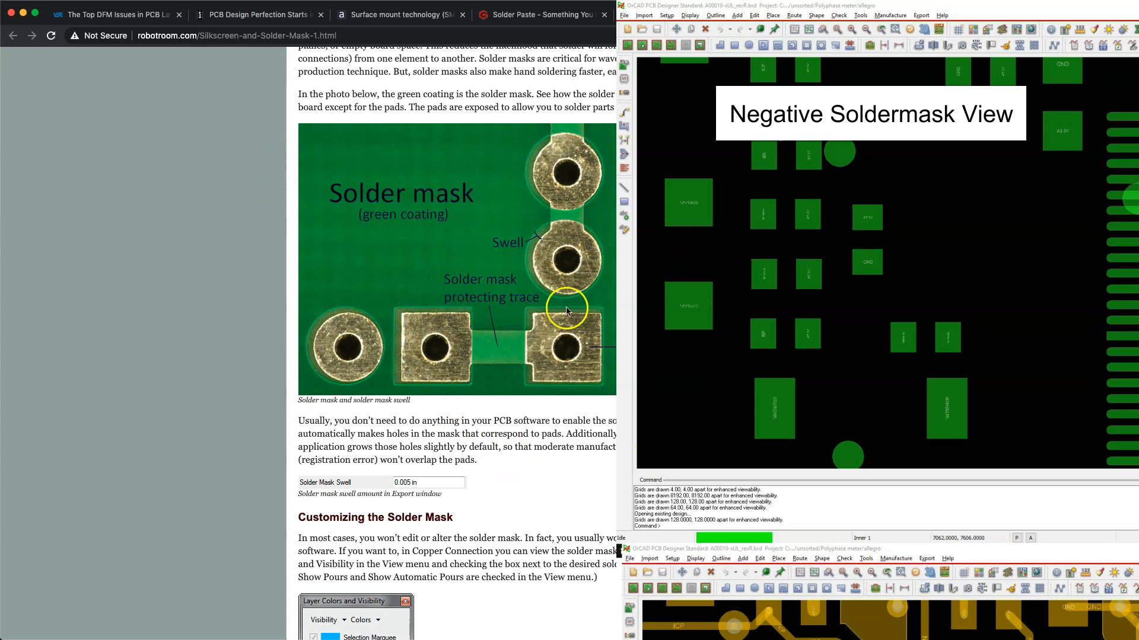
mouse_move(664, 310)
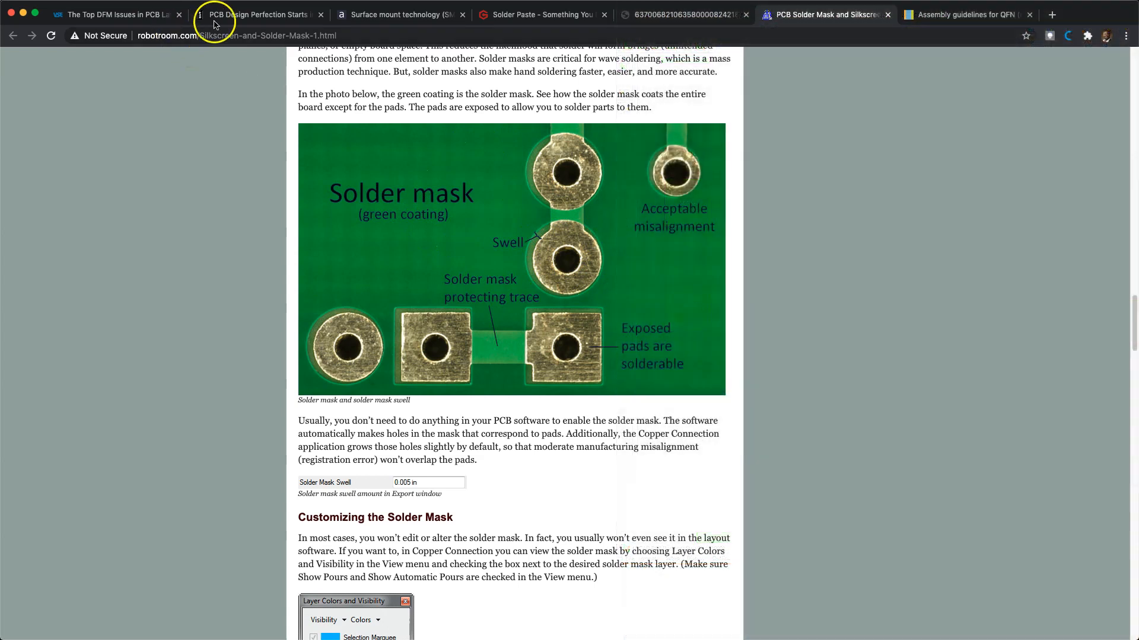
click(257, 14)
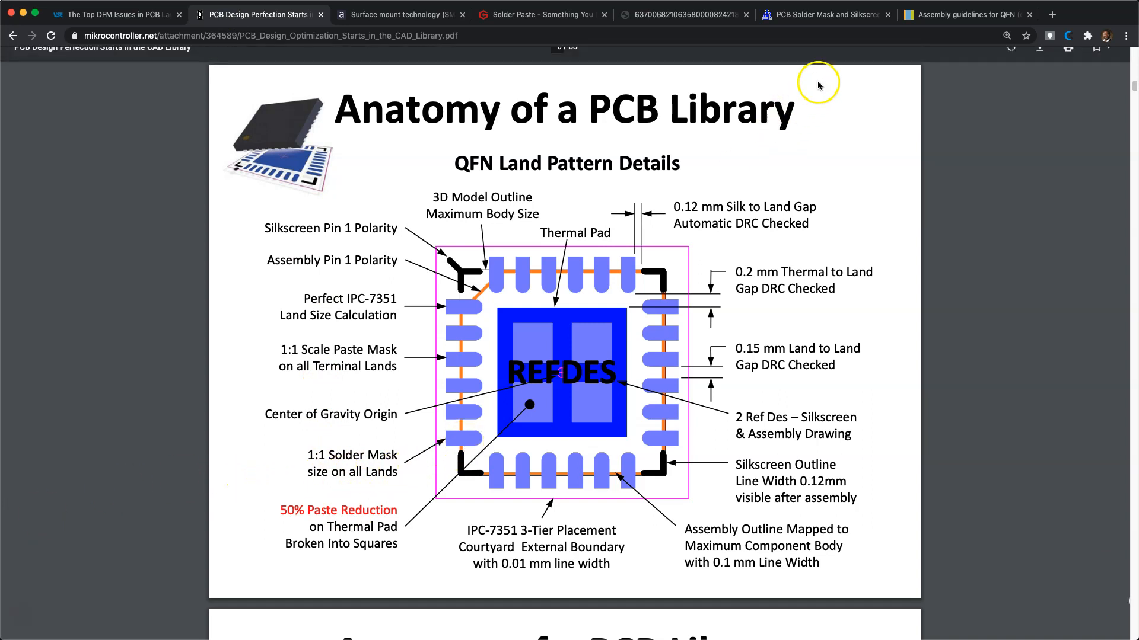
click(823, 14)
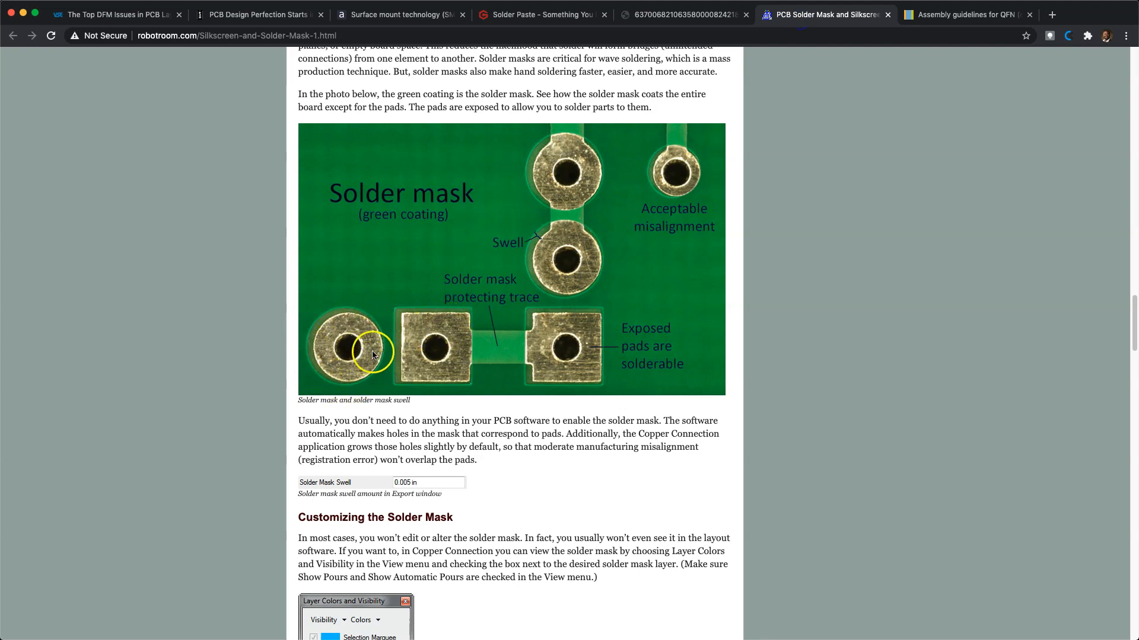
mouse_move(356, 308)
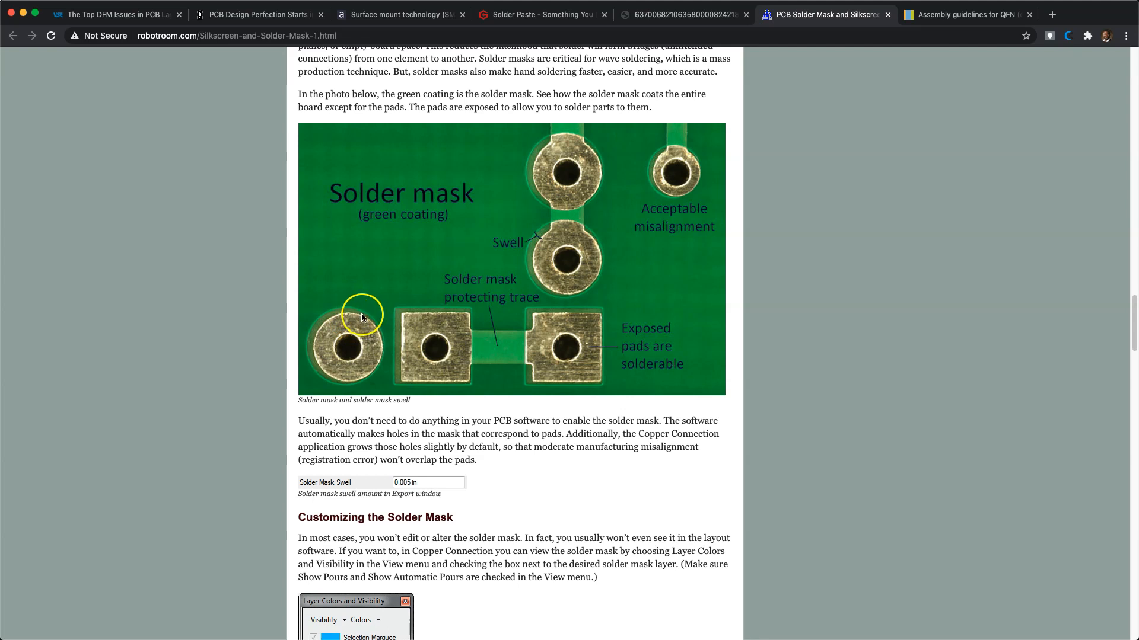
mouse_move(383, 336)
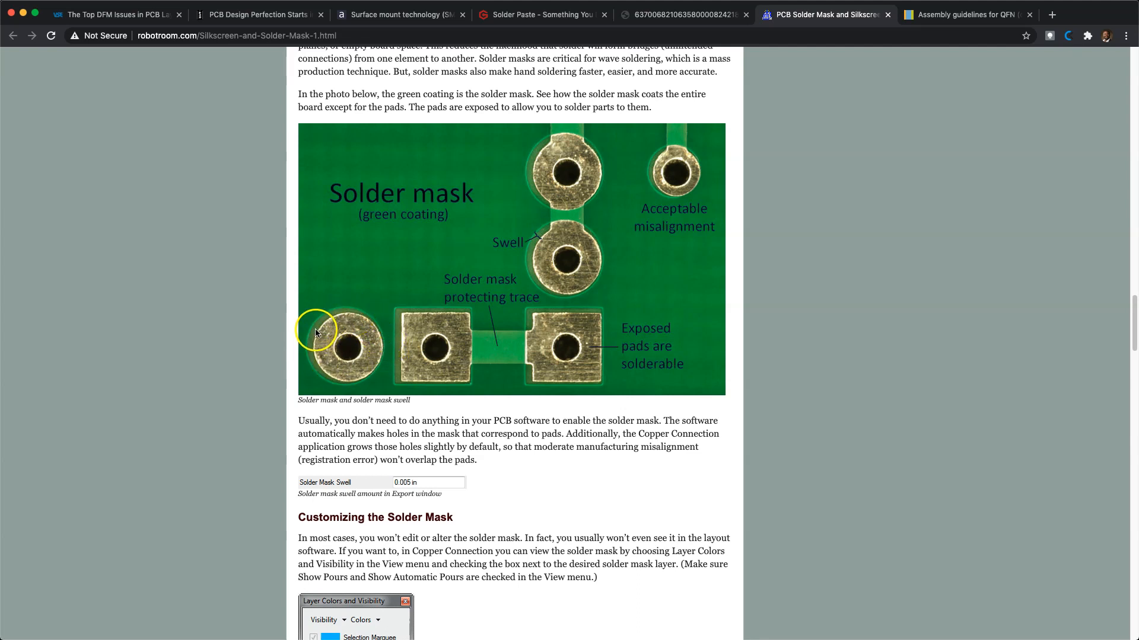
mouse_move(322, 380)
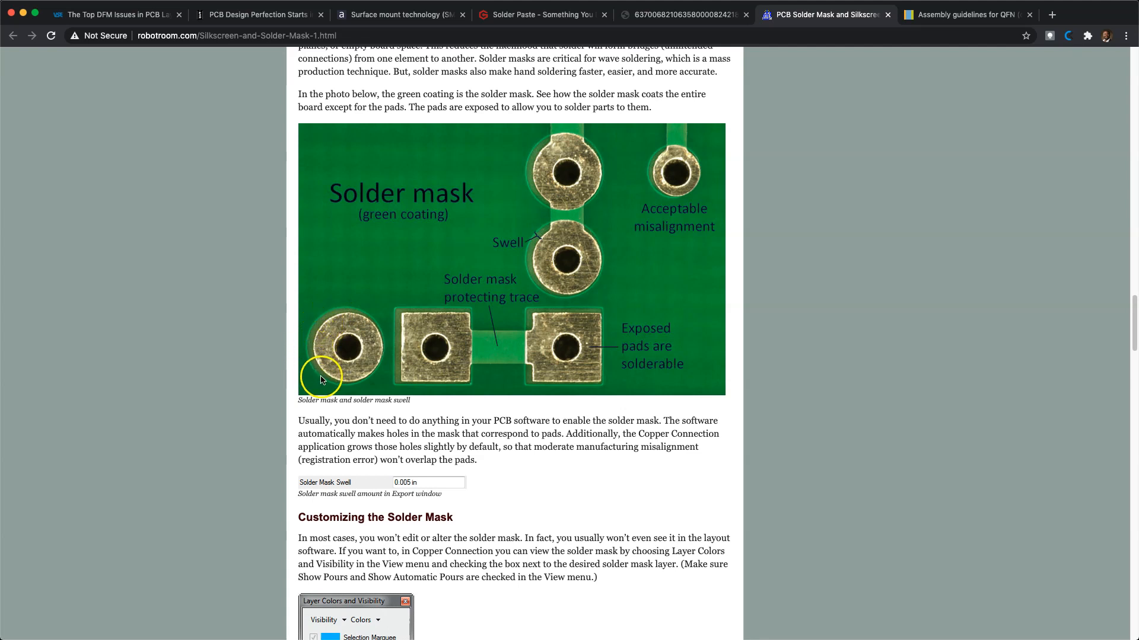
mouse_move(378, 337)
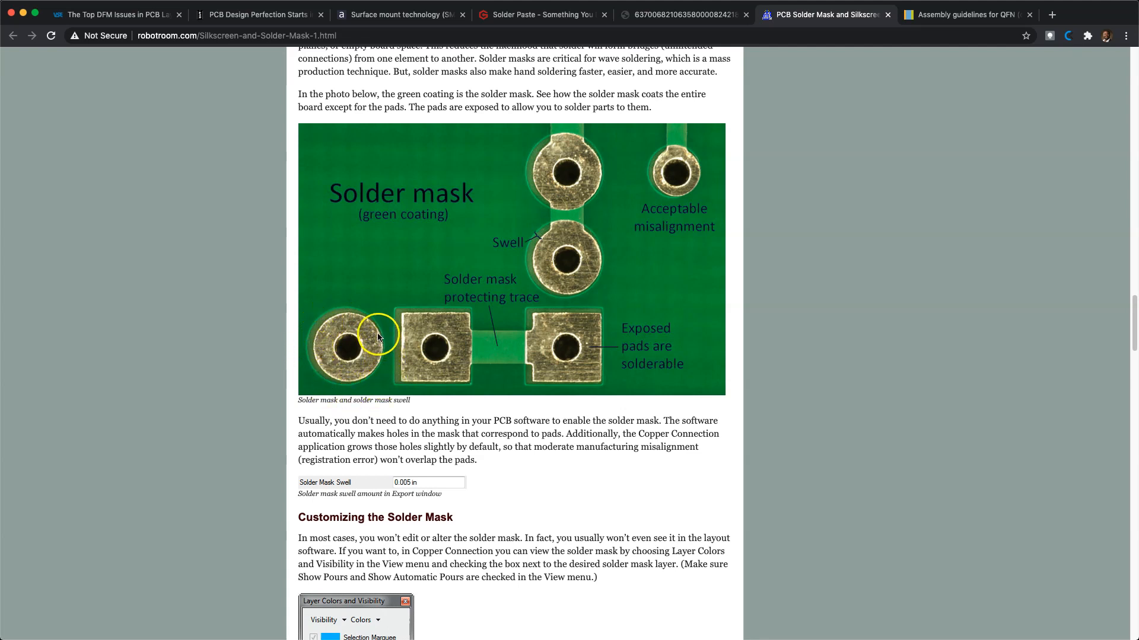
mouse_move(418, 452)
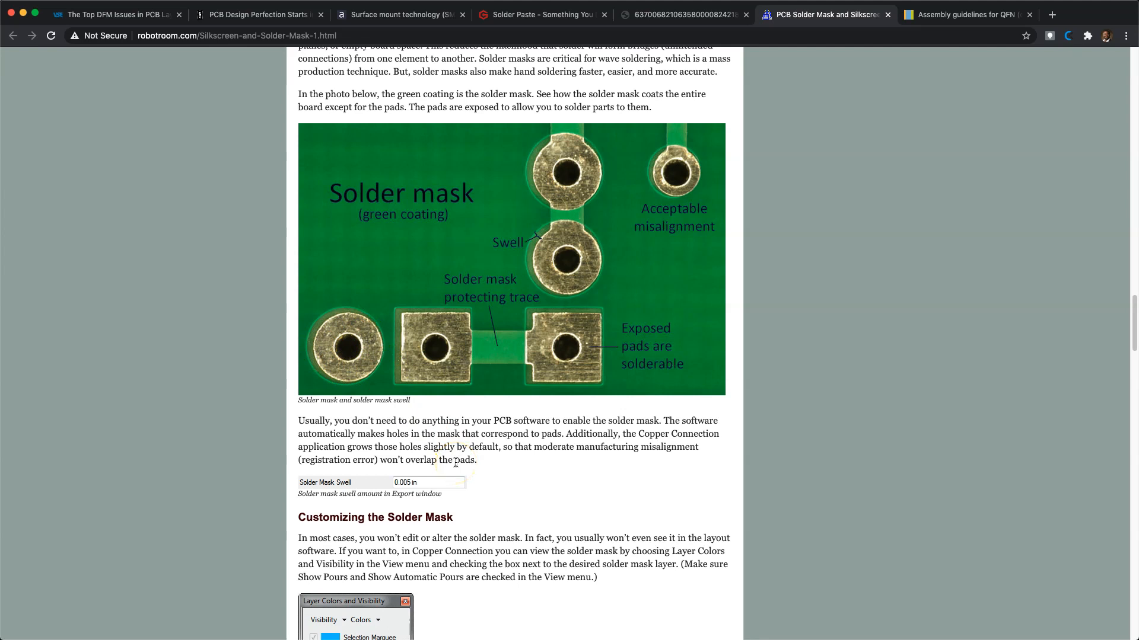
mouse_move(242, 55)
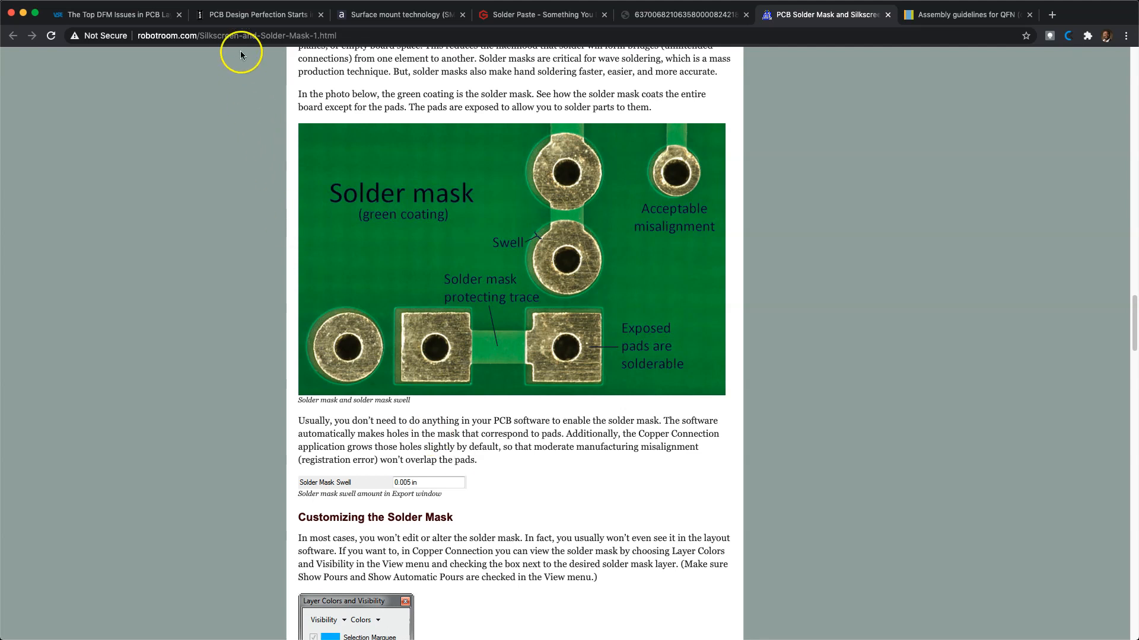
- Switch to the PCB Design Perfection PDF tab at page 6's QFN slide
click(256, 14)
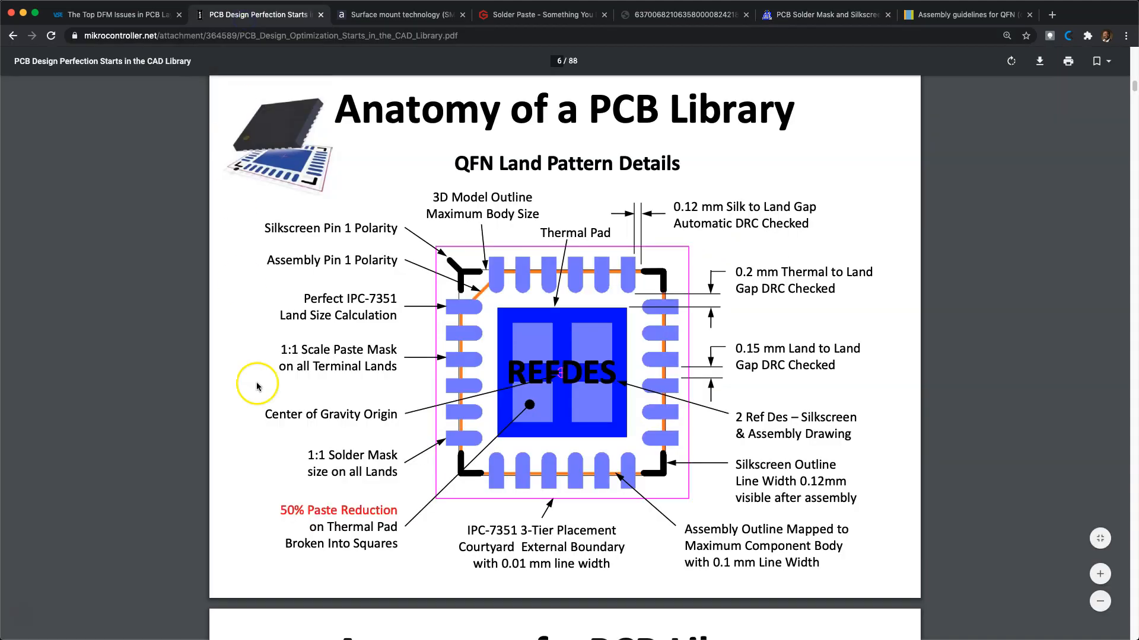
mouse_move(384, 509)
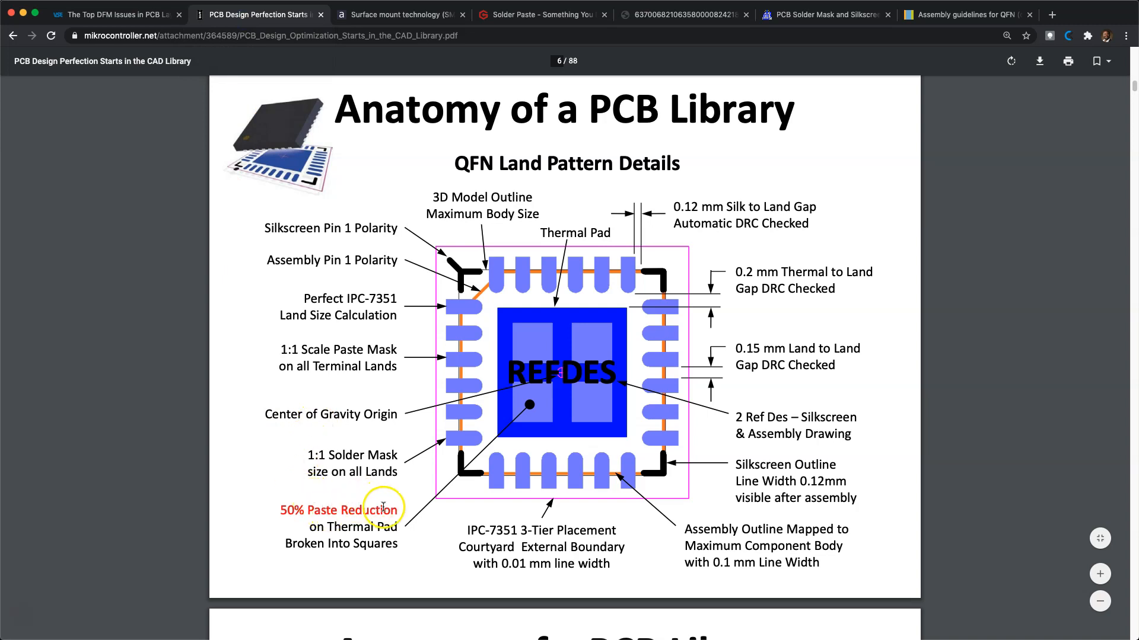
mouse_move(409, 540)
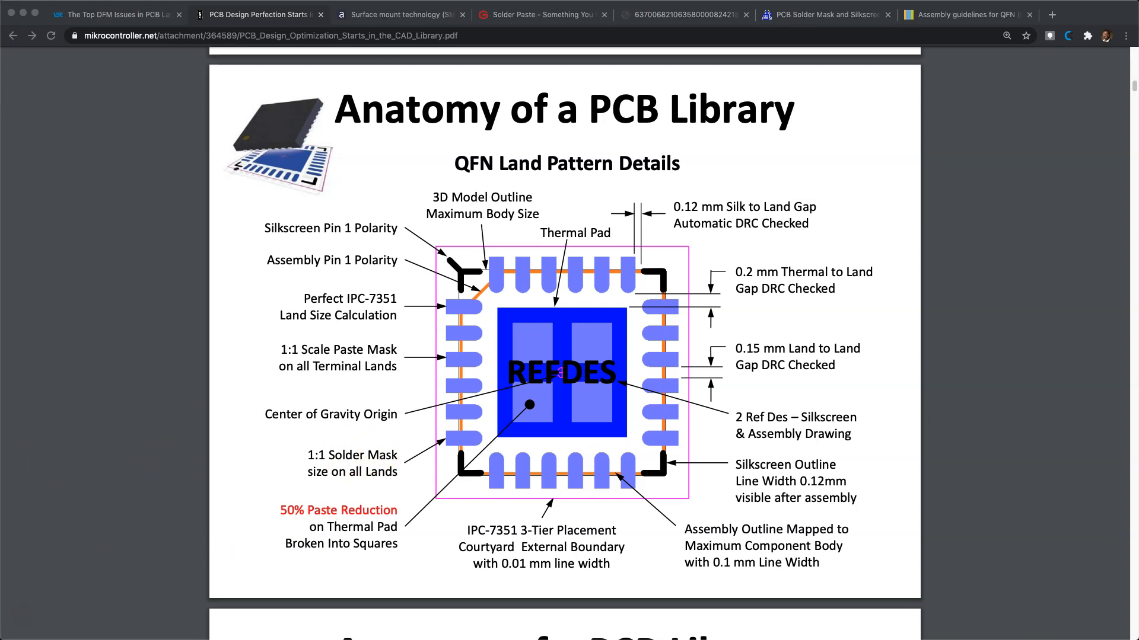
mouse_move(20, 132)
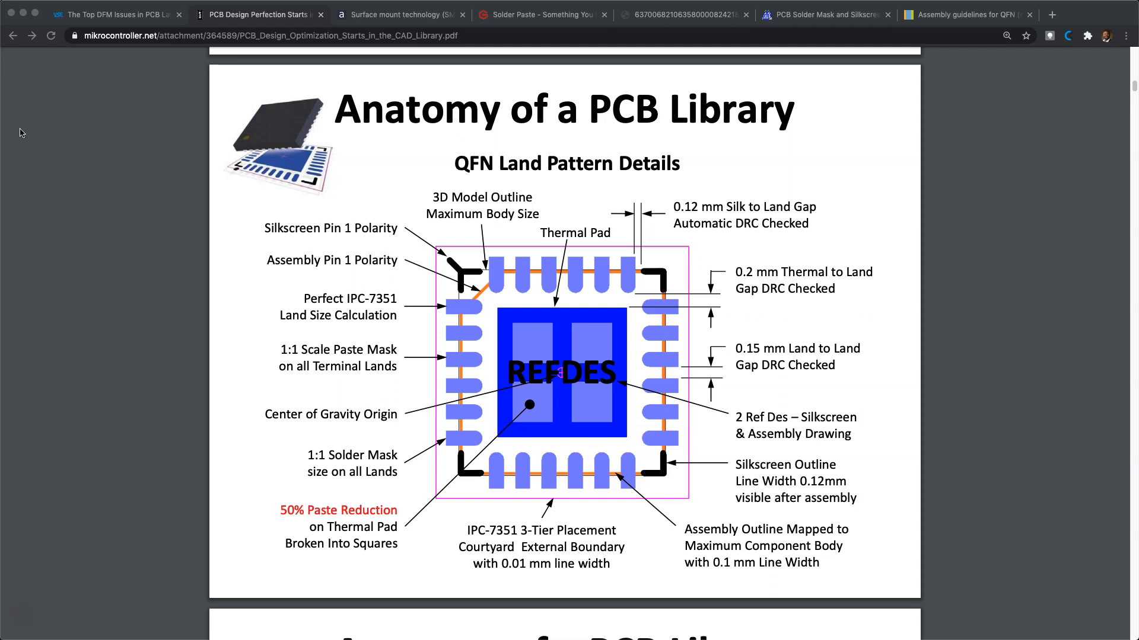
click(404, 14)
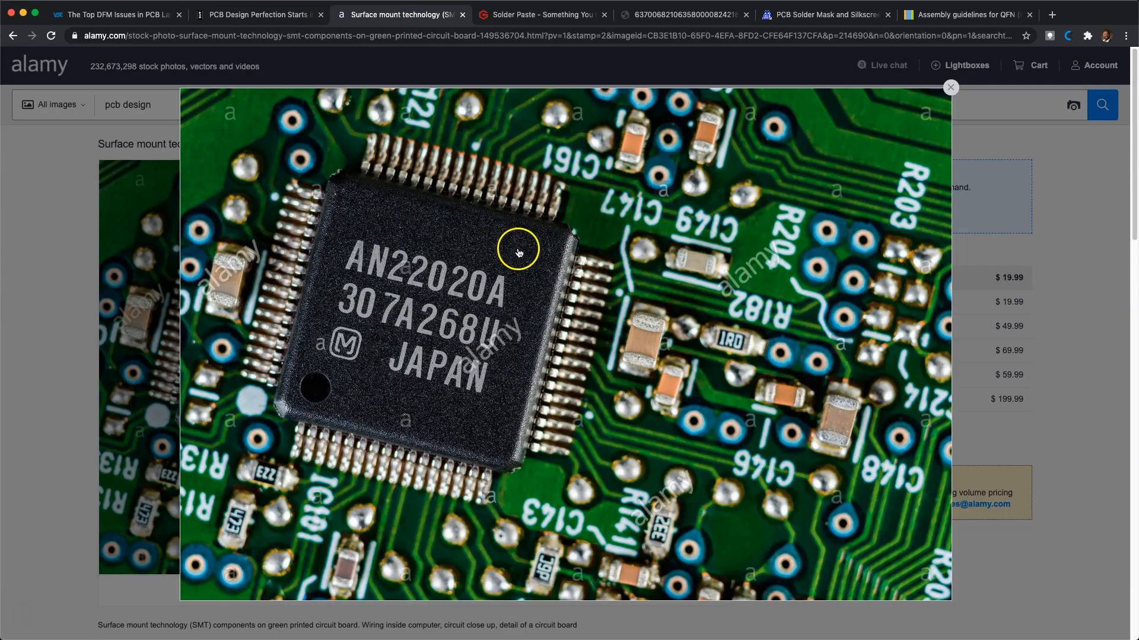
click(975, 14)
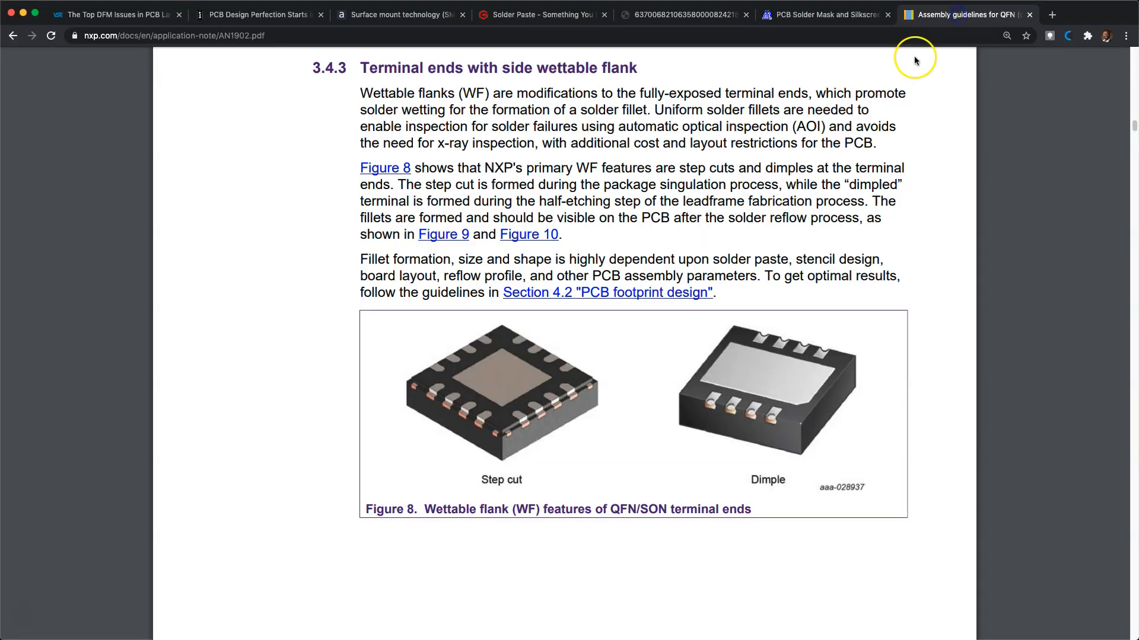
mouse_move(605, 397)
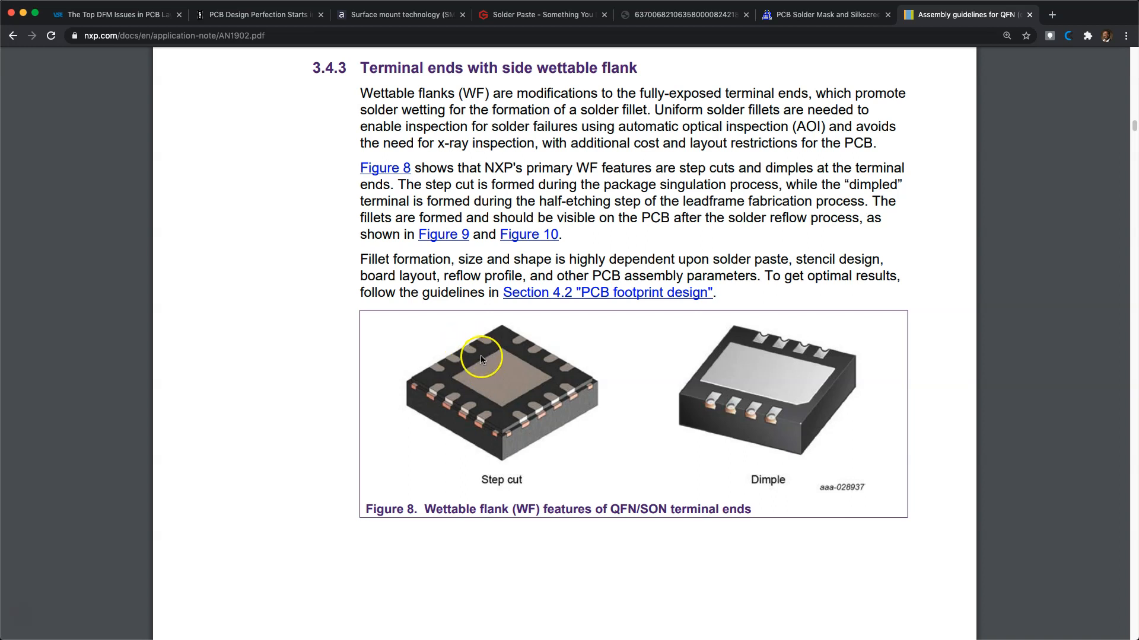
mouse_move(503, 352)
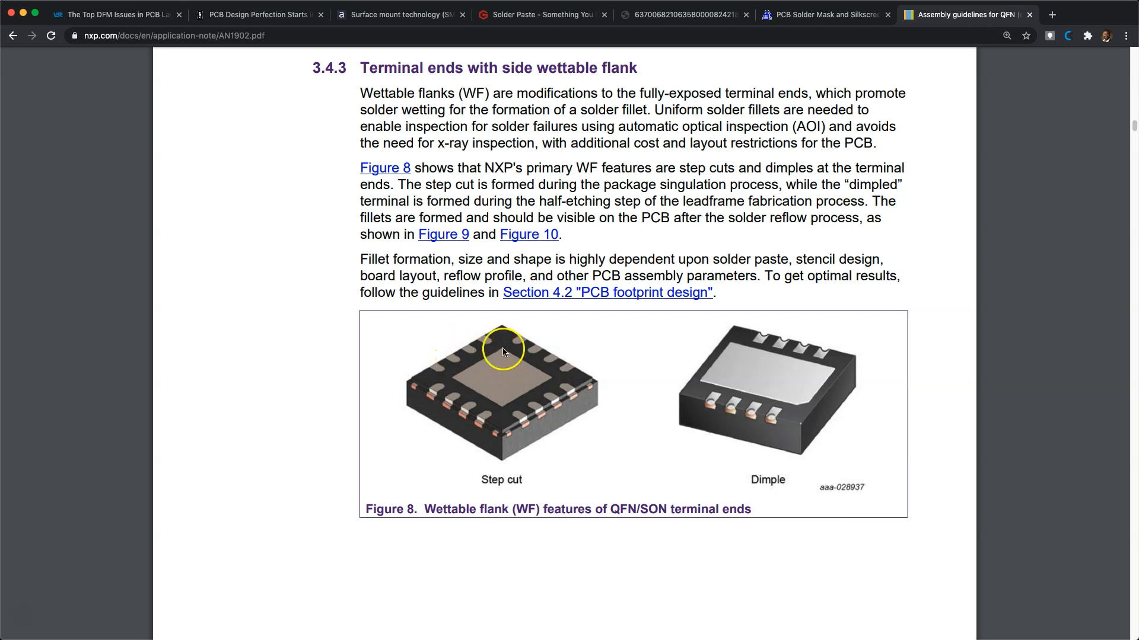
mouse_move(487, 356)
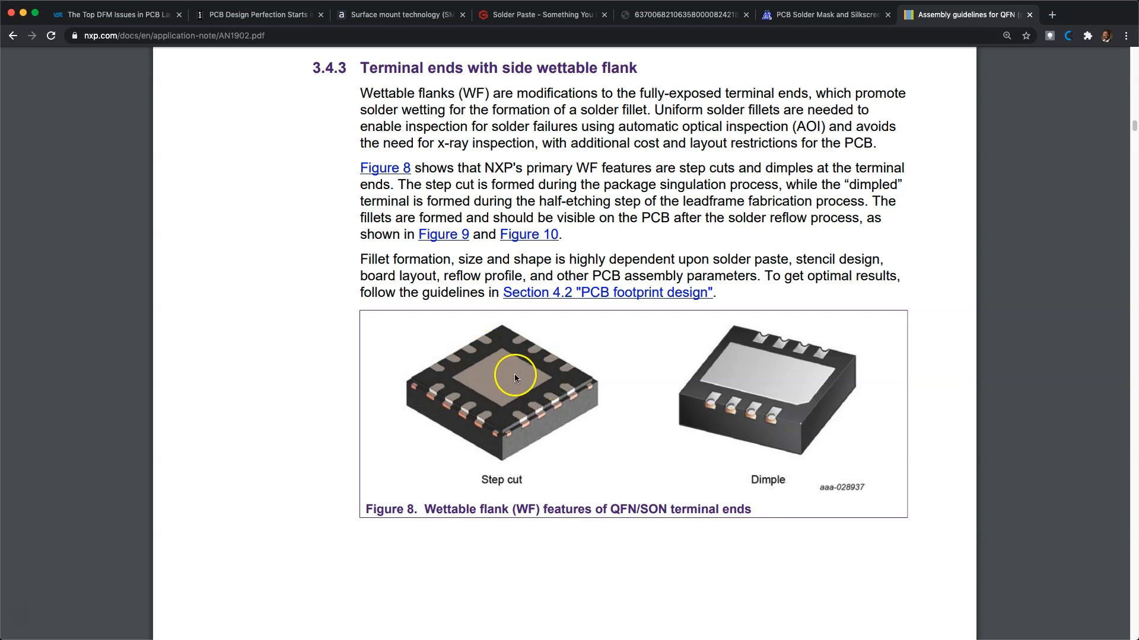
mouse_move(493, 328)
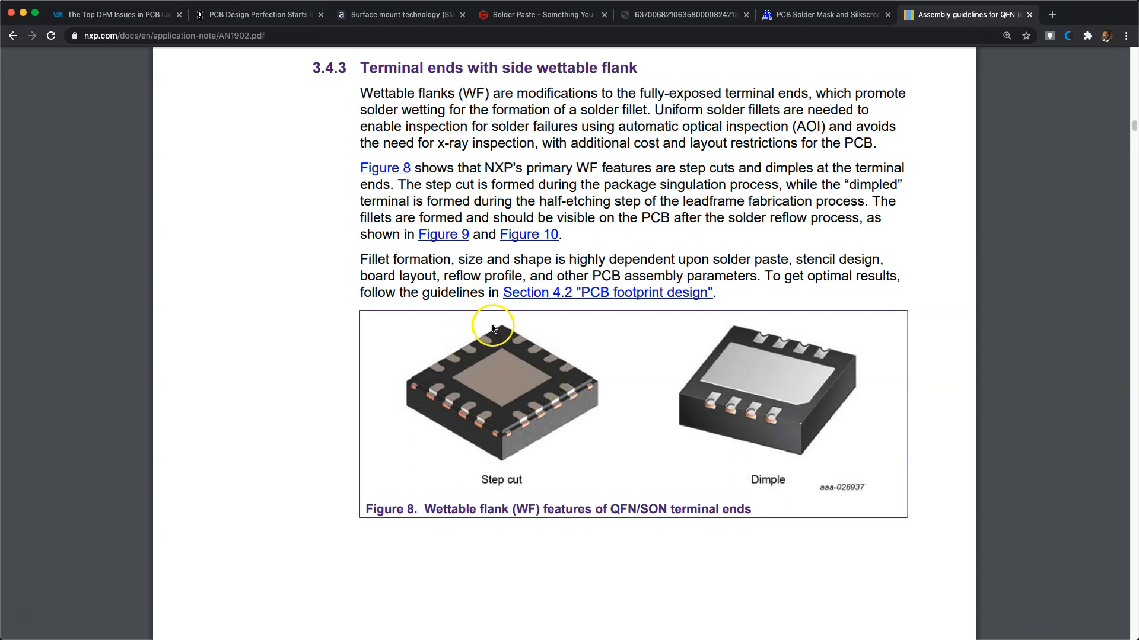
mouse_move(102, 213)
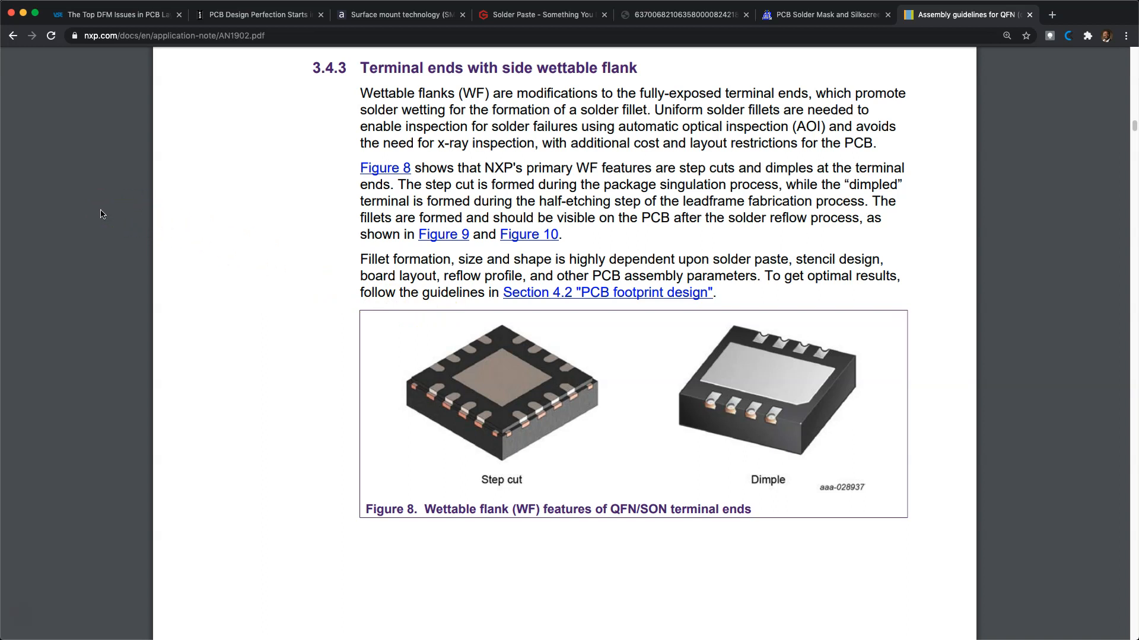
click(256, 13)
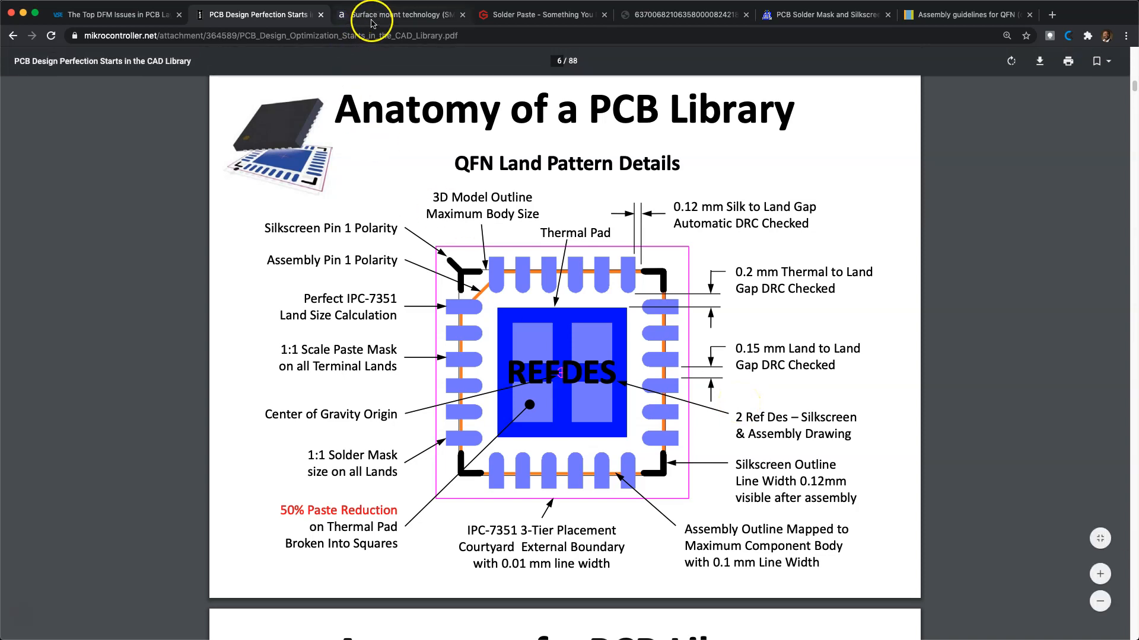
click(971, 14)
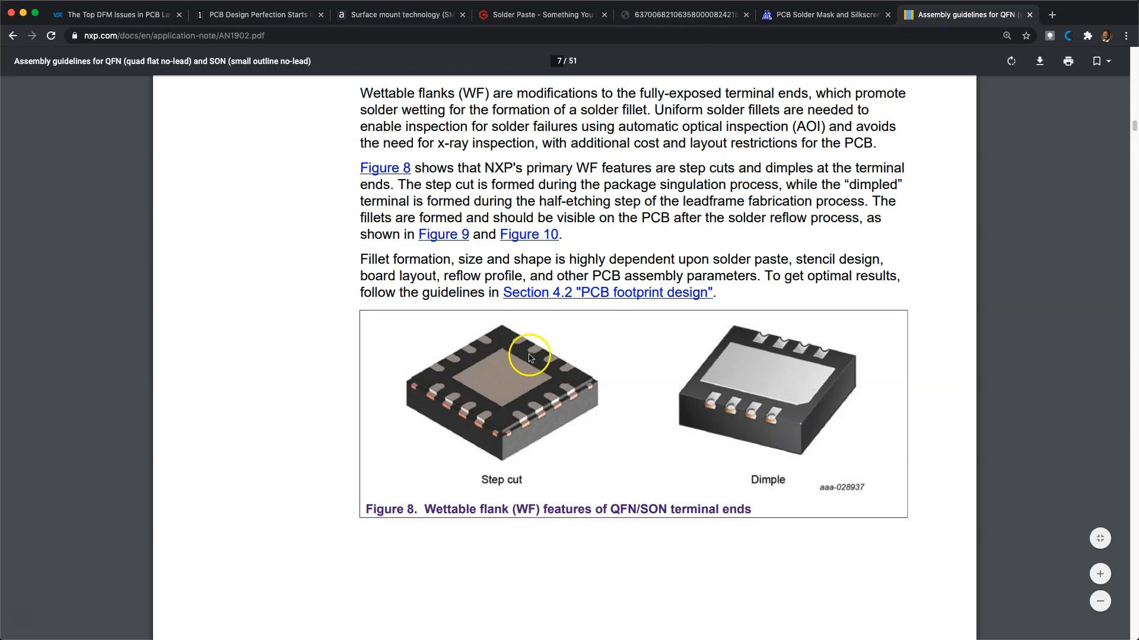
click(404, 13)
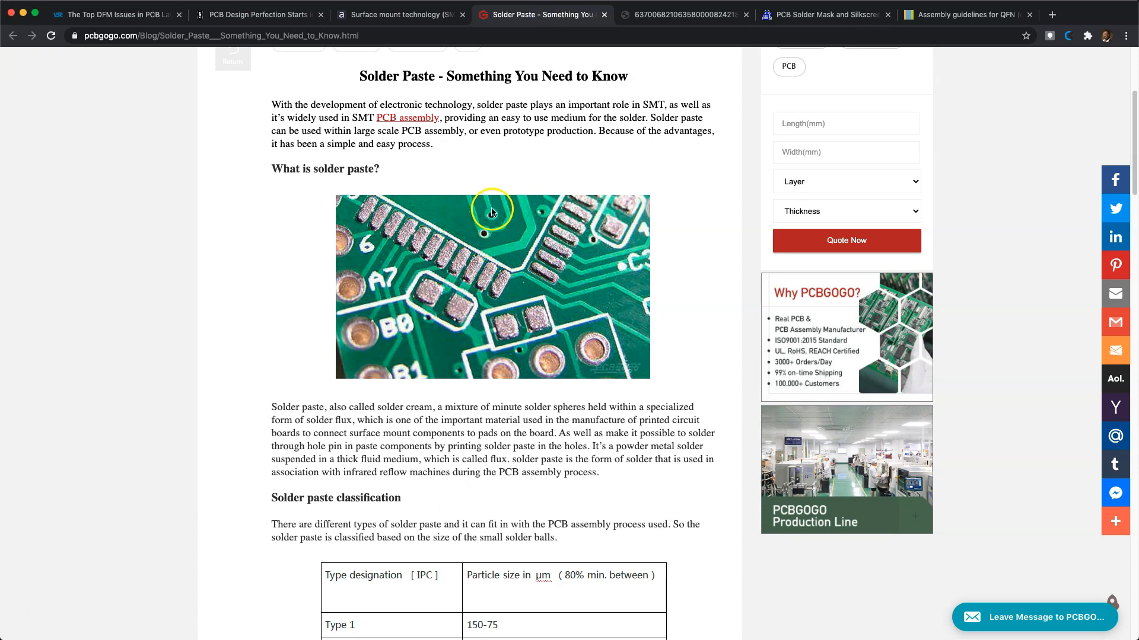
mouse_move(492, 209)
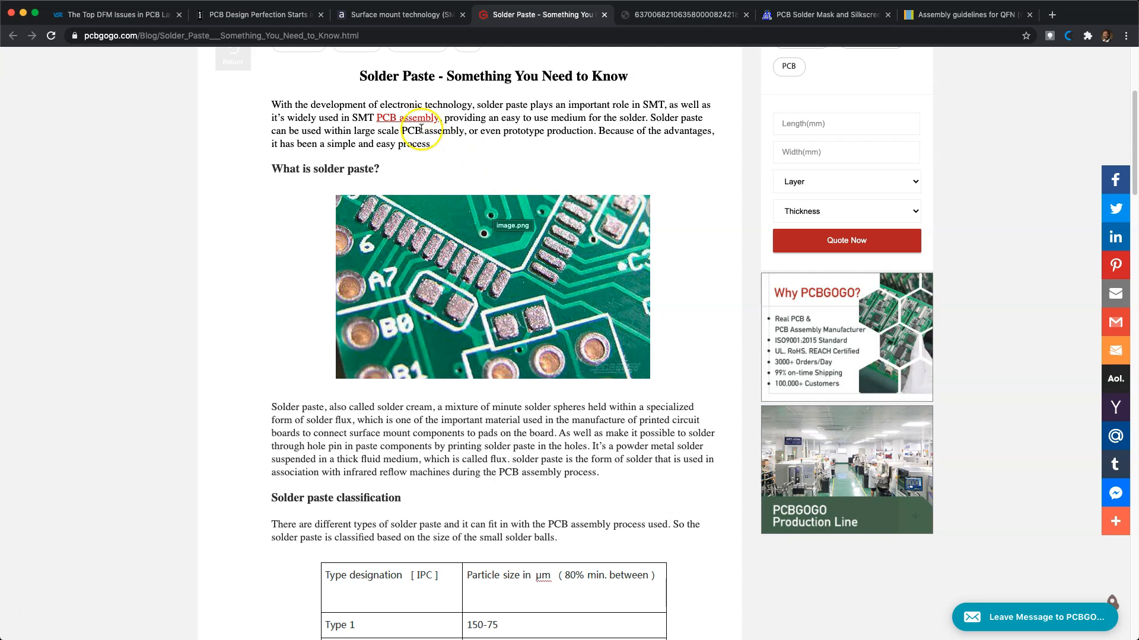
click(402, 14)
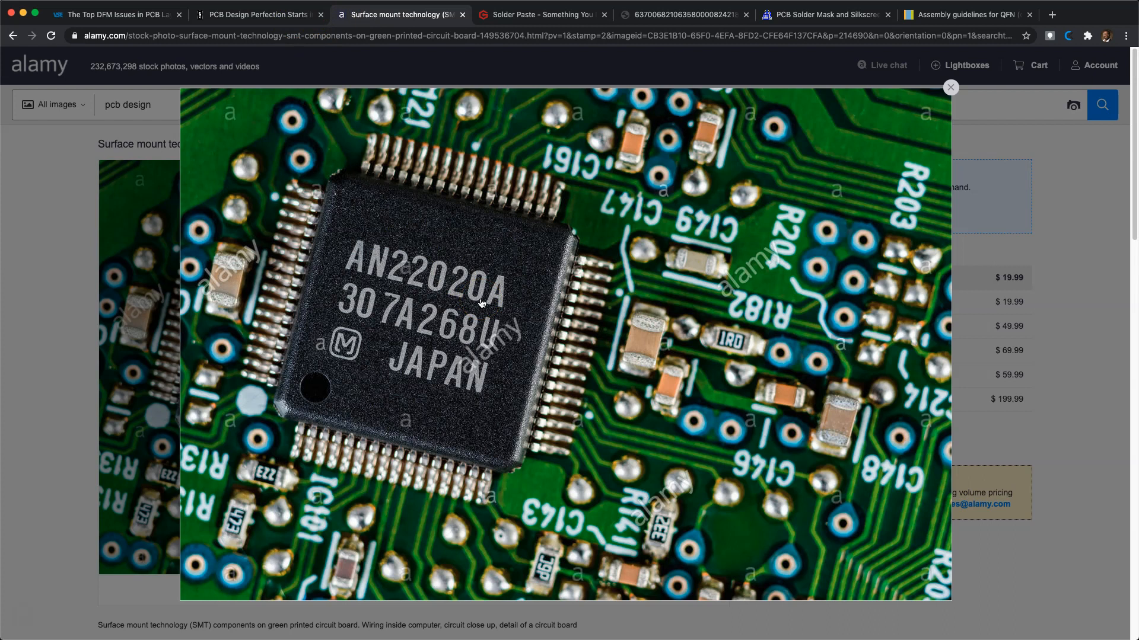
click(972, 14)
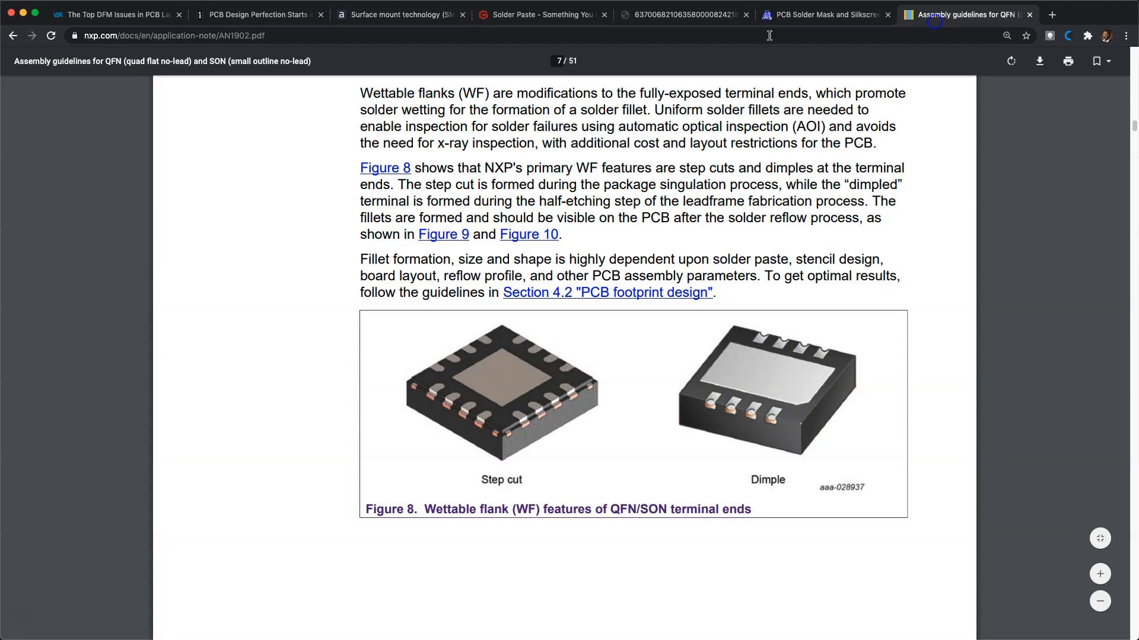
click(256, 13)
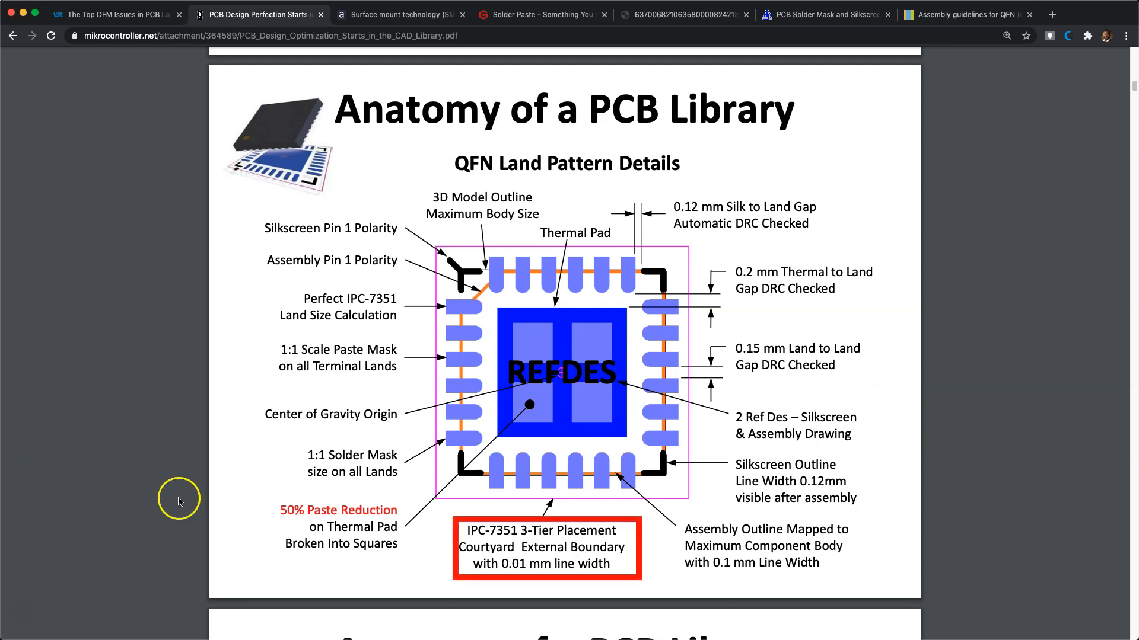
mouse_move(724, 605)
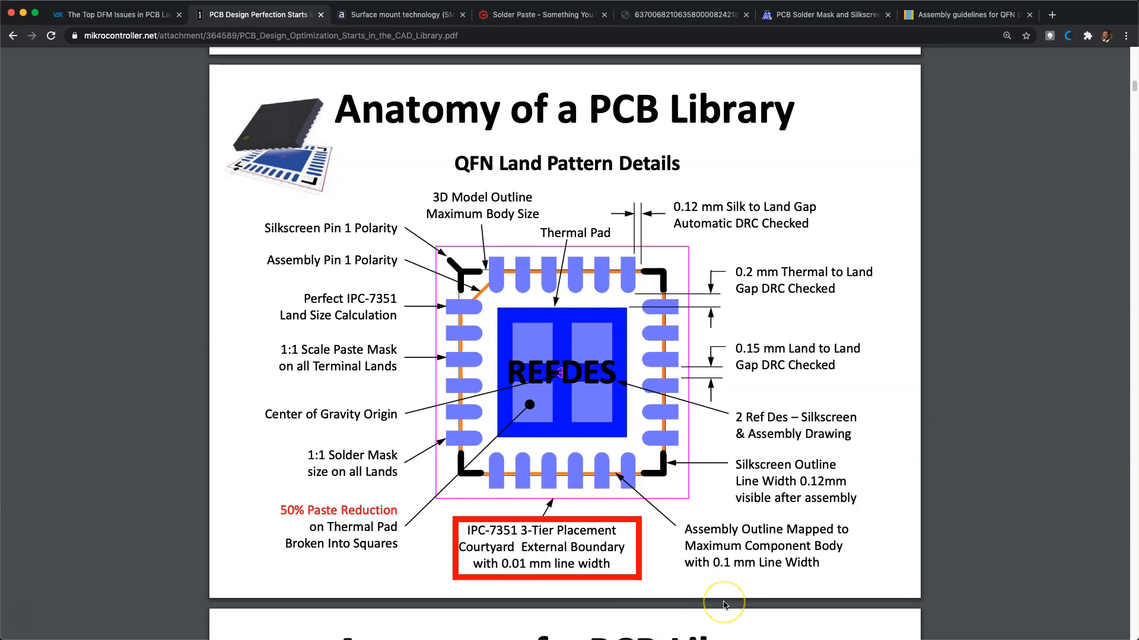
mouse_move(725, 606)
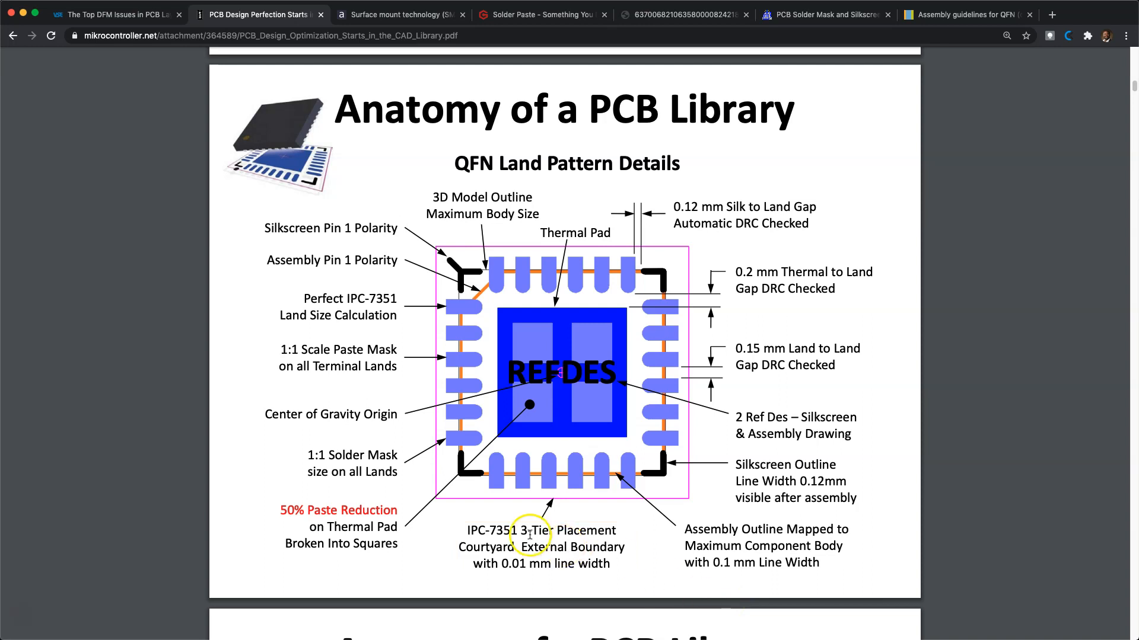
- Highlight 'IPC-7351' in the courtyard boundary note below the QFN diagram
double_click(494, 530)
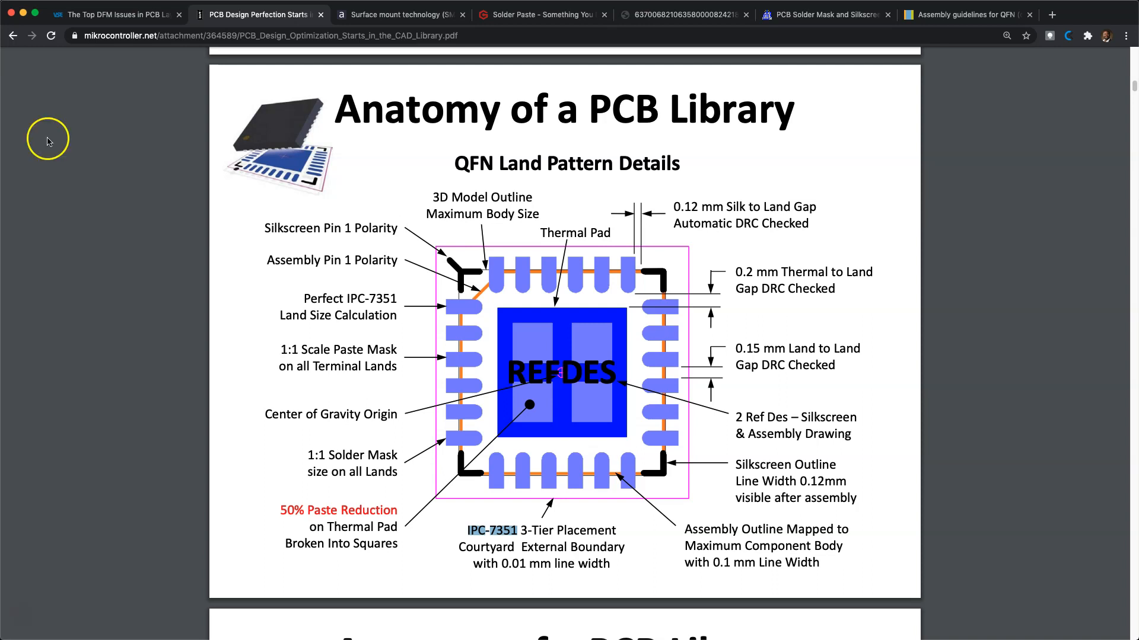
- Pass briefly through the DFM issues article, then switch to the PCBGOGO solder paste tab
click(118, 14)
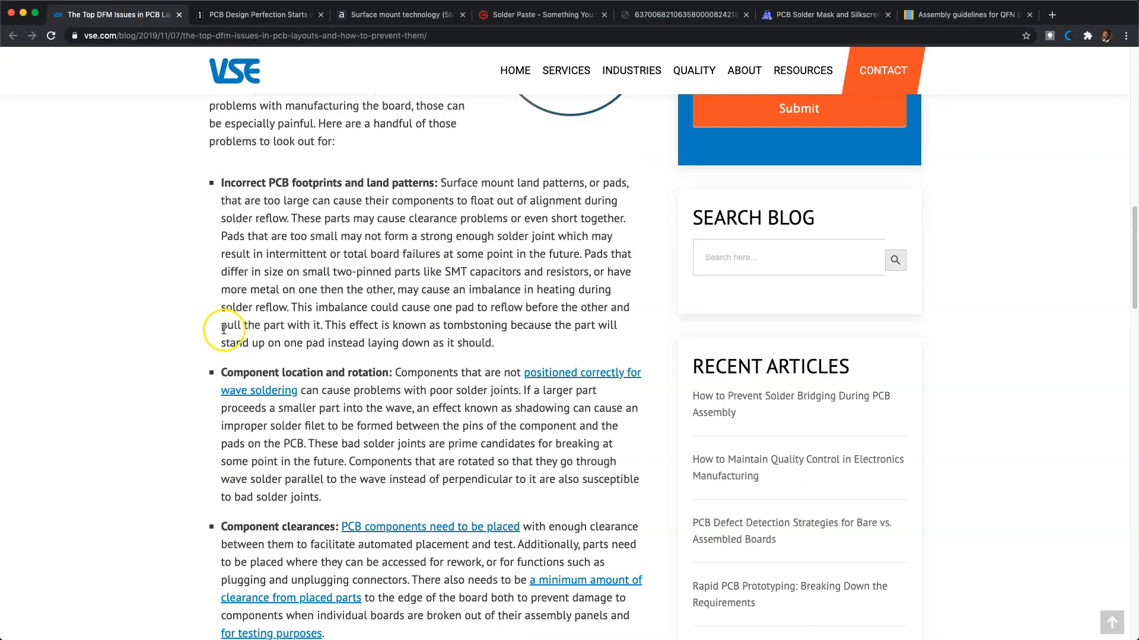
mouse_move(191, 330)
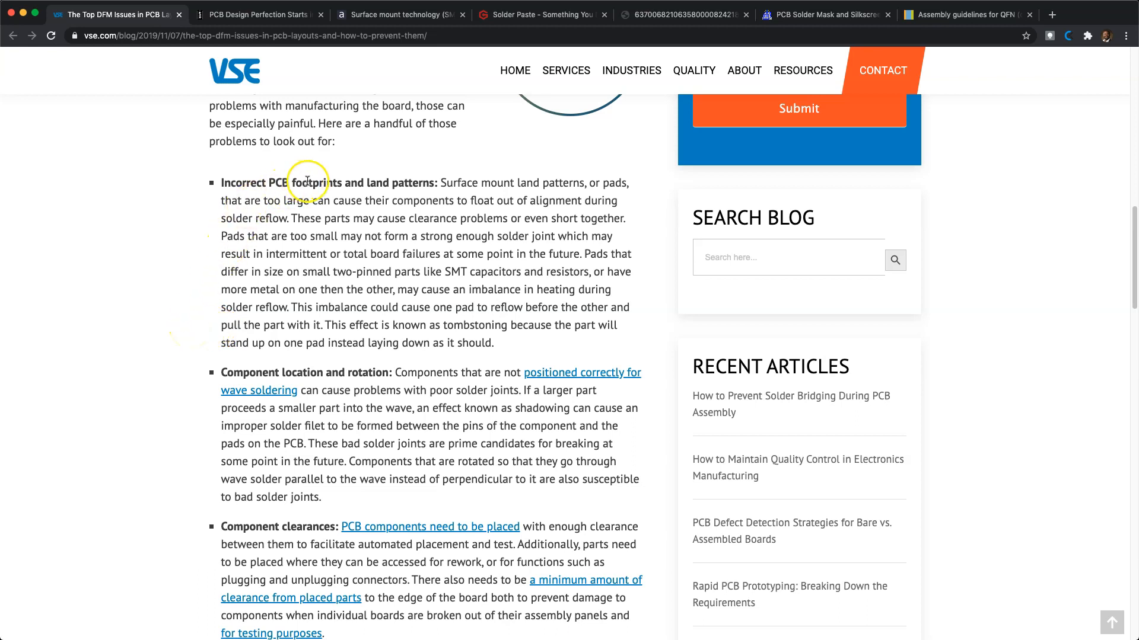
mouse_move(534, 176)
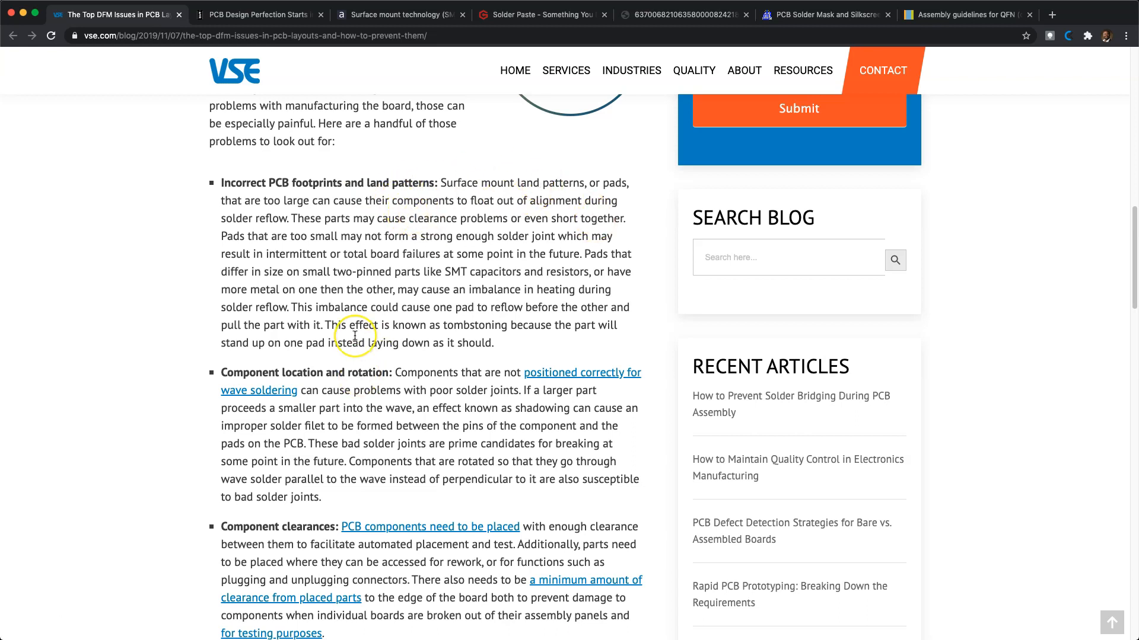
mouse_move(399, 213)
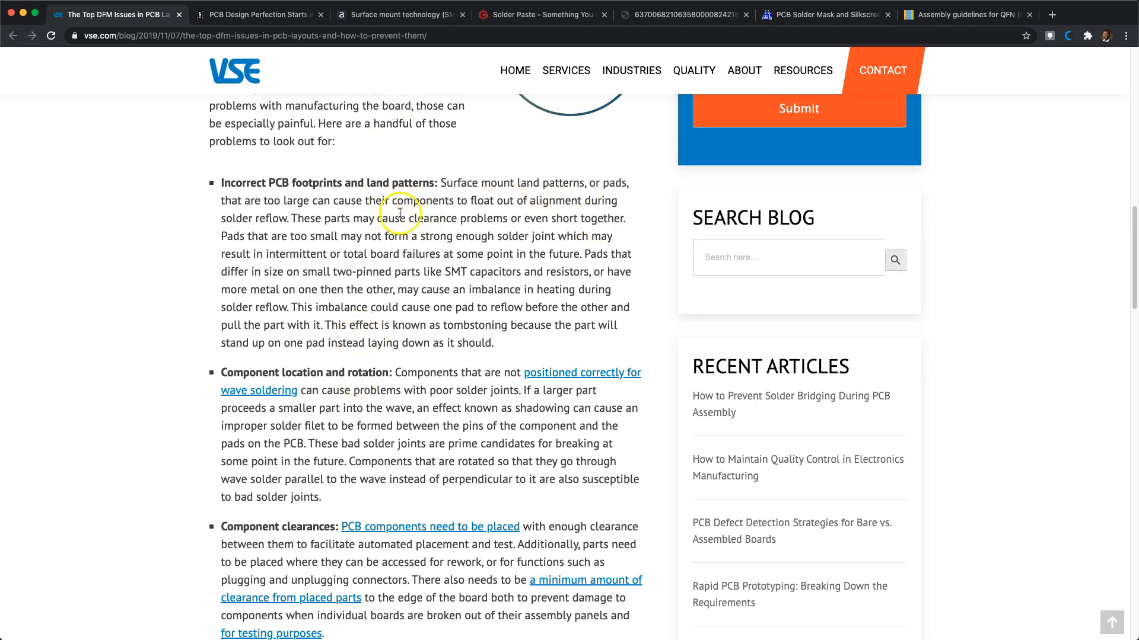
click(541, 15)
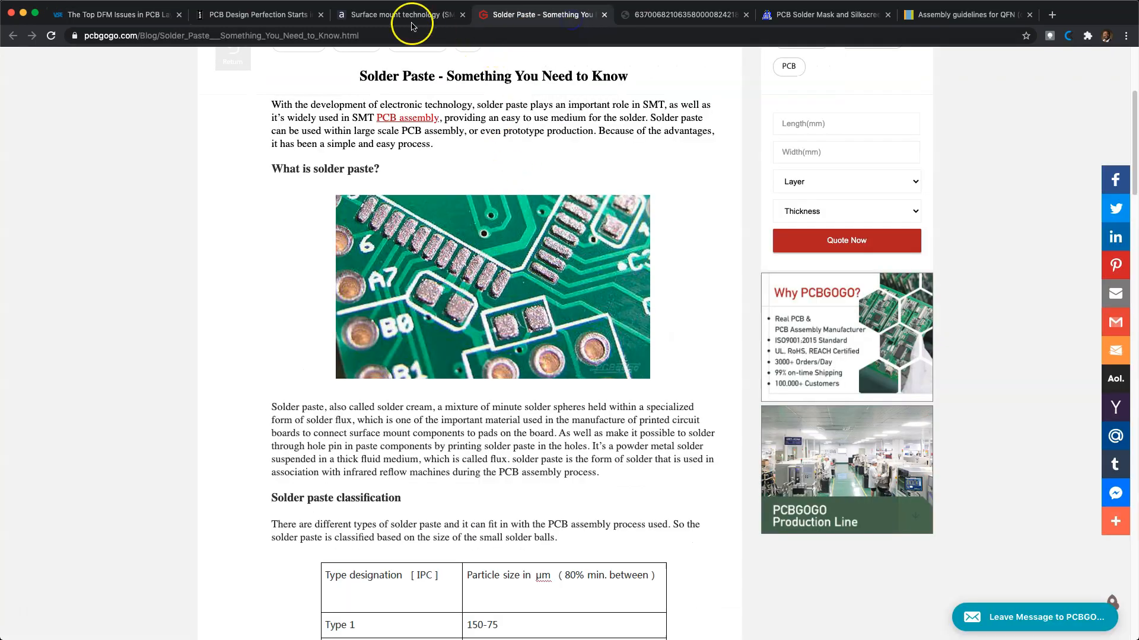
- Switch to the PCB library deck, highlight the 3-Tier courtyard wording, and scroll
click(262, 14)
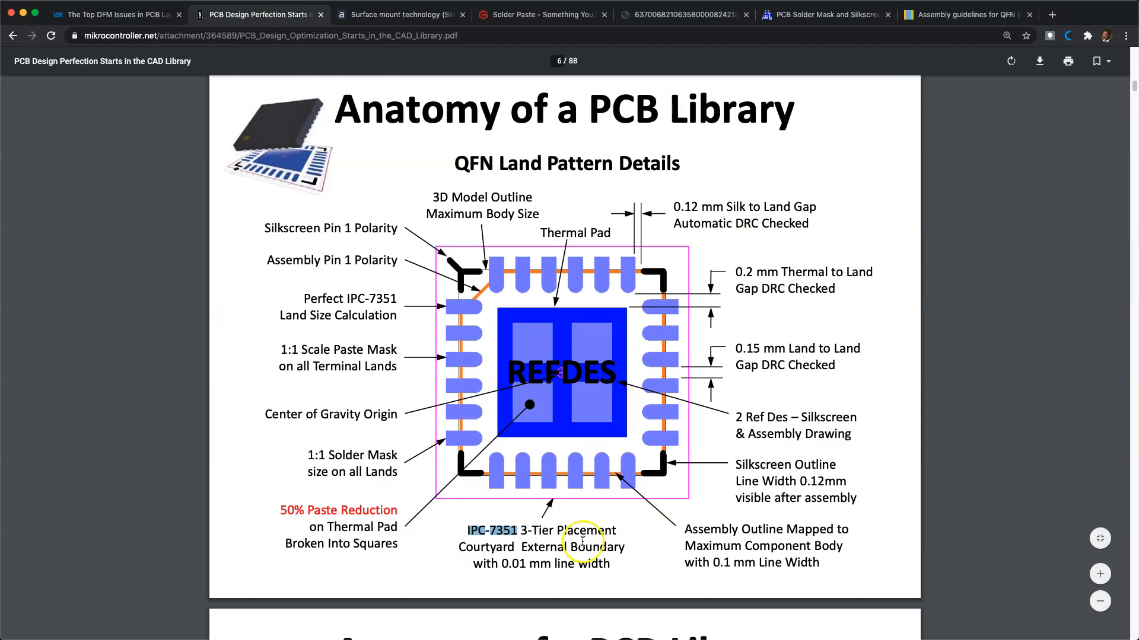
mouse_move(523, 547)
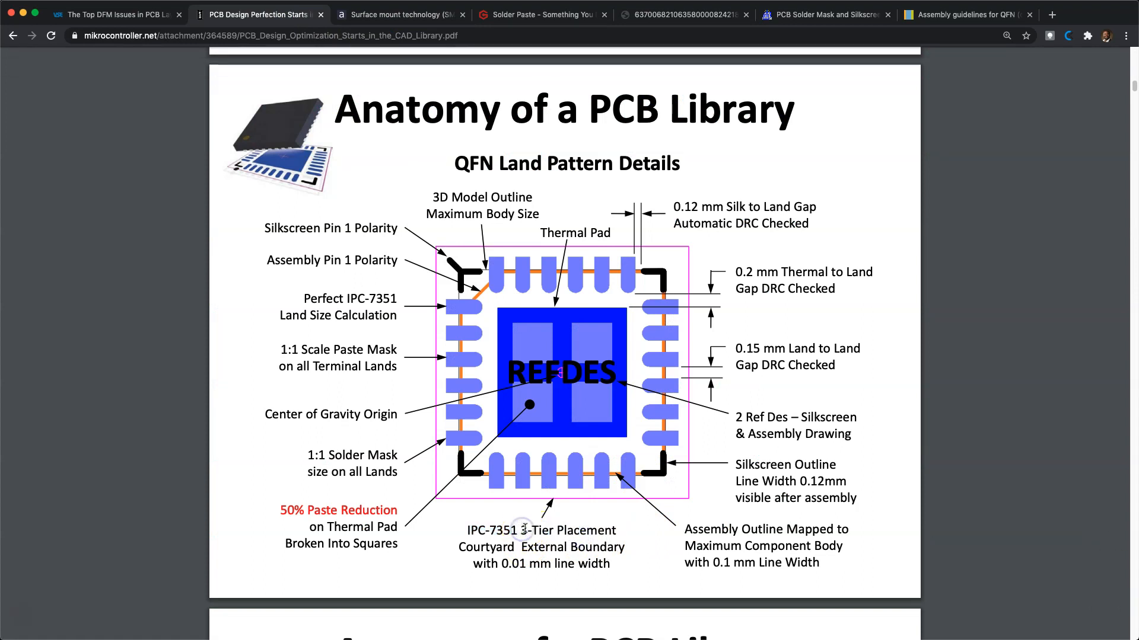
double_click(573, 530)
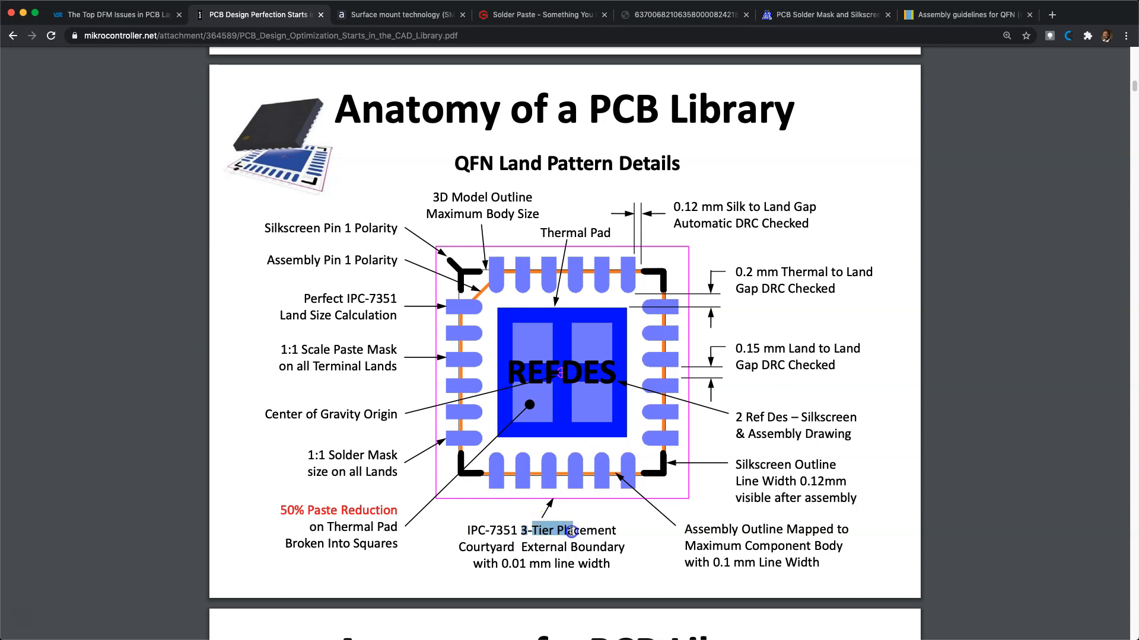
scroll(down, 3)
text(court)
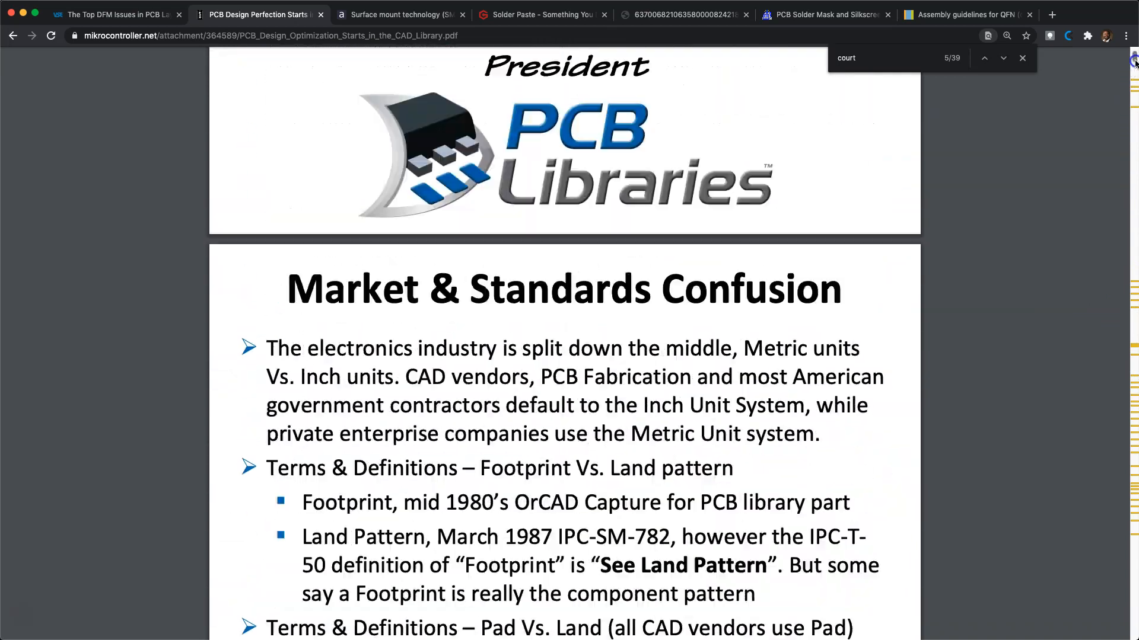
- Scroll the deck to the QFN slide, then bring up the Alamy surface-mount component photo
scroll(down, 3)
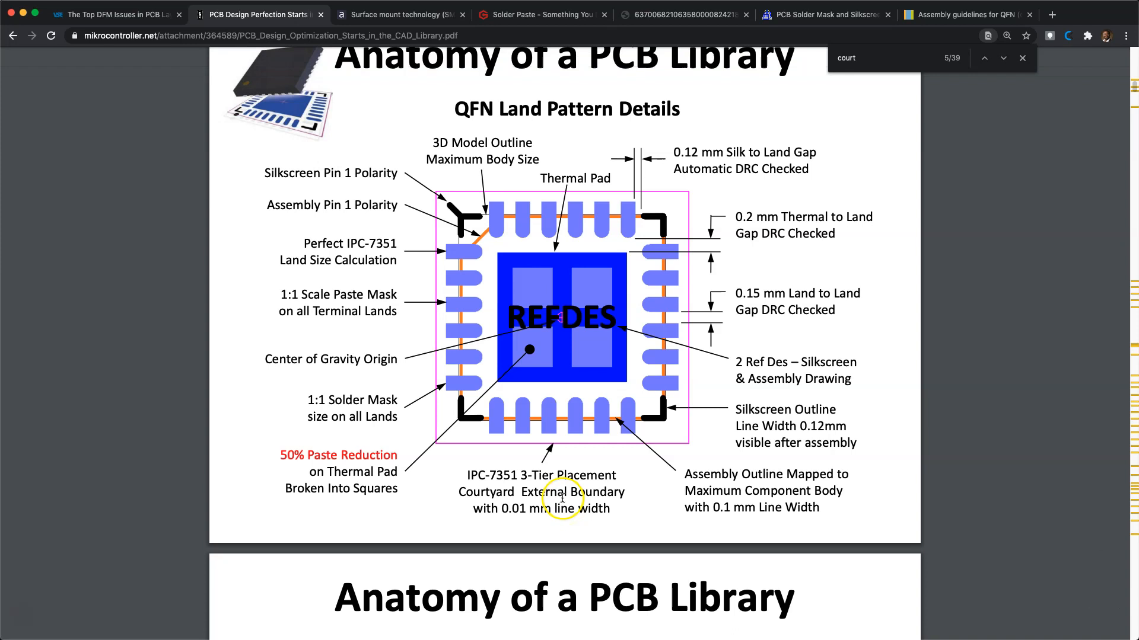
mouse_move(716, 242)
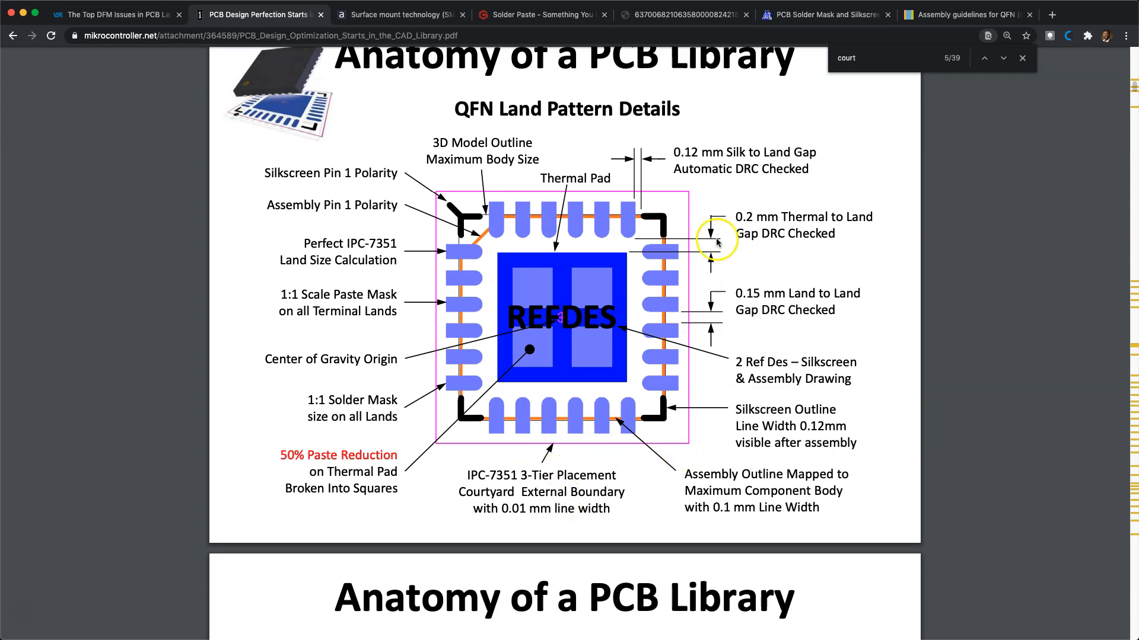
mouse_move(588, 246)
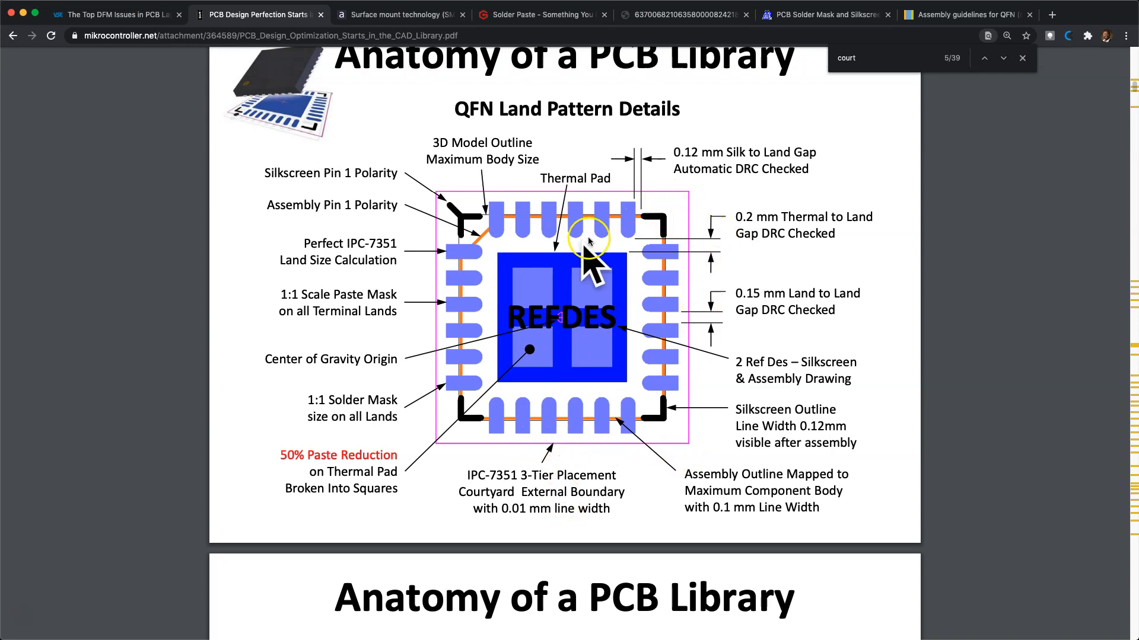
mouse_move(934, 321)
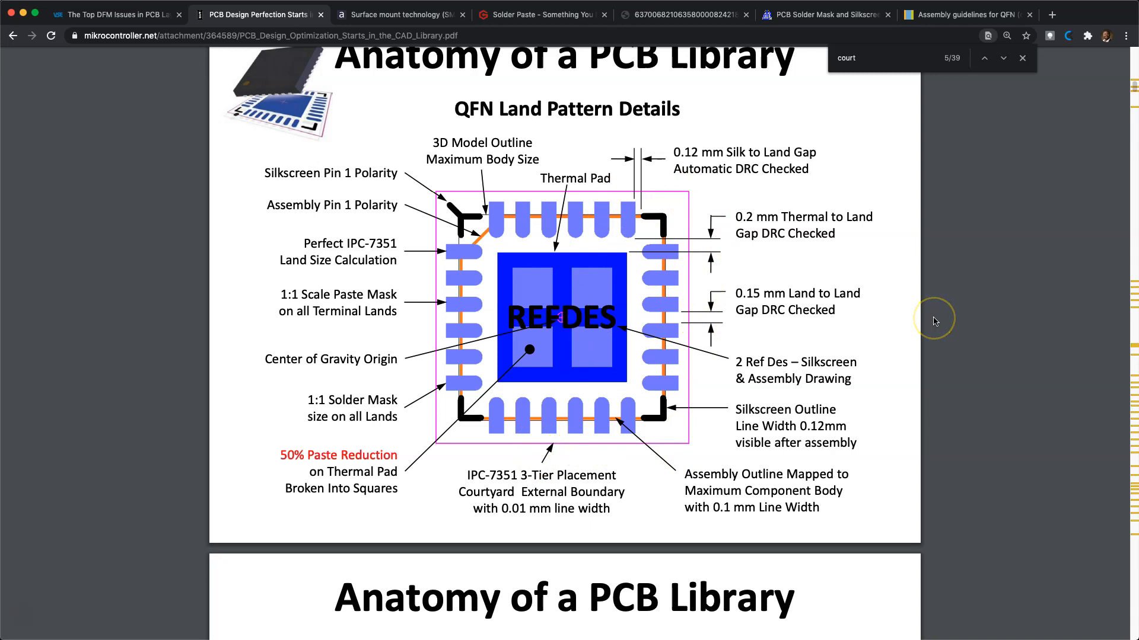
mouse_move(935, 321)
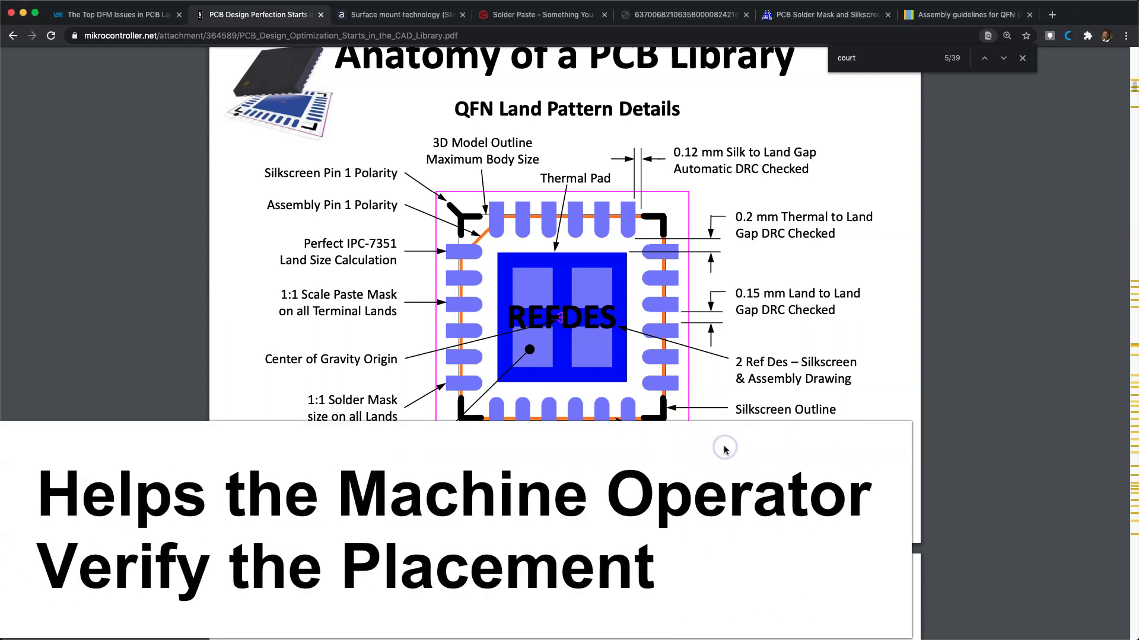
mouse_move(725, 449)
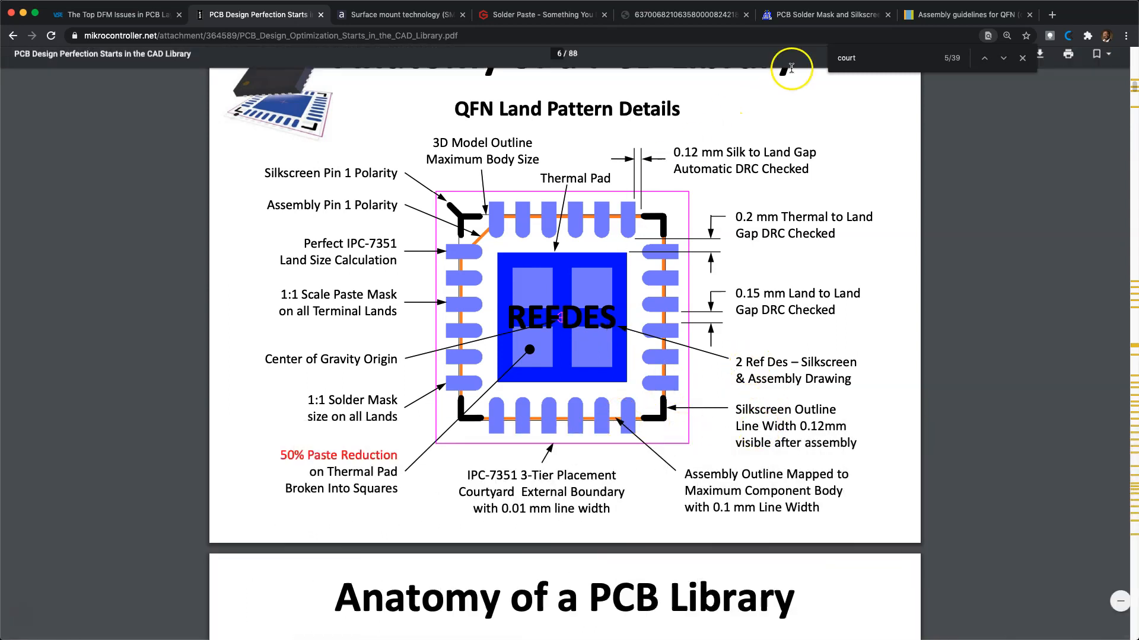
click(965, 14)
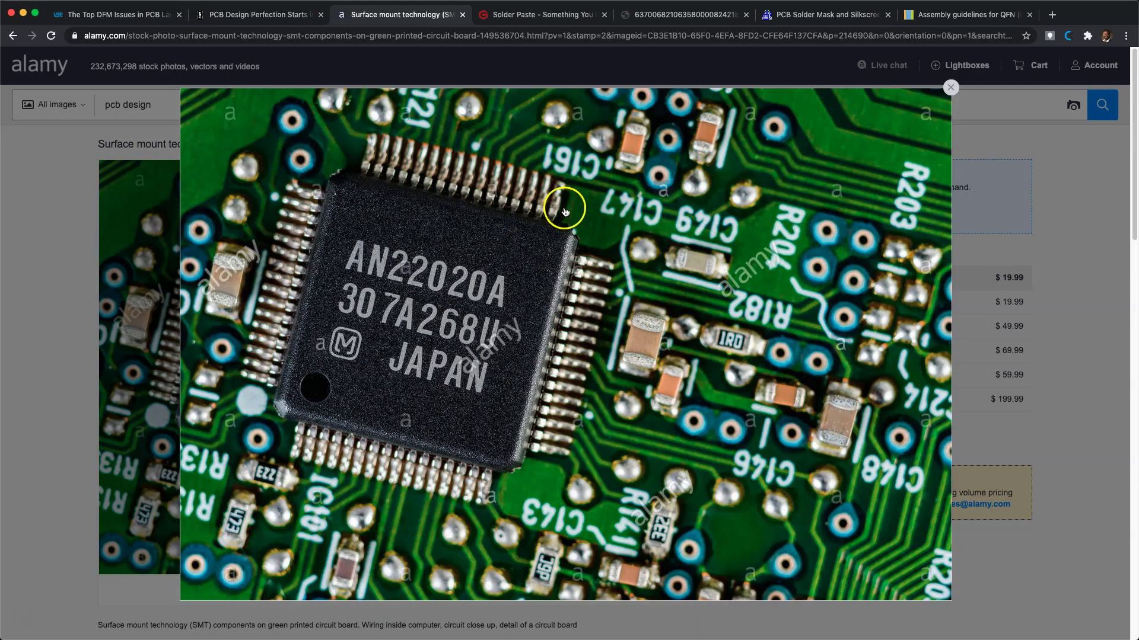
- Revisit the QFN land pattern slide and chip photo, then show the PCBGOGO solder paste article
click(250, 15)
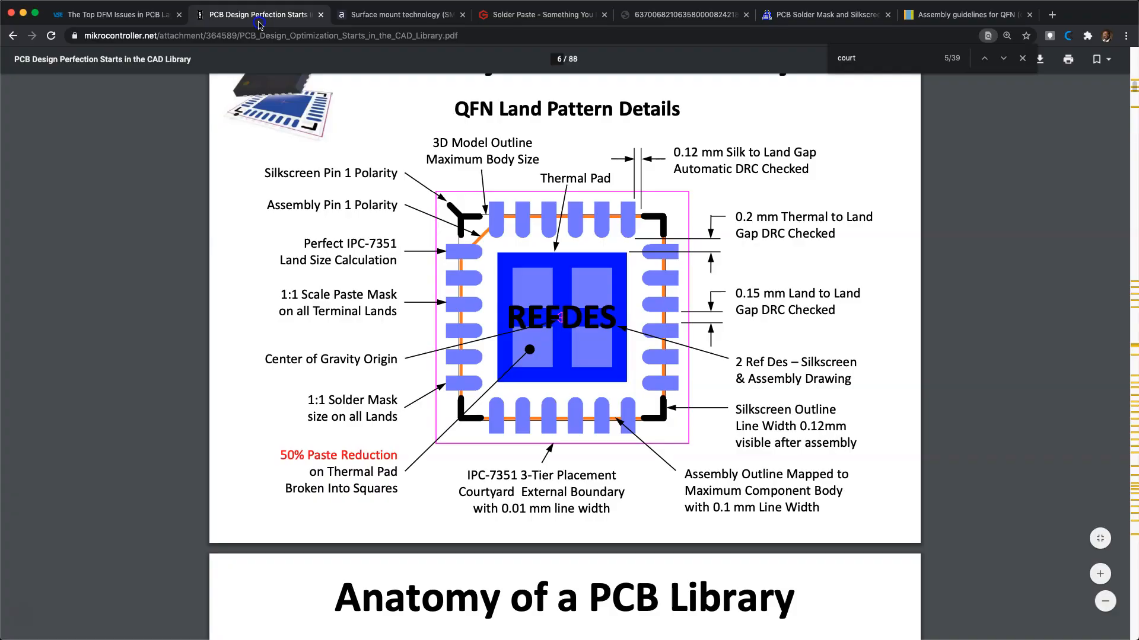
mouse_move(706, 310)
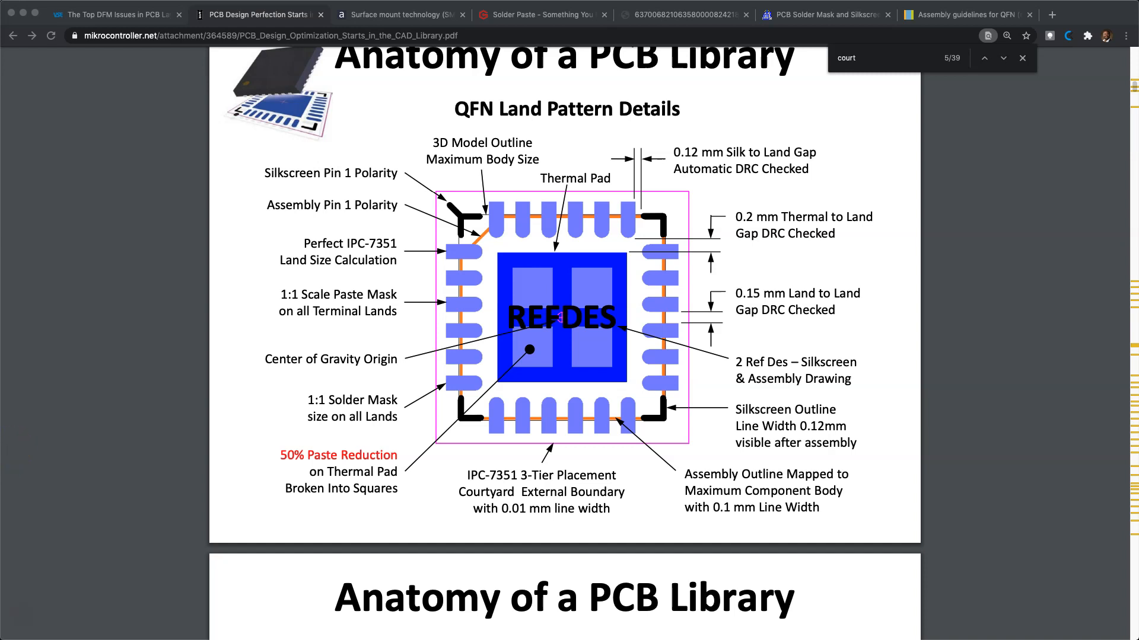
click(404, 14)
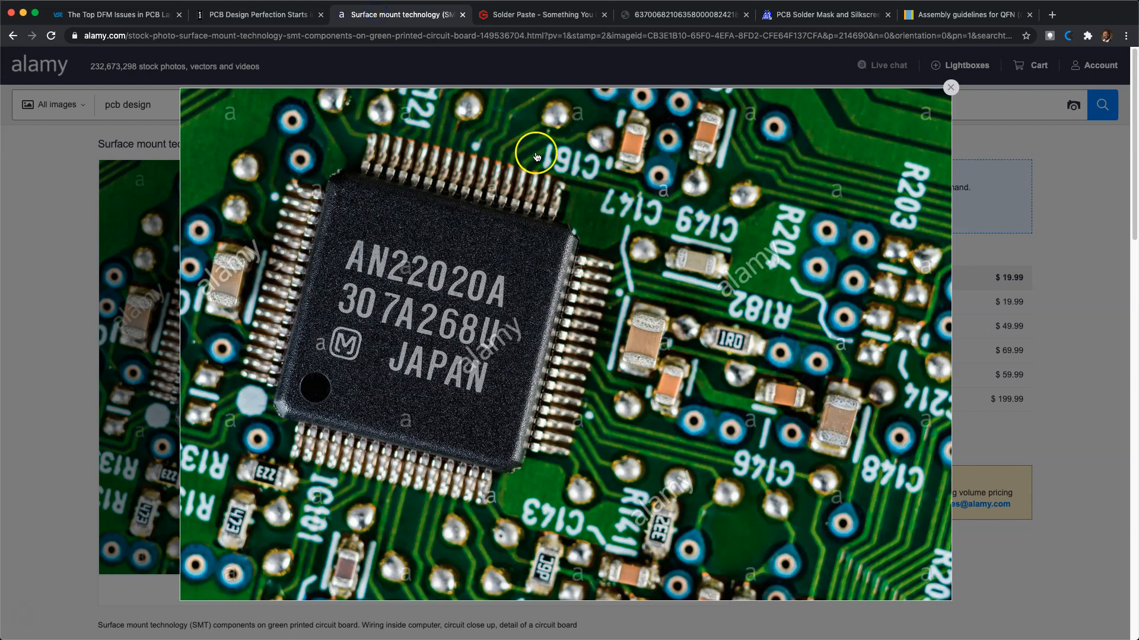
mouse_move(275, 393)
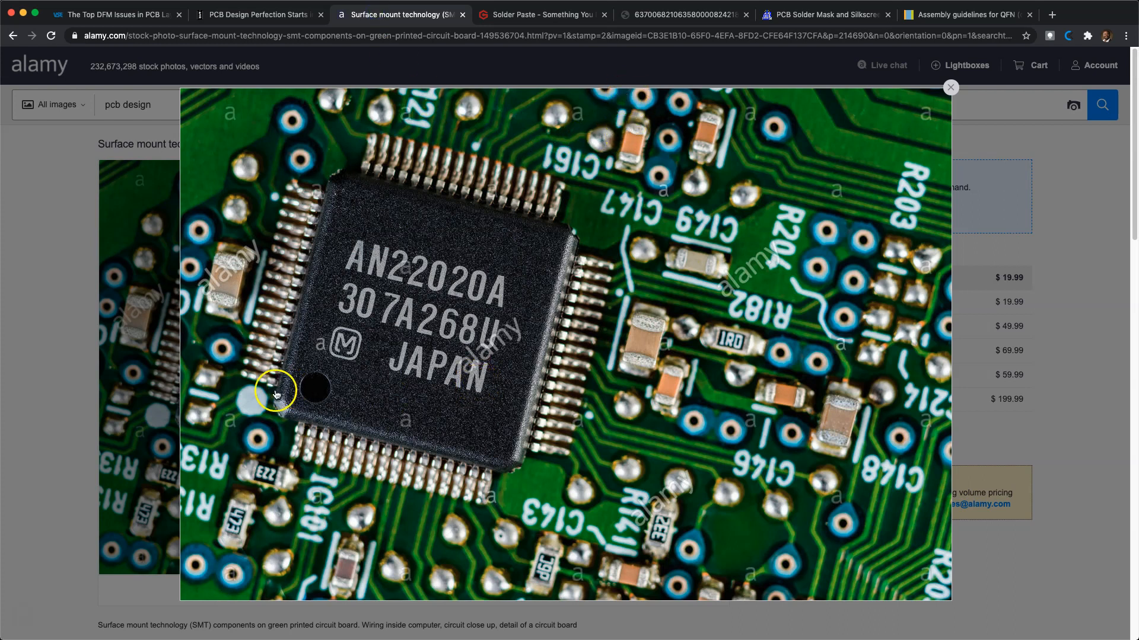
mouse_move(521, 483)
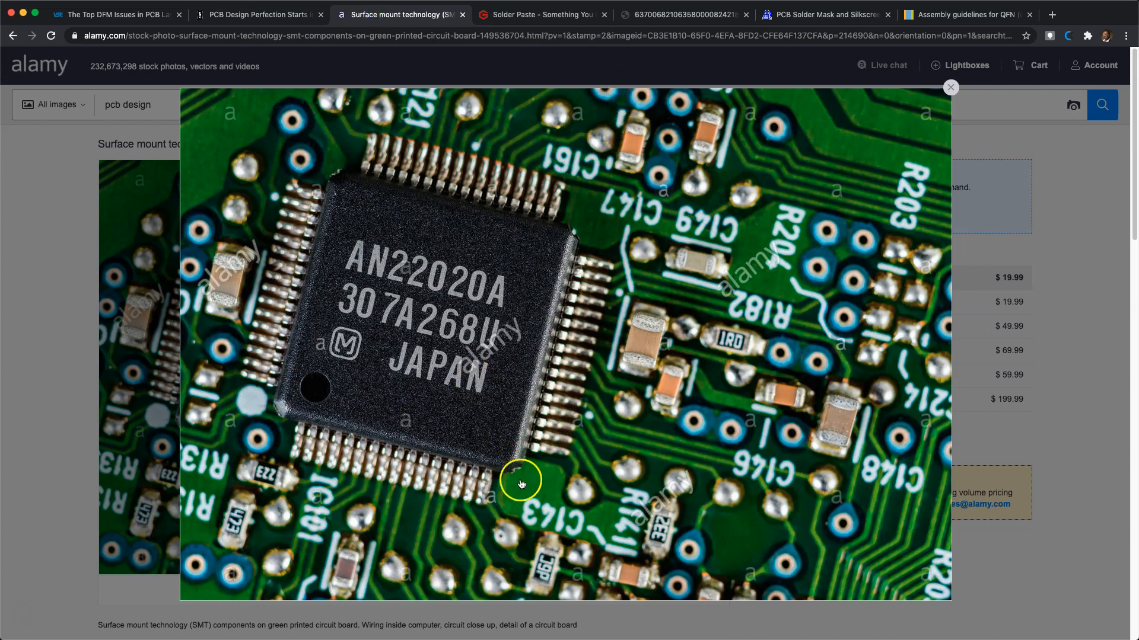
mouse_move(627, 310)
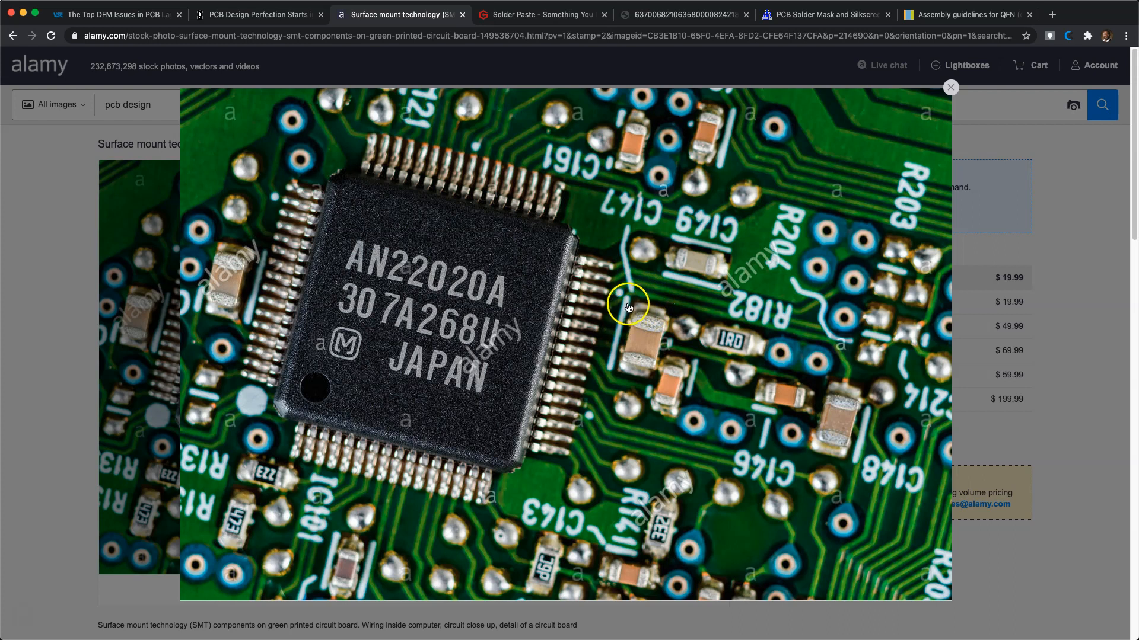
mouse_move(707, 293)
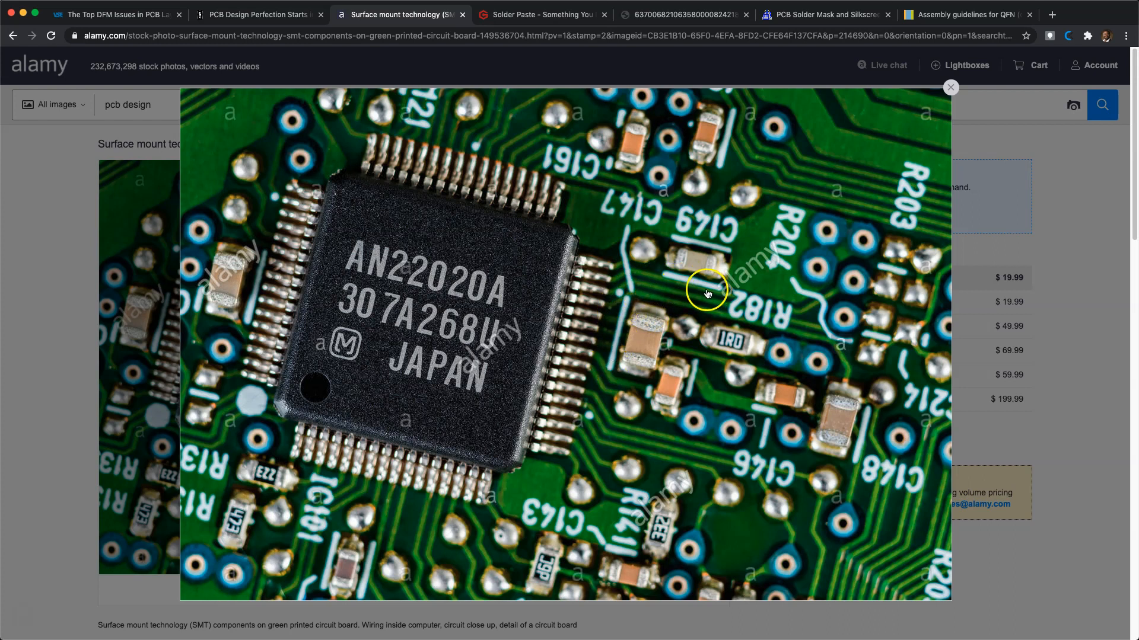
click(546, 15)
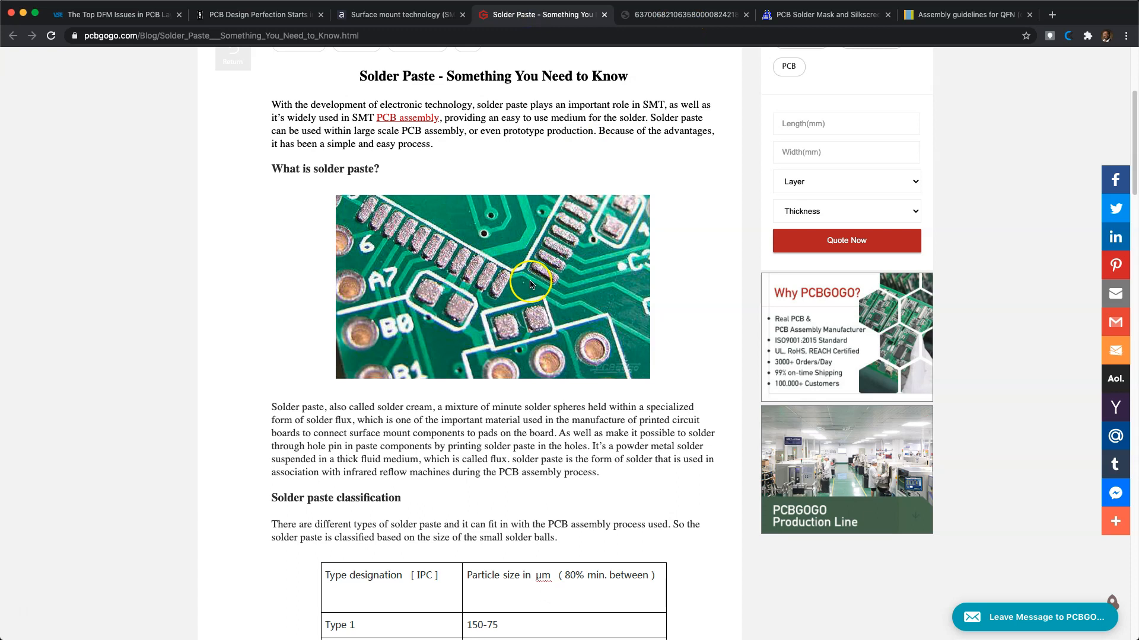
mouse_move(539, 265)
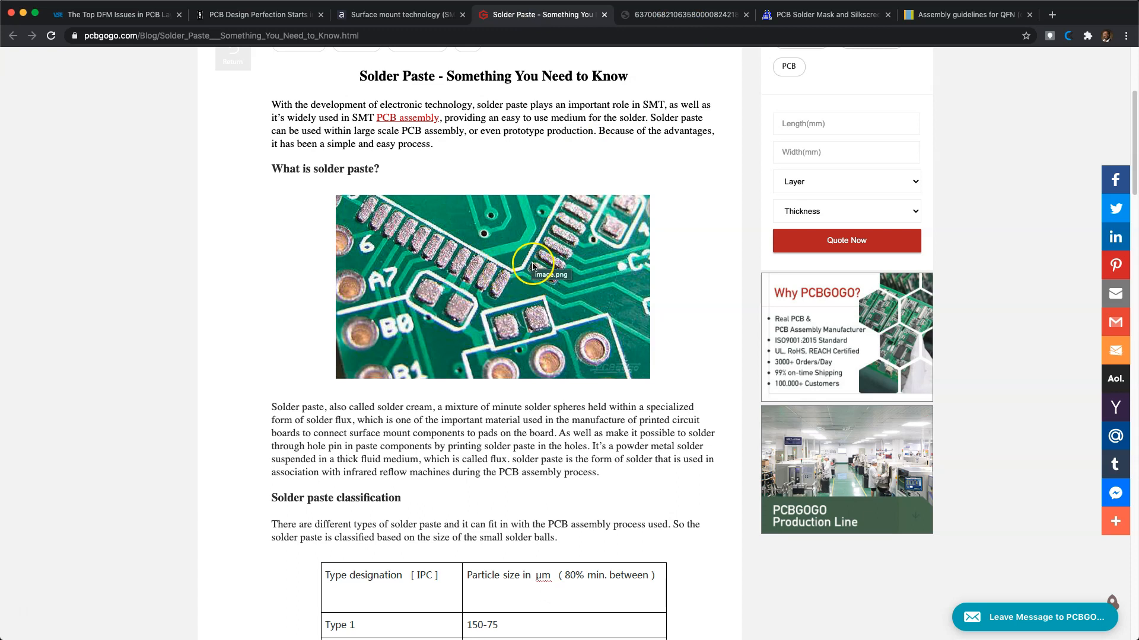
mouse_move(530, 252)
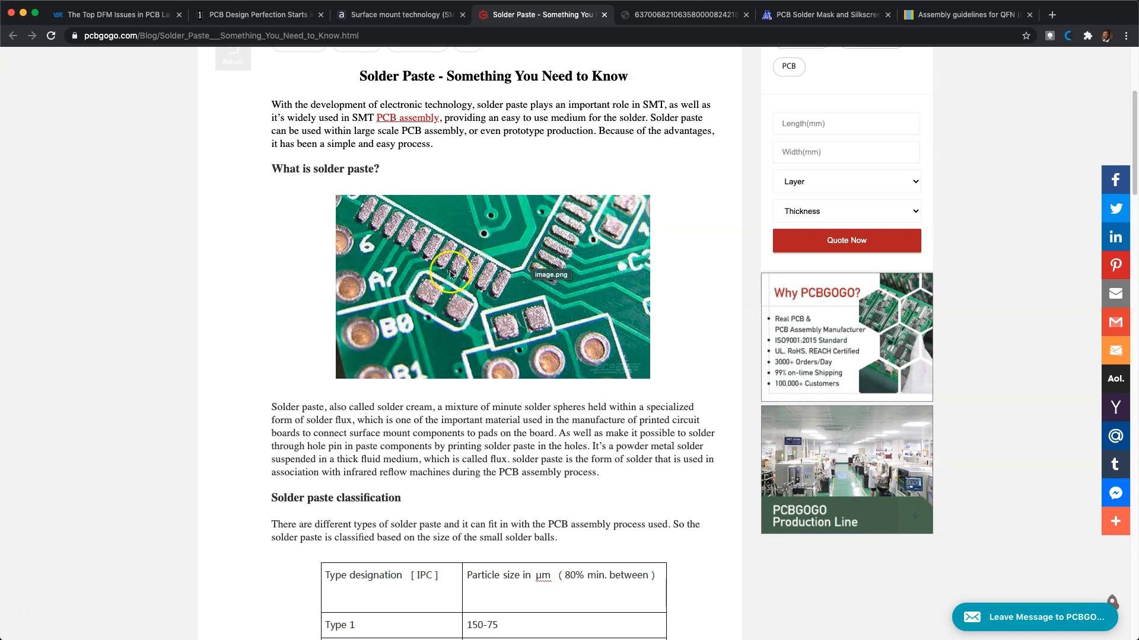
mouse_move(676, 19)
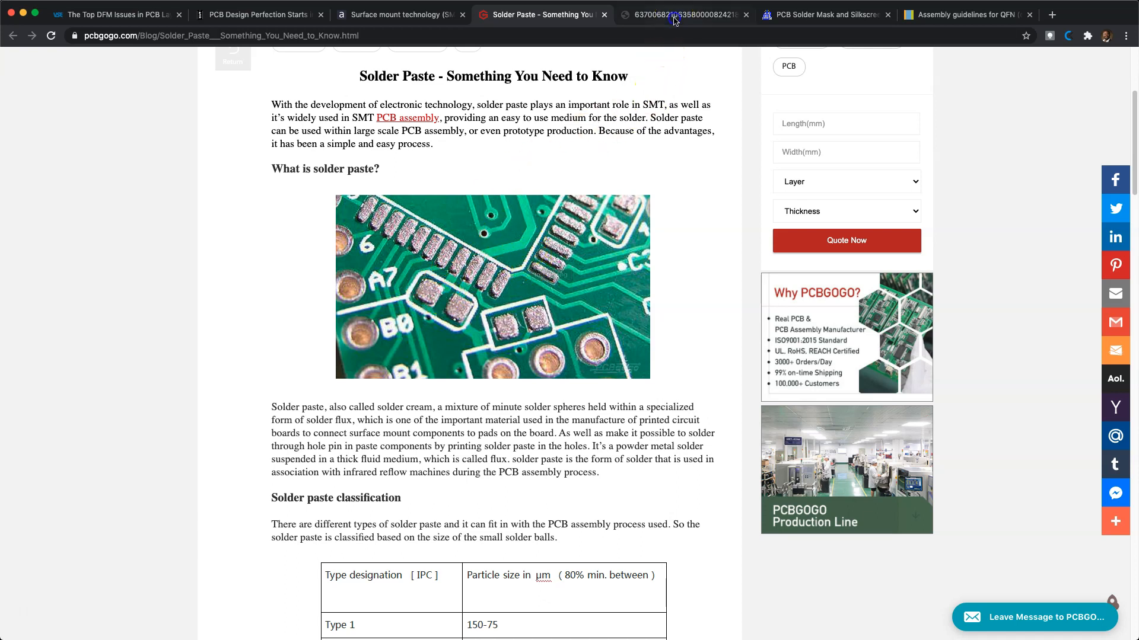
- Pause on the QFN Land Pattern Details slide, then switch to the enlarged surface-mount chip photo
click(256, 14)
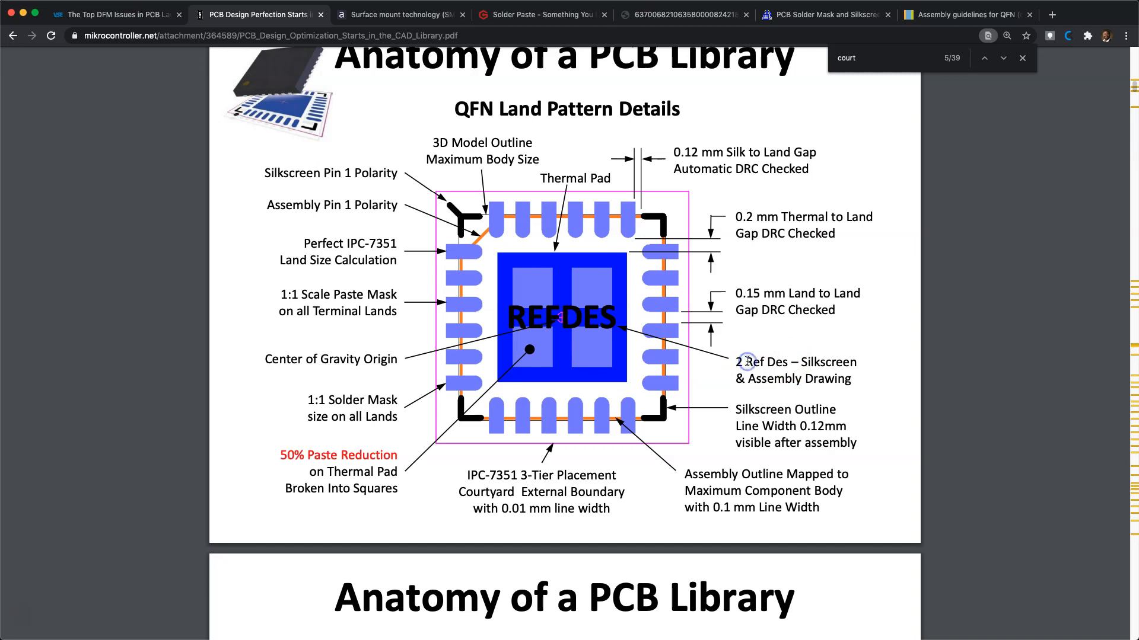
mouse_move(565, 317)
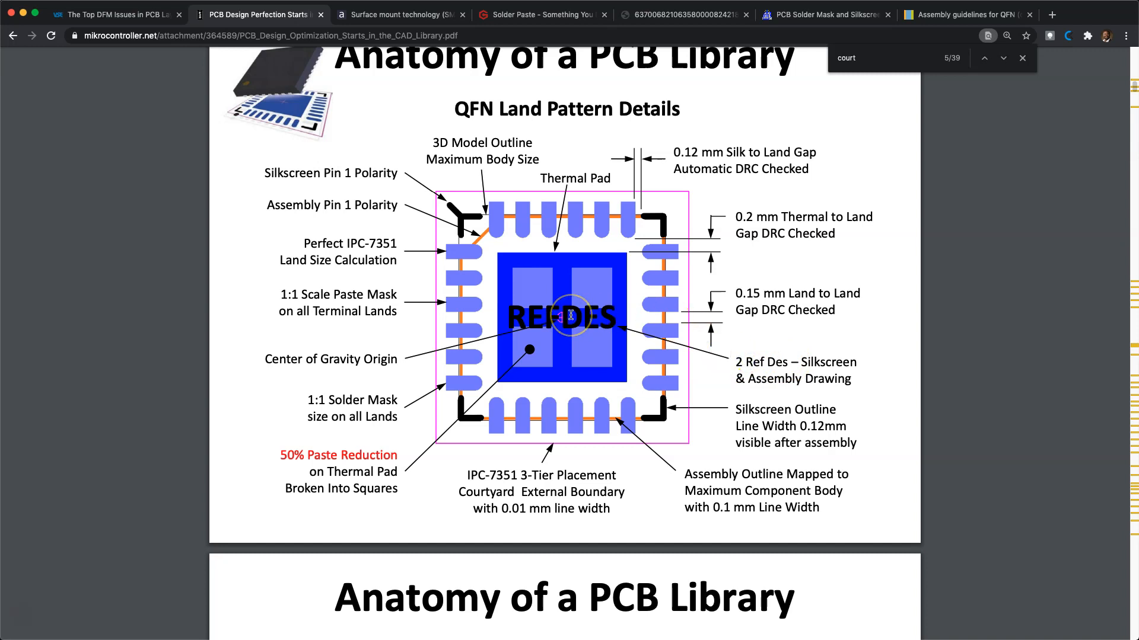
mouse_move(599, 304)
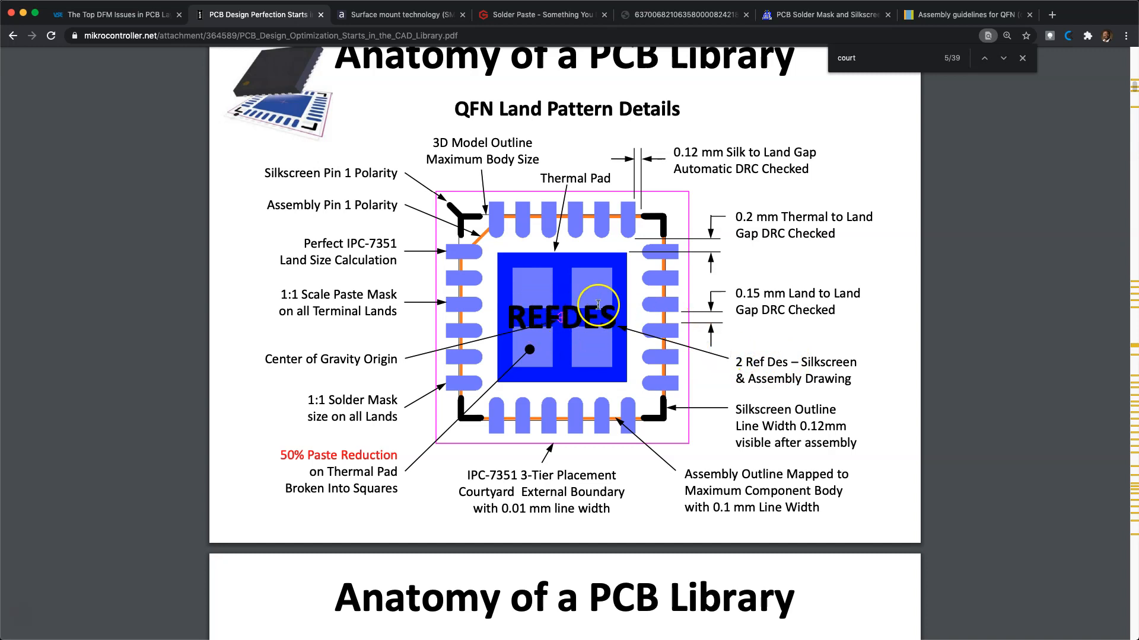
mouse_move(903, 387)
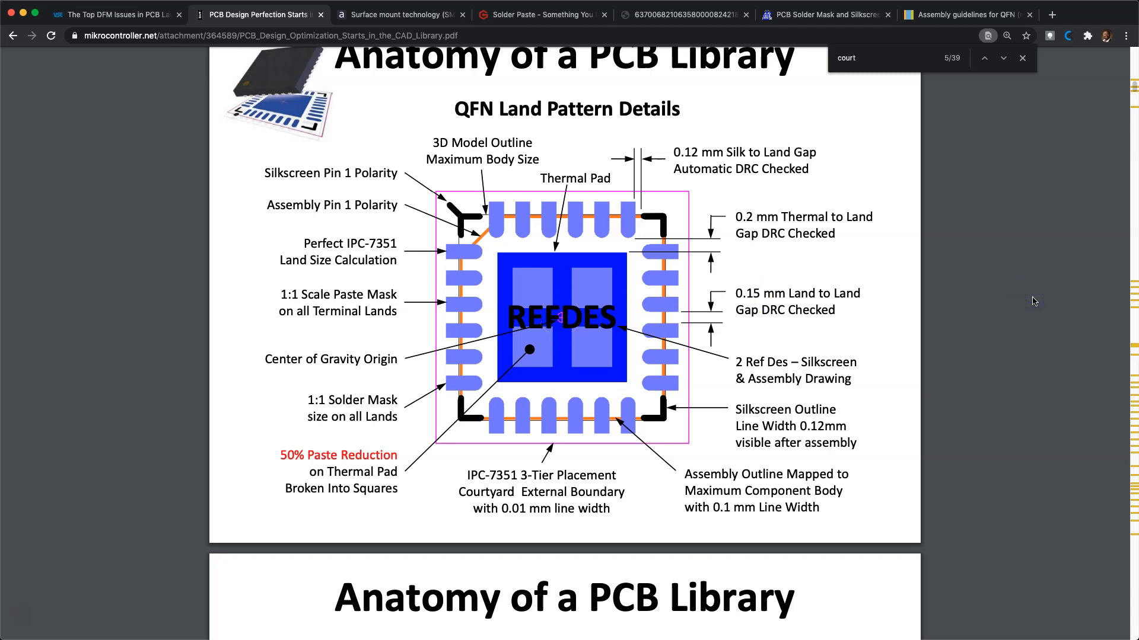
mouse_move(866, 372)
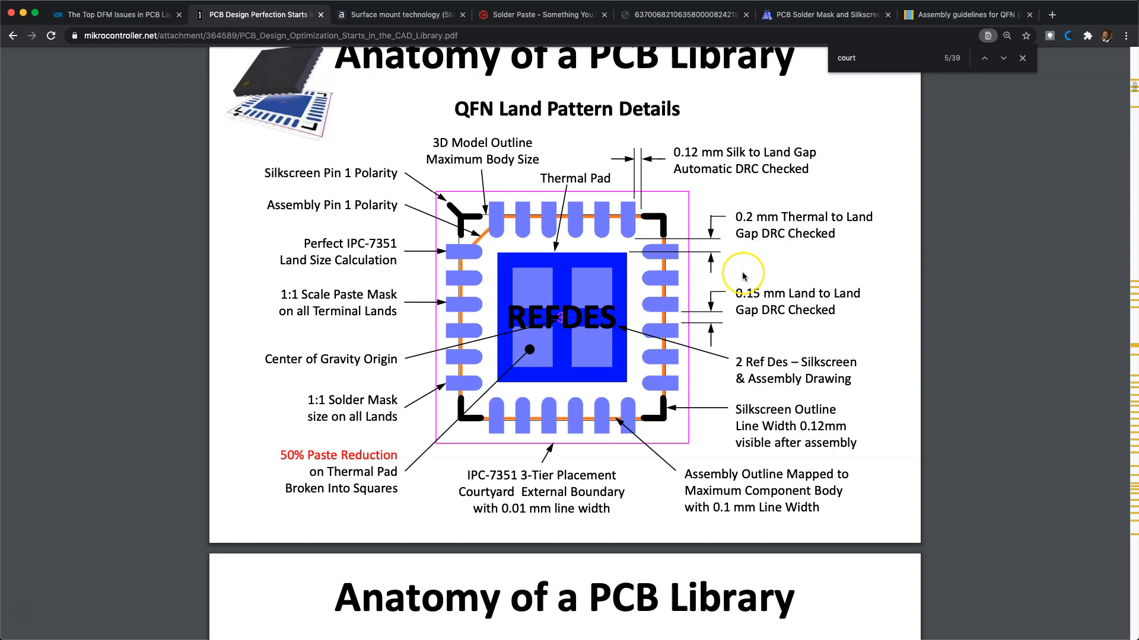
click(417, 14)
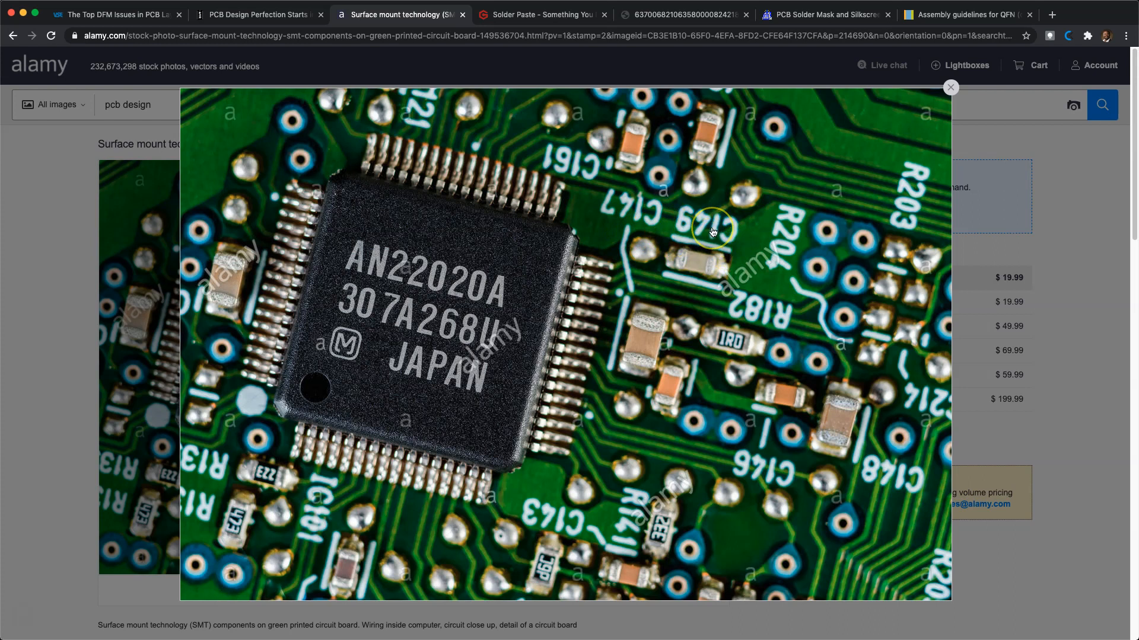
mouse_move(715, 257)
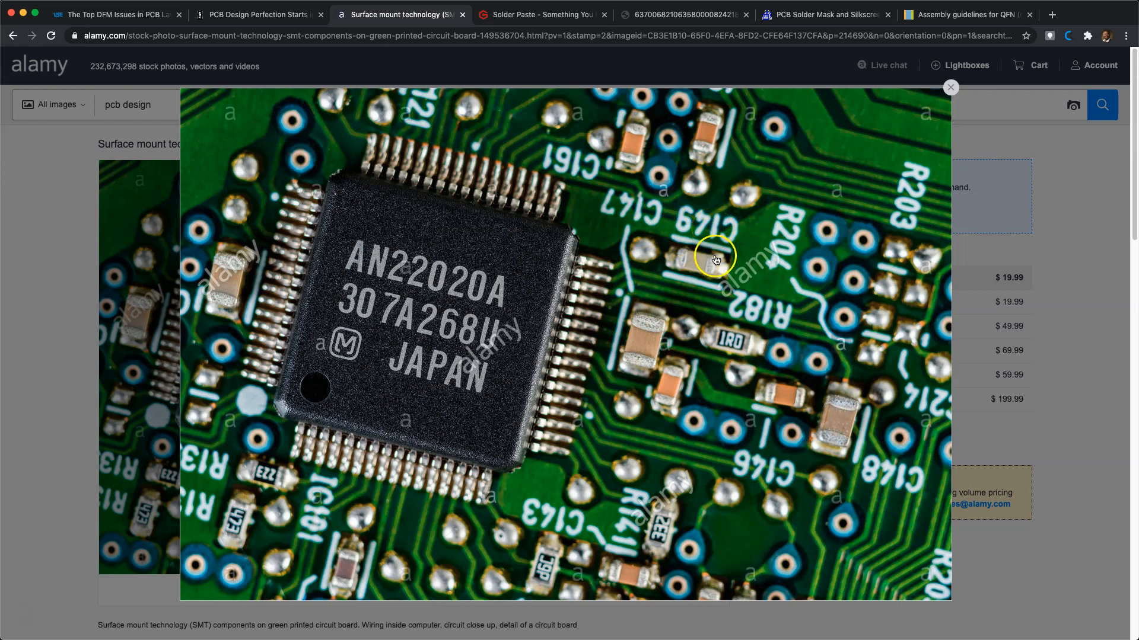
mouse_move(703, 272)
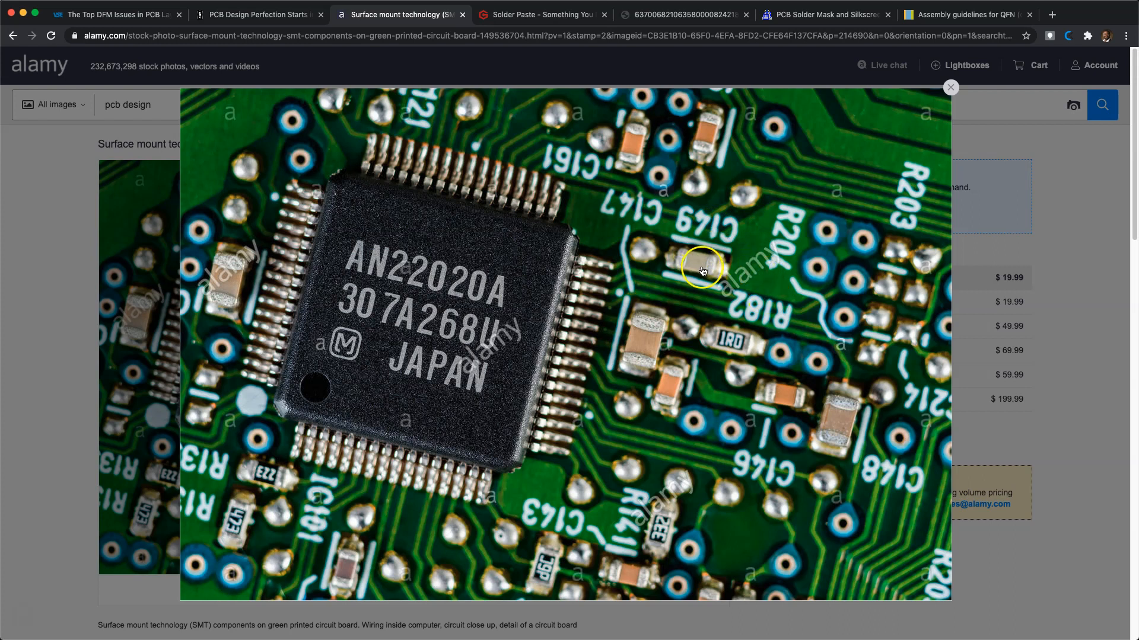
mouse_move(762, 237)
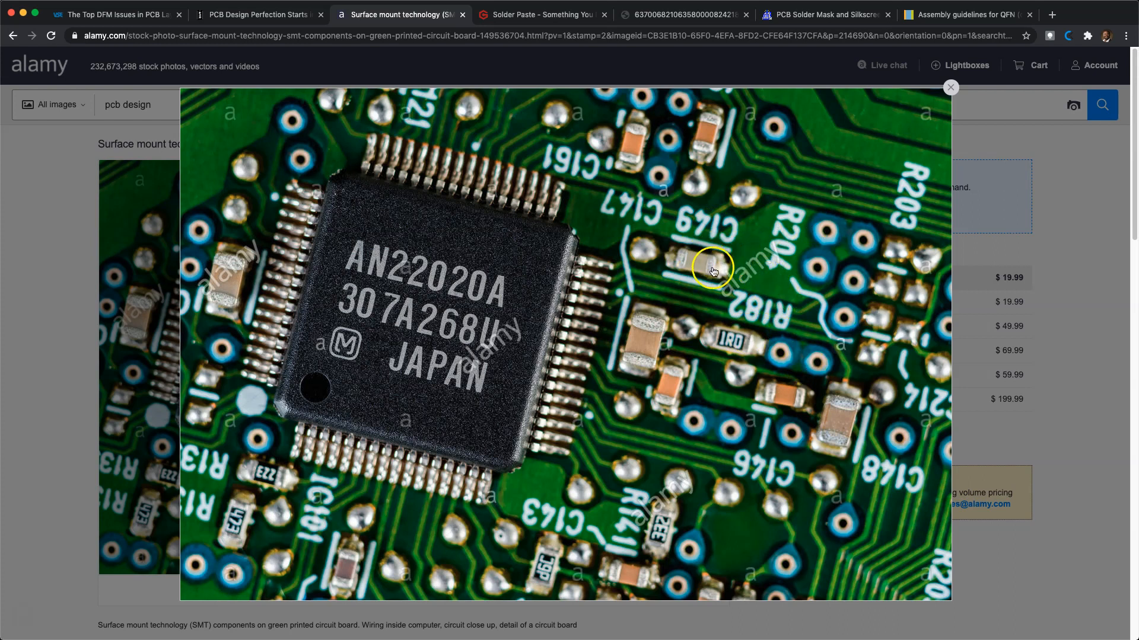
mouse_move(875, 312)
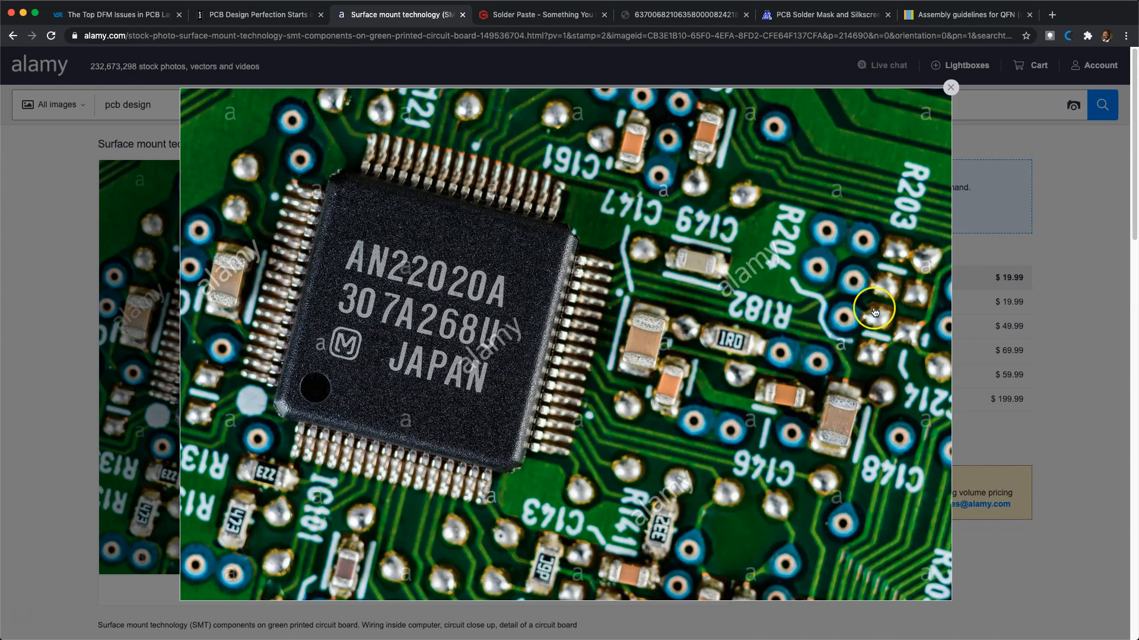
mouse_move(439, 462)
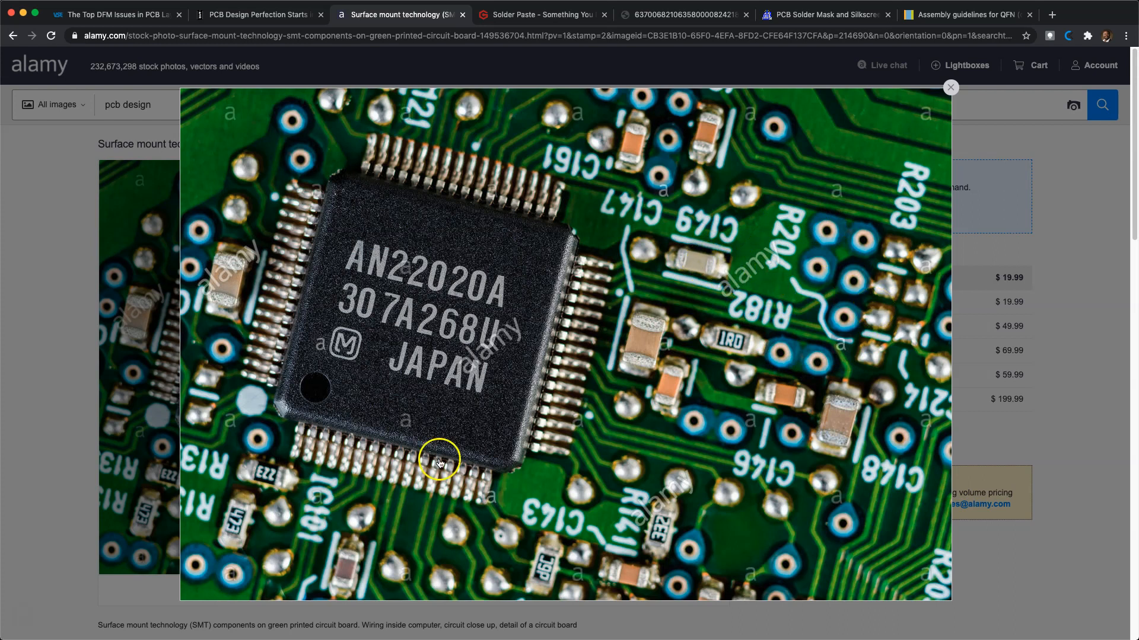
mouse_move(422, 219)
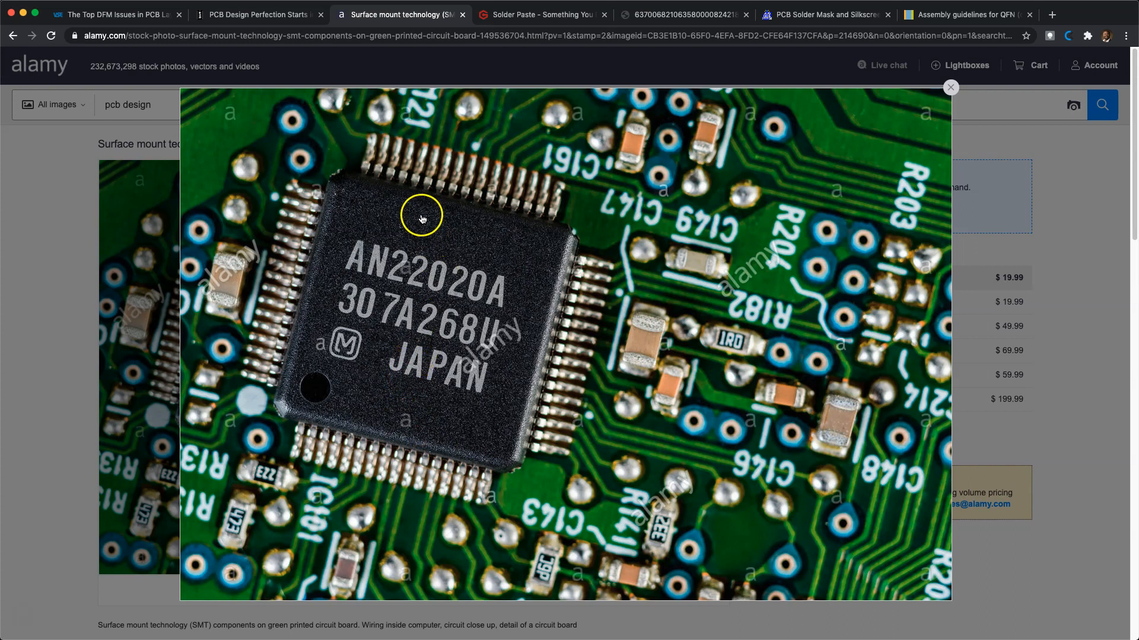
mouse_move(925, 612)
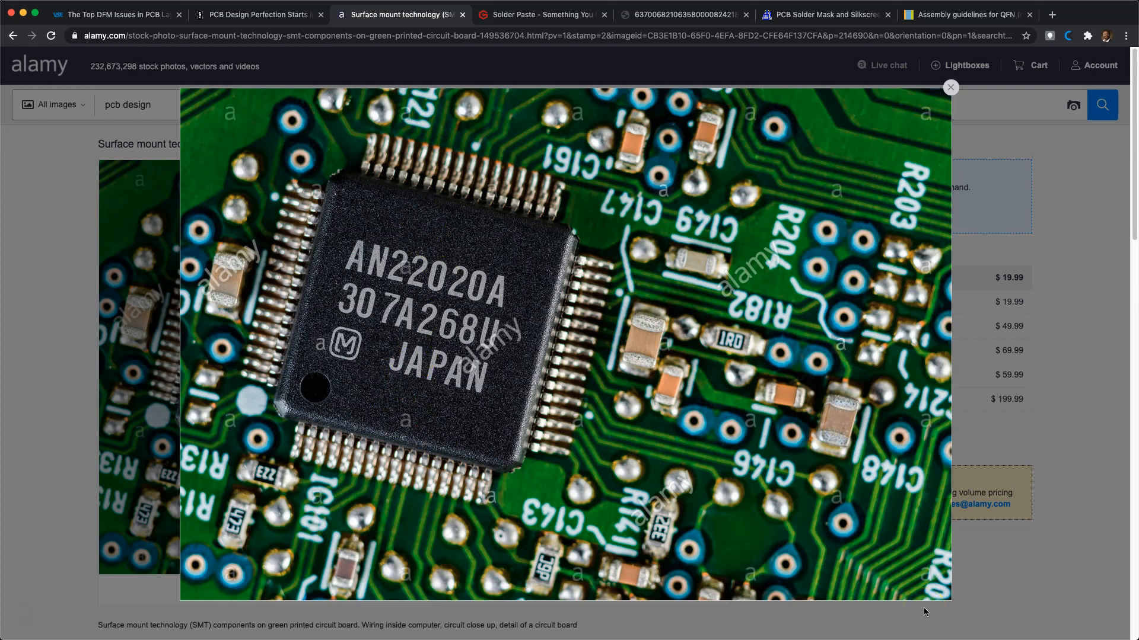
mouse_move(277, 22)
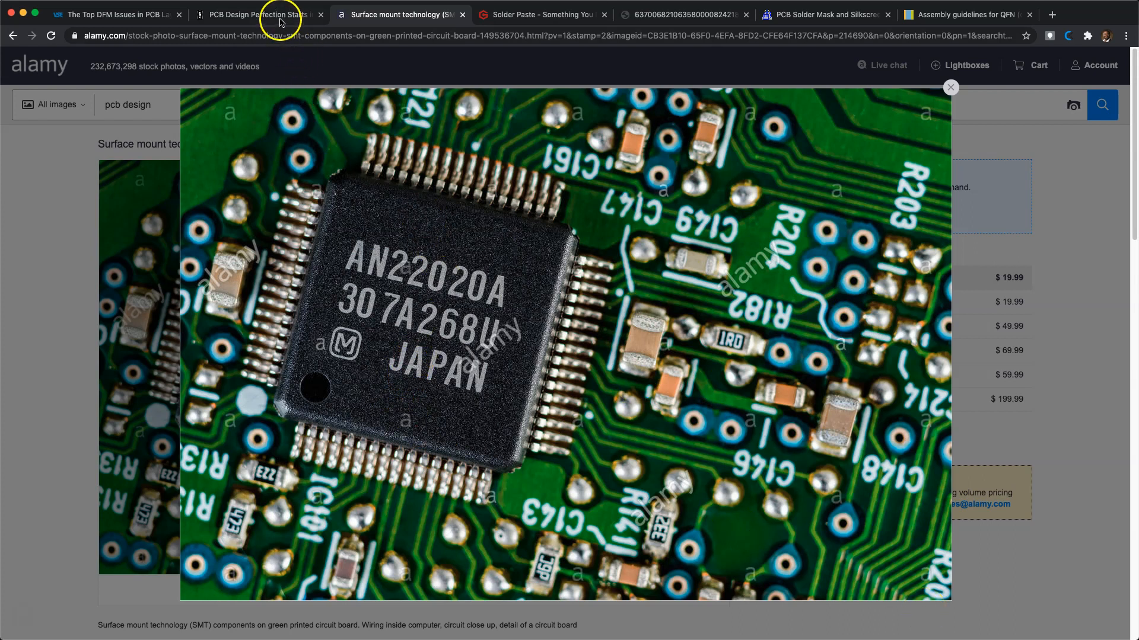
- Switch to the 'PCB Design Perfection Starts in the CAD Library' PDF tab
click(257, 14)
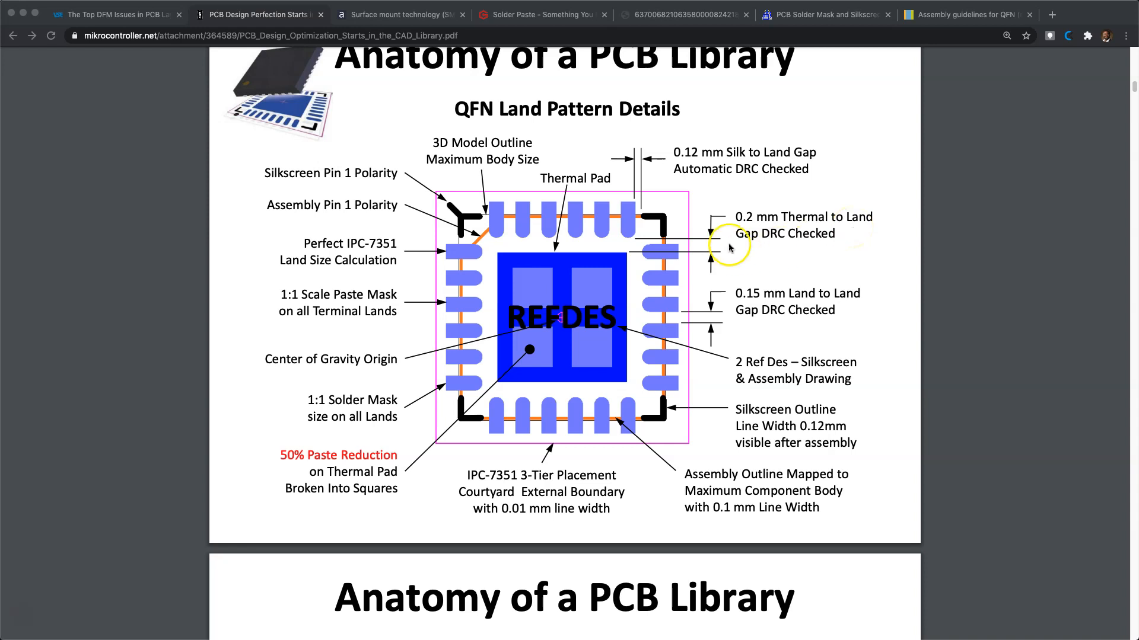
mouse_move(713, 269)
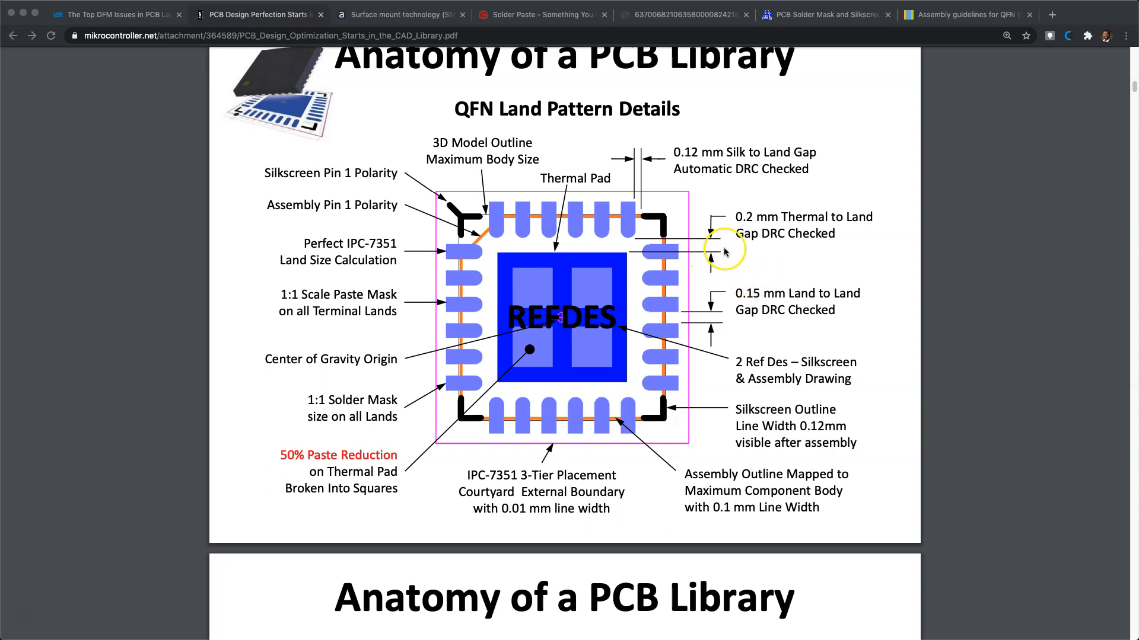
mouse_move(823, 252)
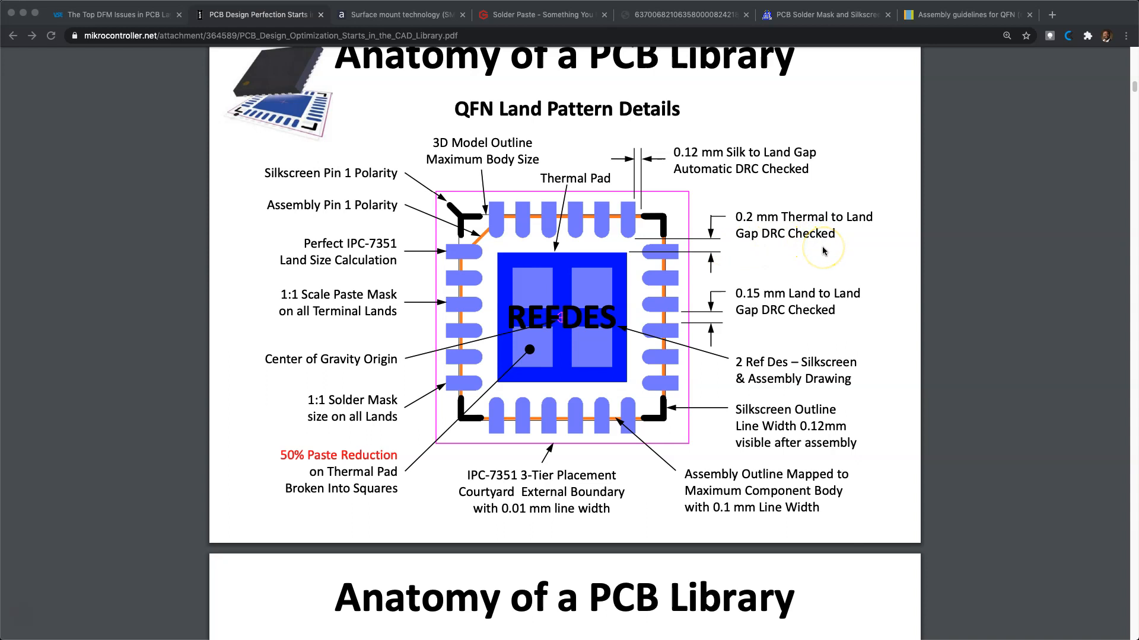
mouse_move(777, 253)
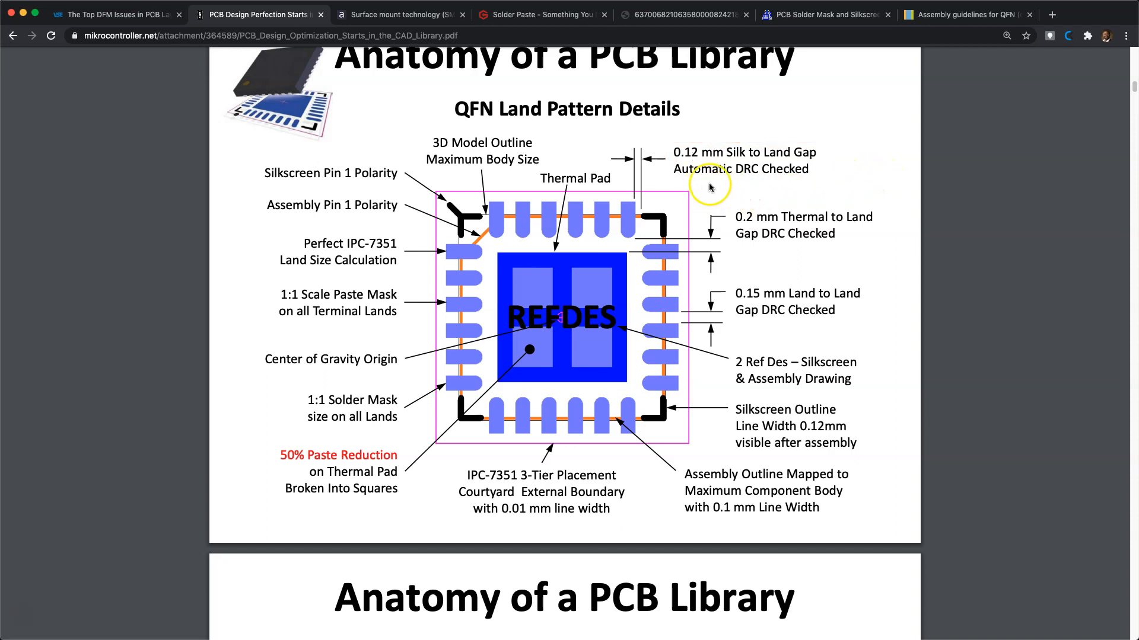
mouse_move(703, 190)
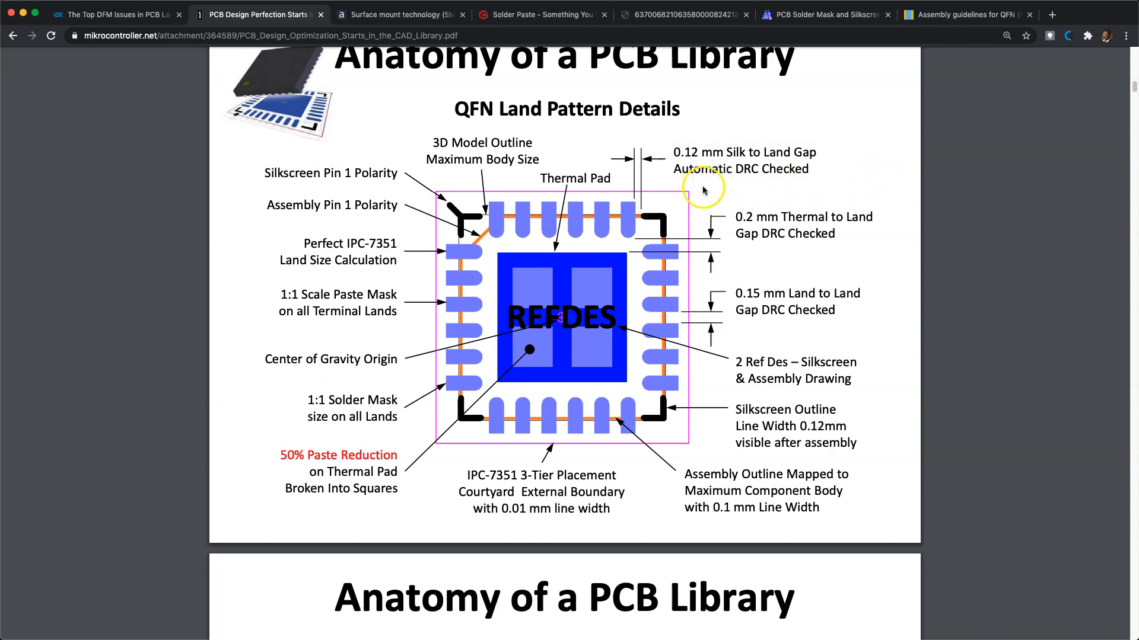
mouse_move(664, 234)
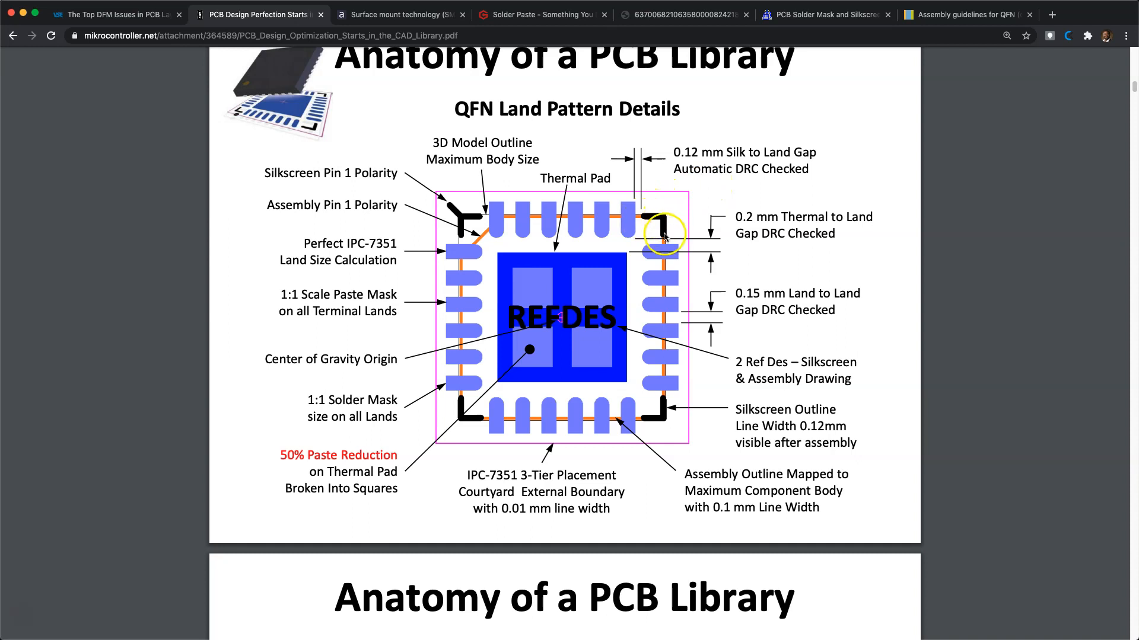
mouse_move(643, 222)
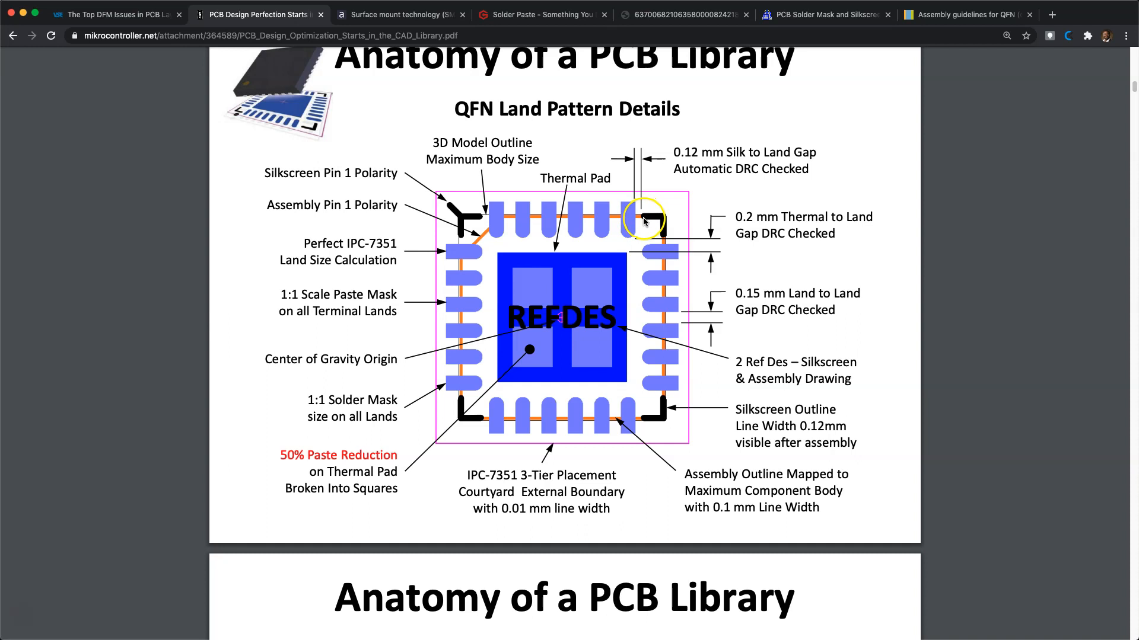
mouse_move(638, 223)
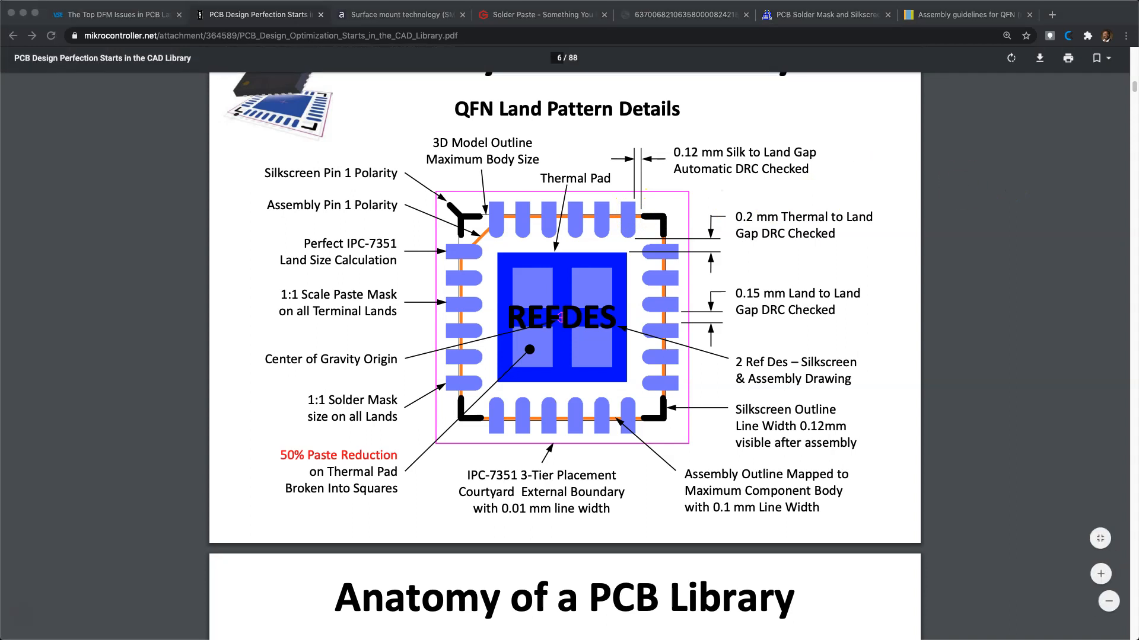
scroll(down, 3)
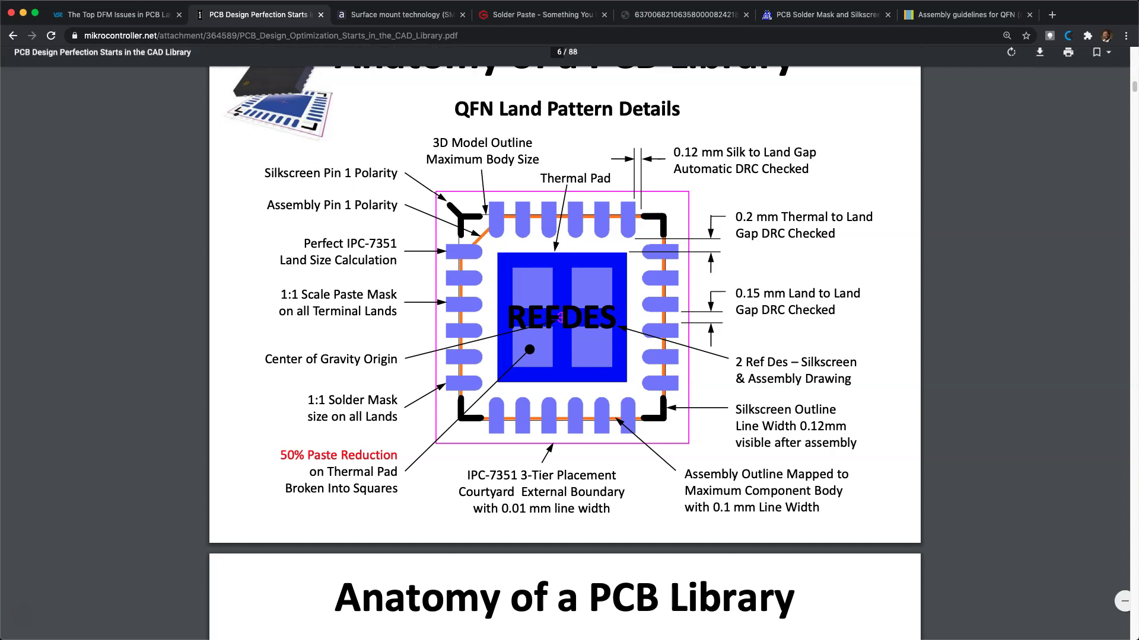
- Show the NXP 'Assembly guidelines for QFN' PDF at the wettable flank figure
click(971, 14)
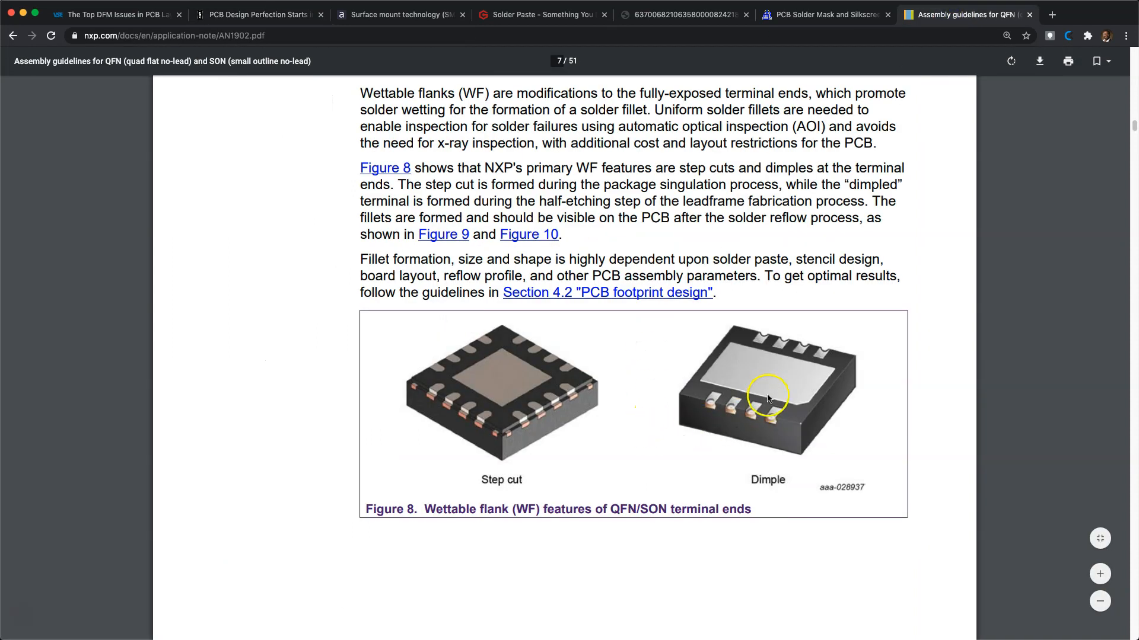
mouse_move(533, 379)
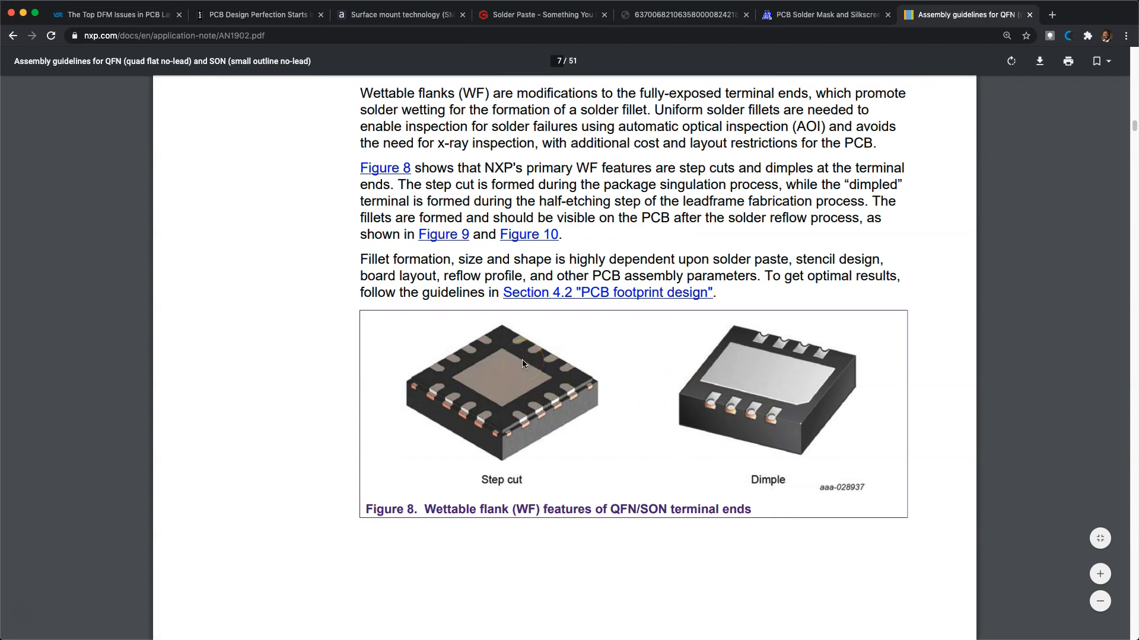
mouse_move(247, 26)
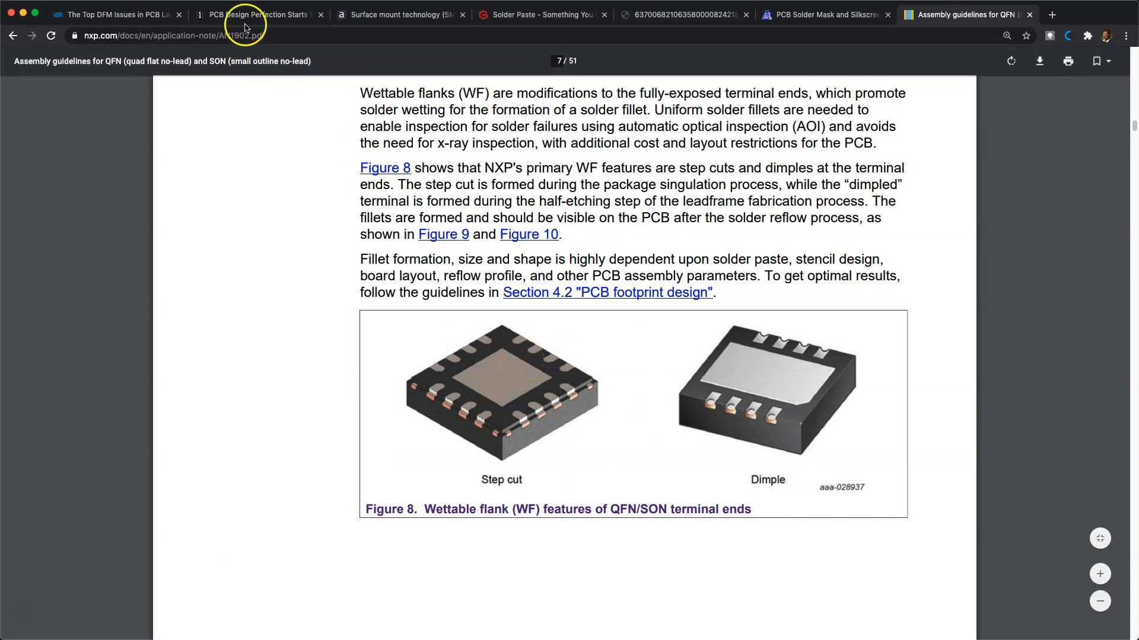
- Switch to the 'PCB Design Perfection Starts' tab showing the QFN land pattern slide
click(257, 14)
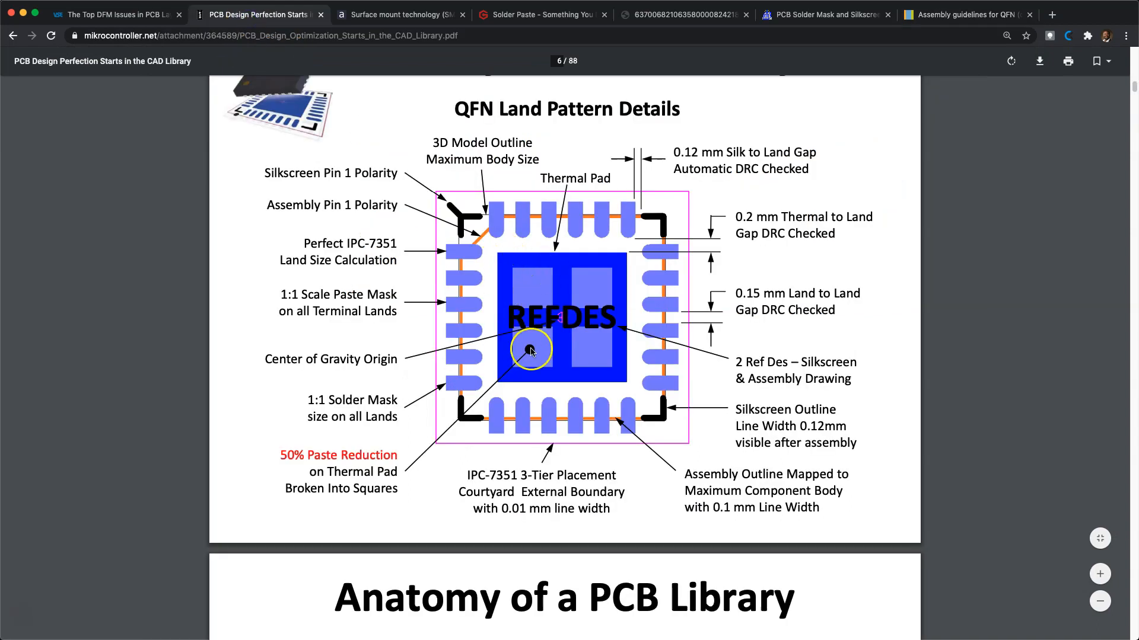
mouse_move(536, 291)
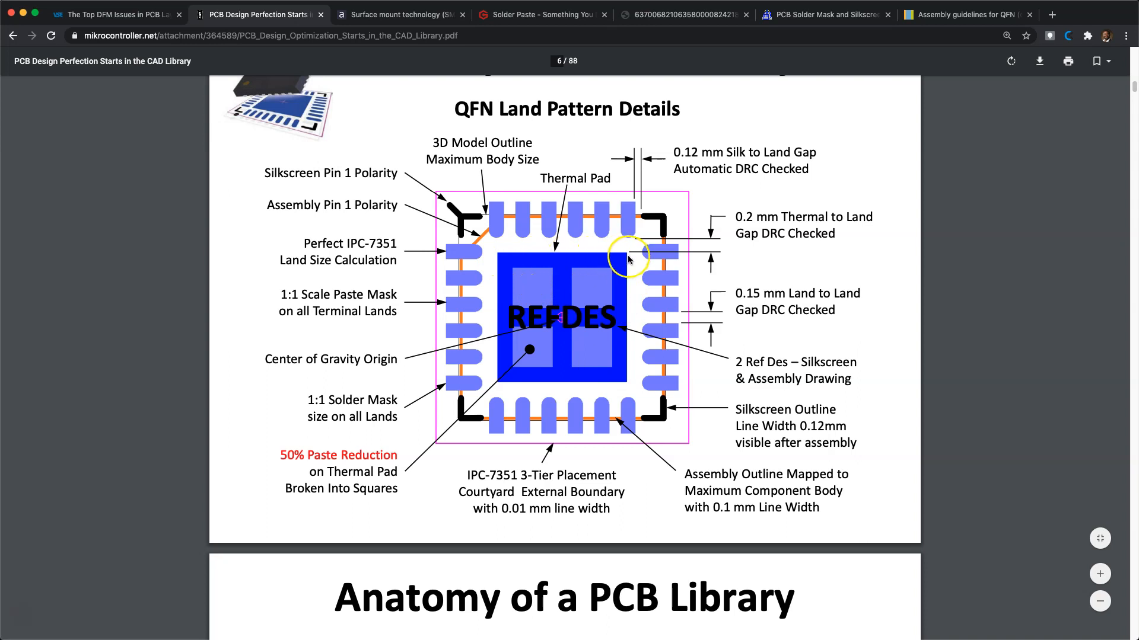
mouse_move(644, 335)
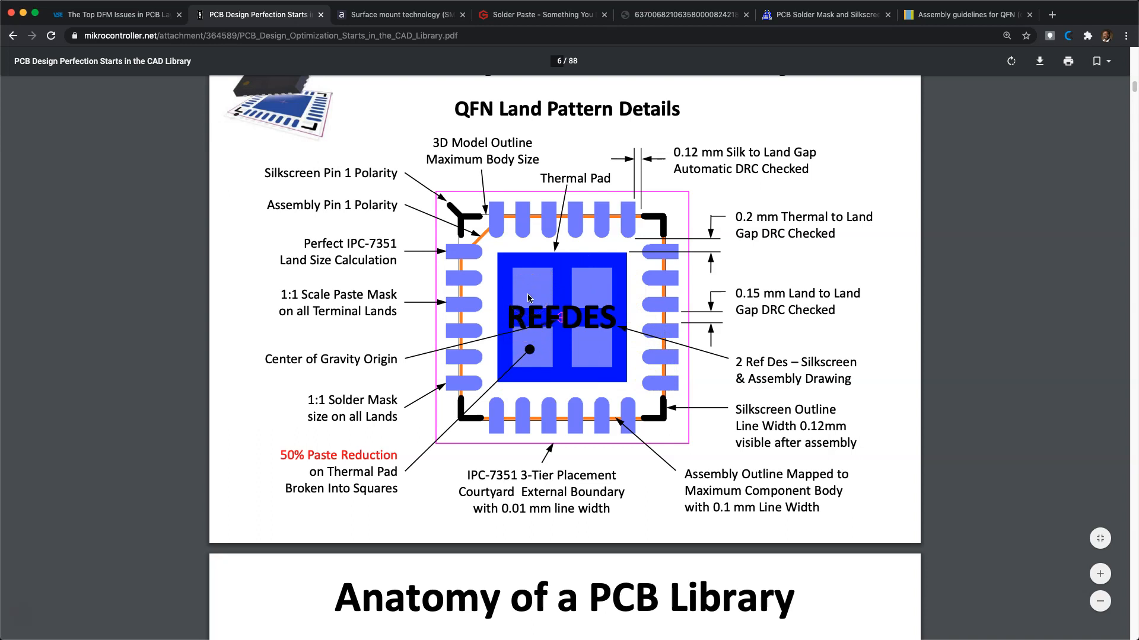
- Switch to the alamy 'Surface mount technology' close-up photo tab
click(385, 15)
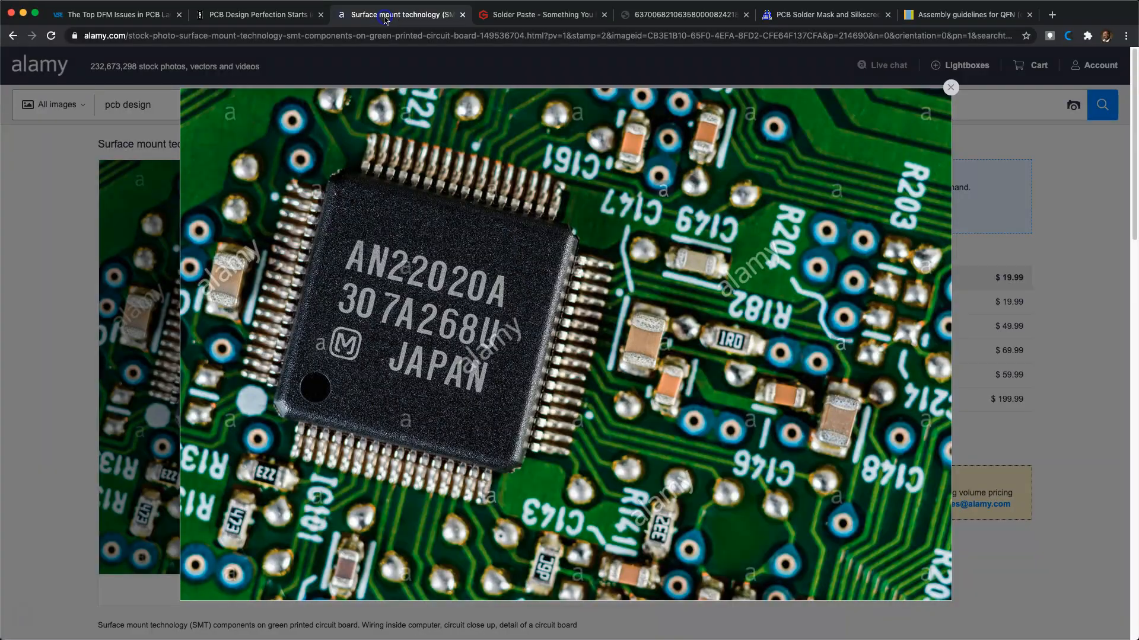
- Scroll through the PCBGOGO solder paste article, then return to the QFN land pattern slide
click(546, 15)
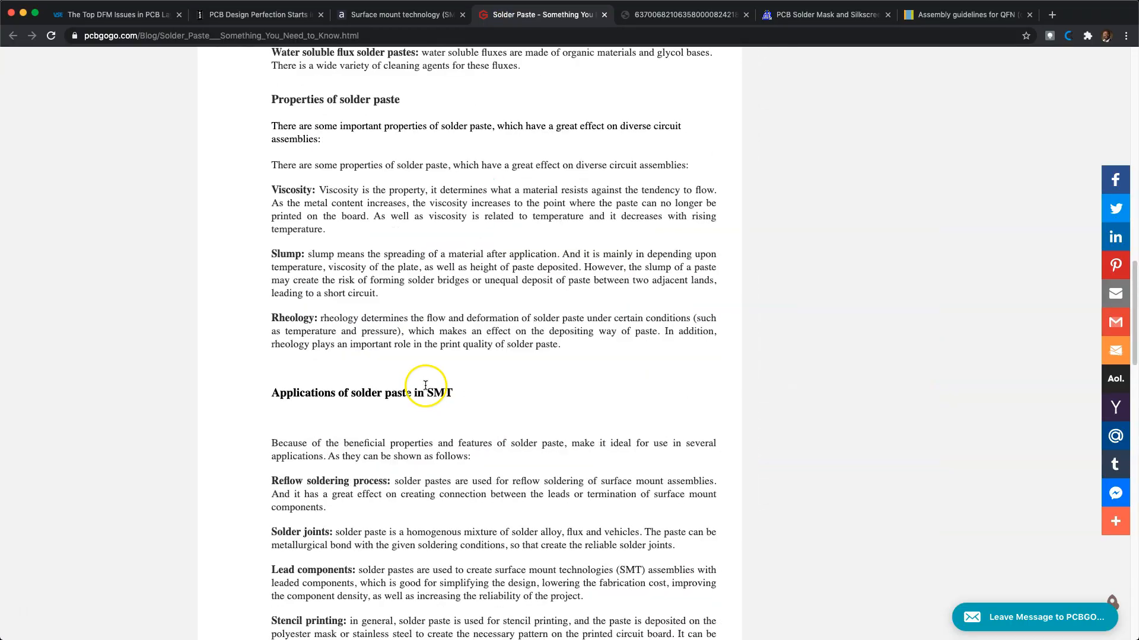
scroll(down, 3)
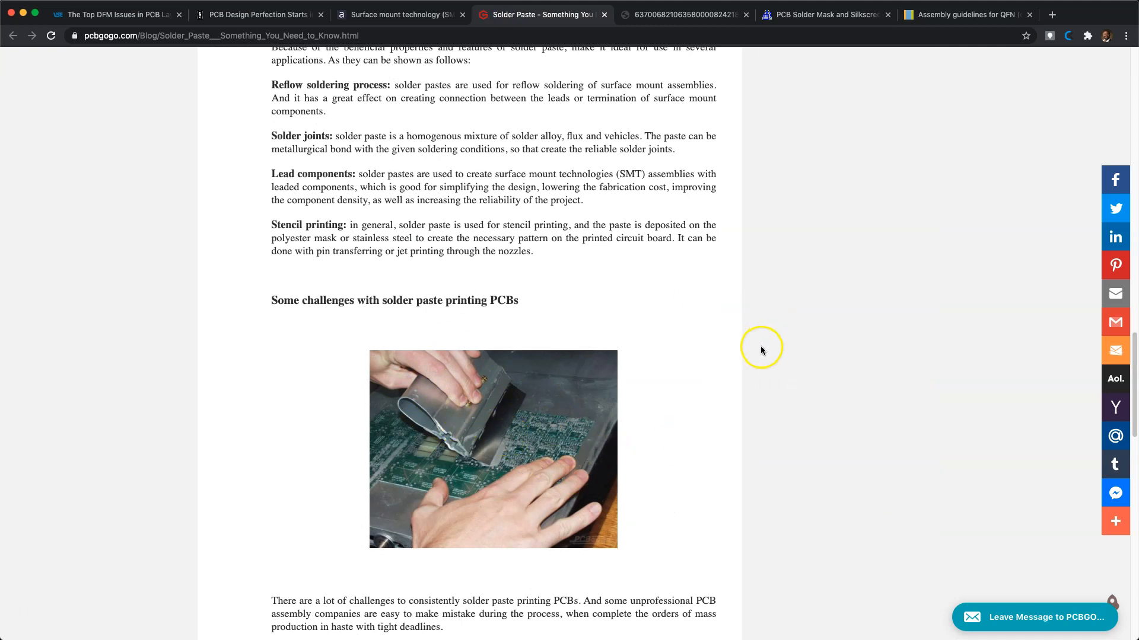
mouse_move(581, 457)
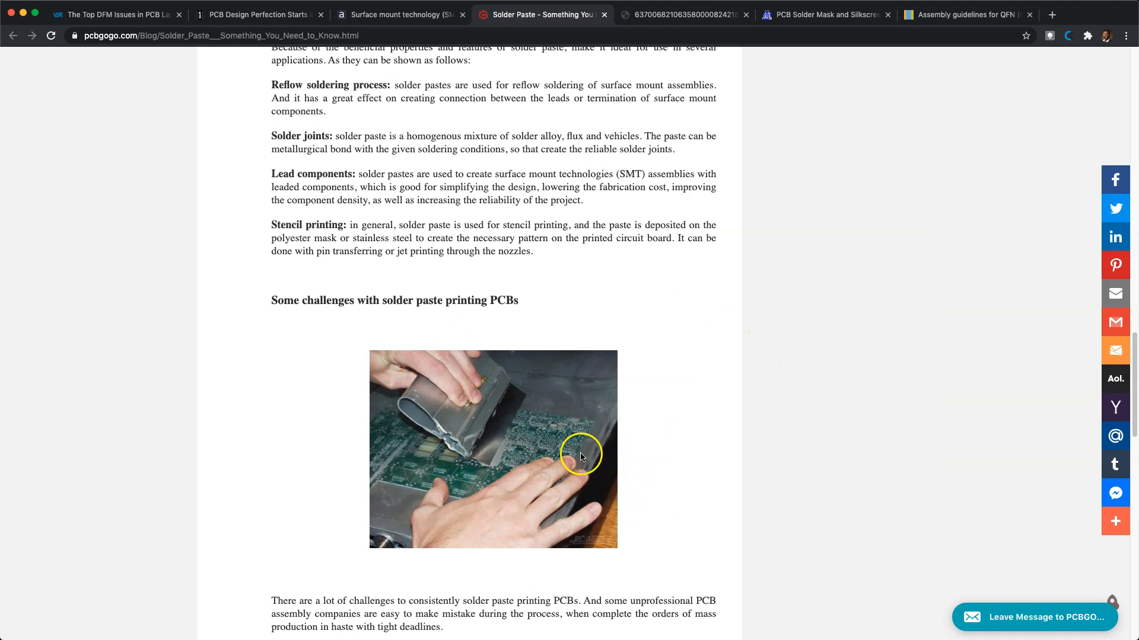
mouse_move(395, 21)
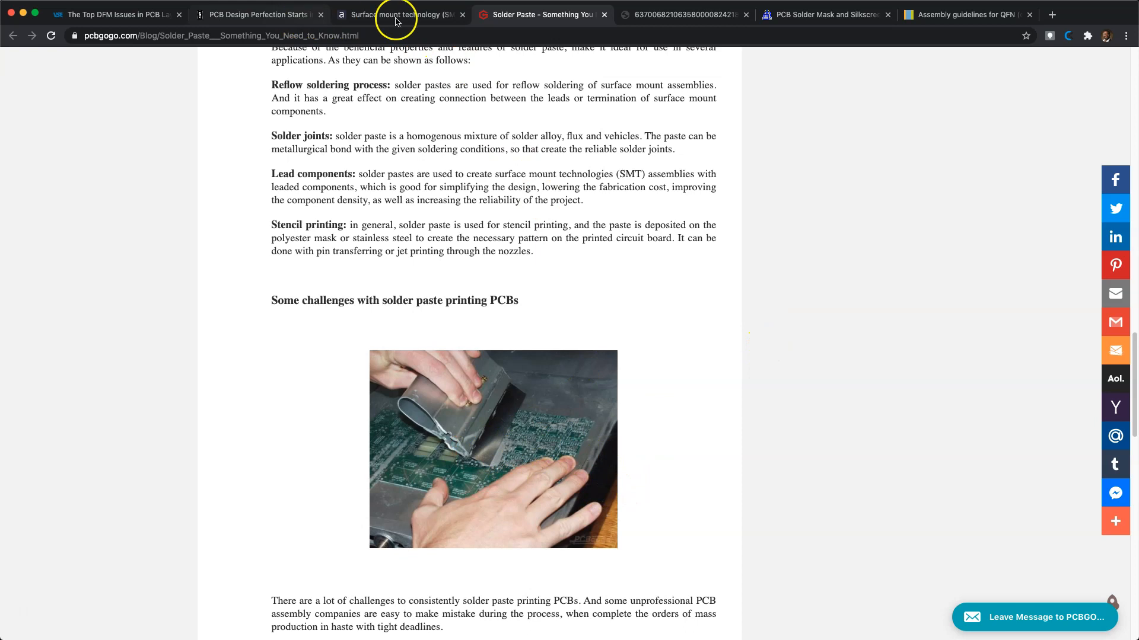
scroll(up, 3)
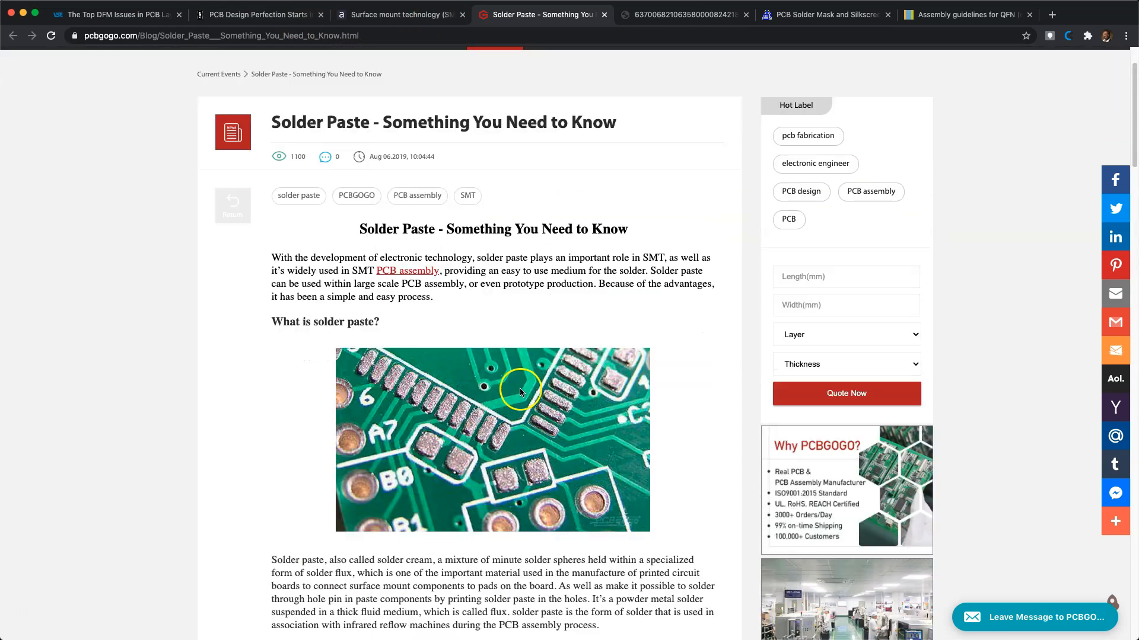
click(256, 14)
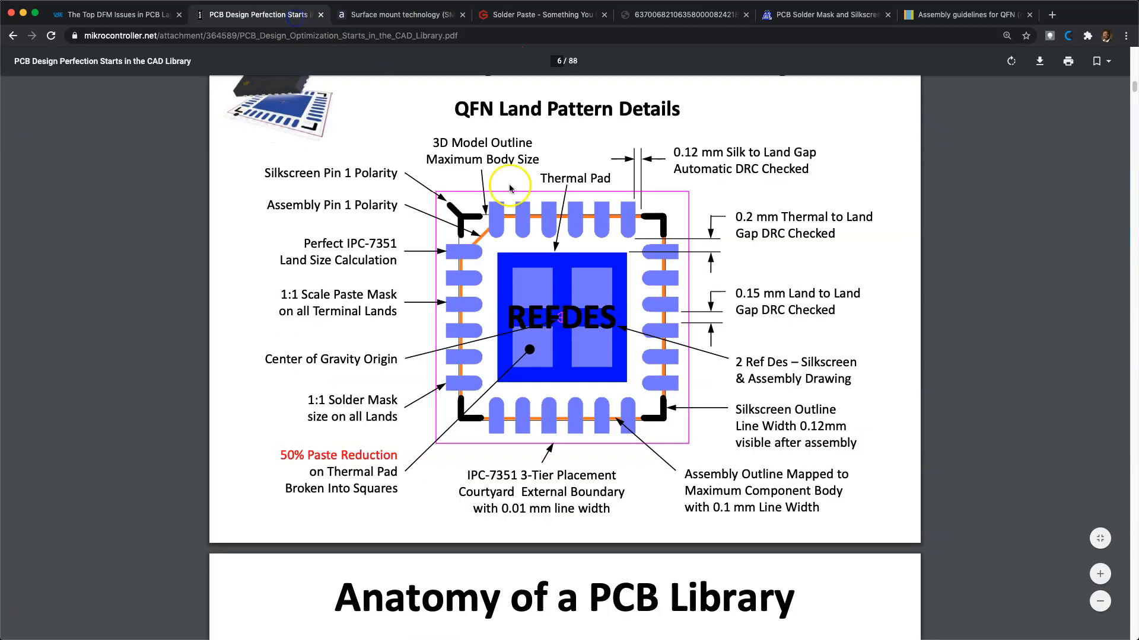
mouse_move(593, 297)
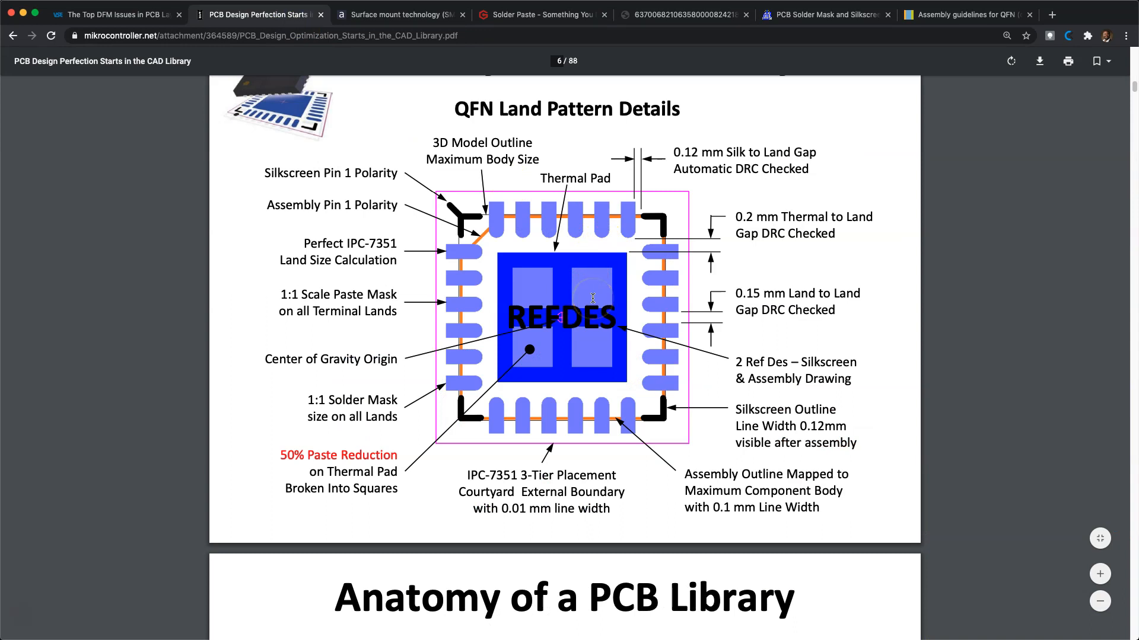
mouse_move(592, 296)
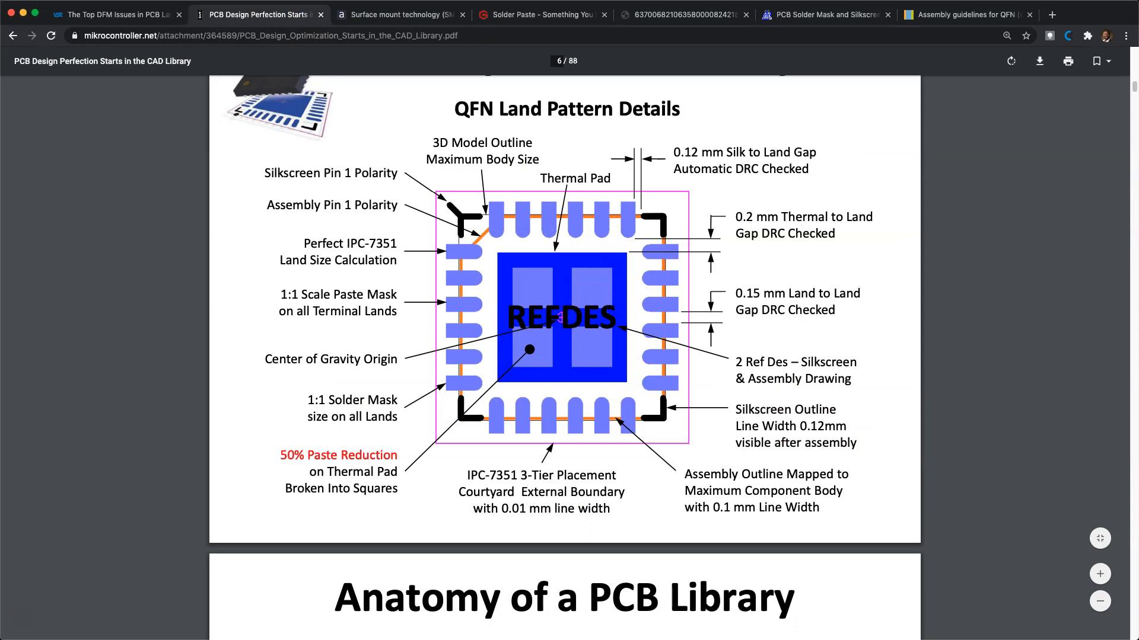